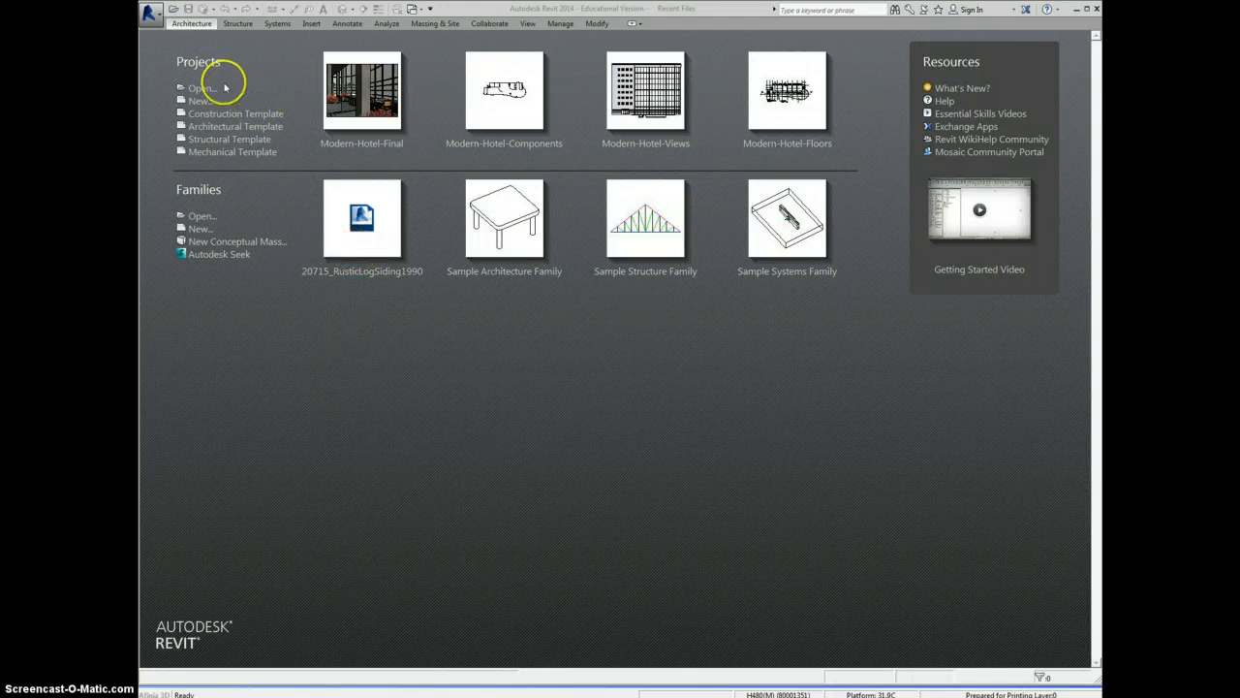
Browse into the CAD > Revit folder of hotel projects, then cancel without opening a file
left_click(202, 89)
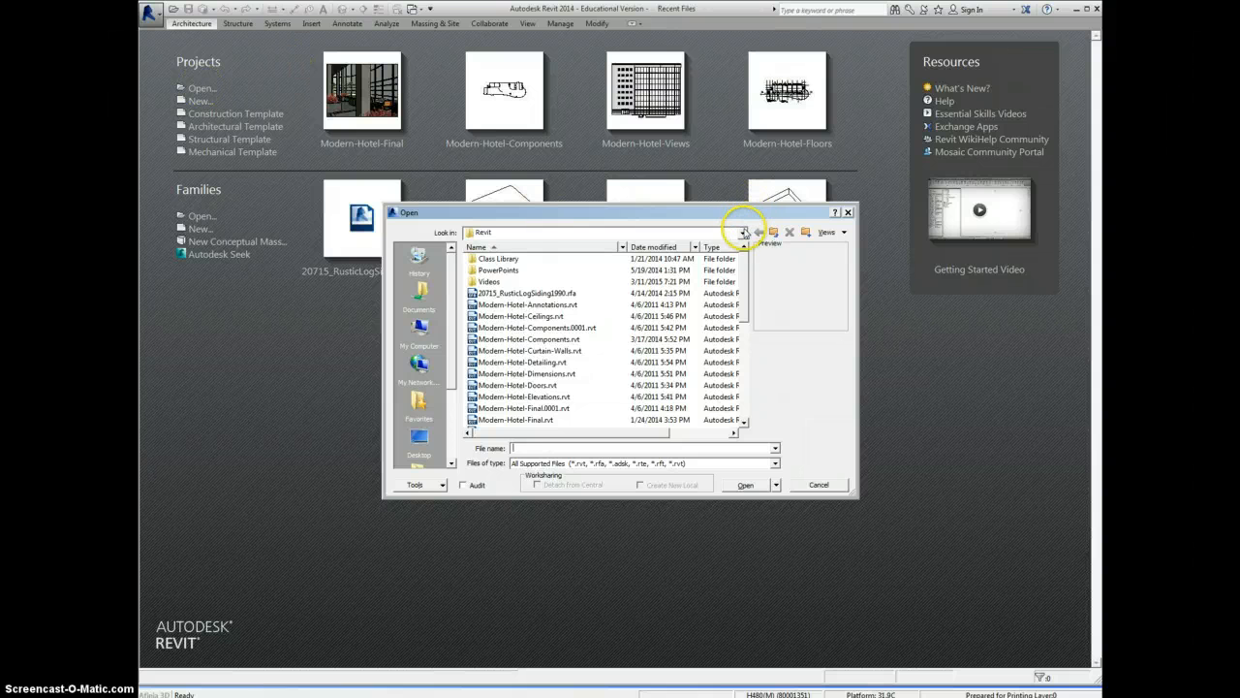
left_click(742, 233)
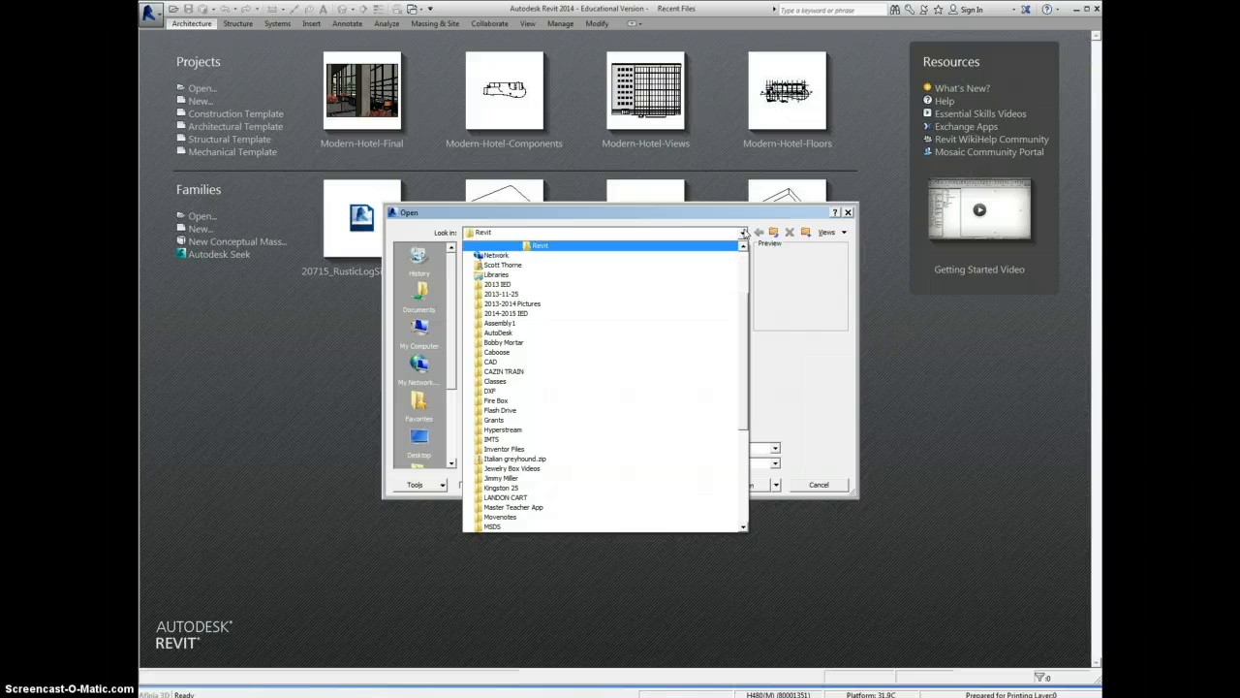
left_click(504, 263)
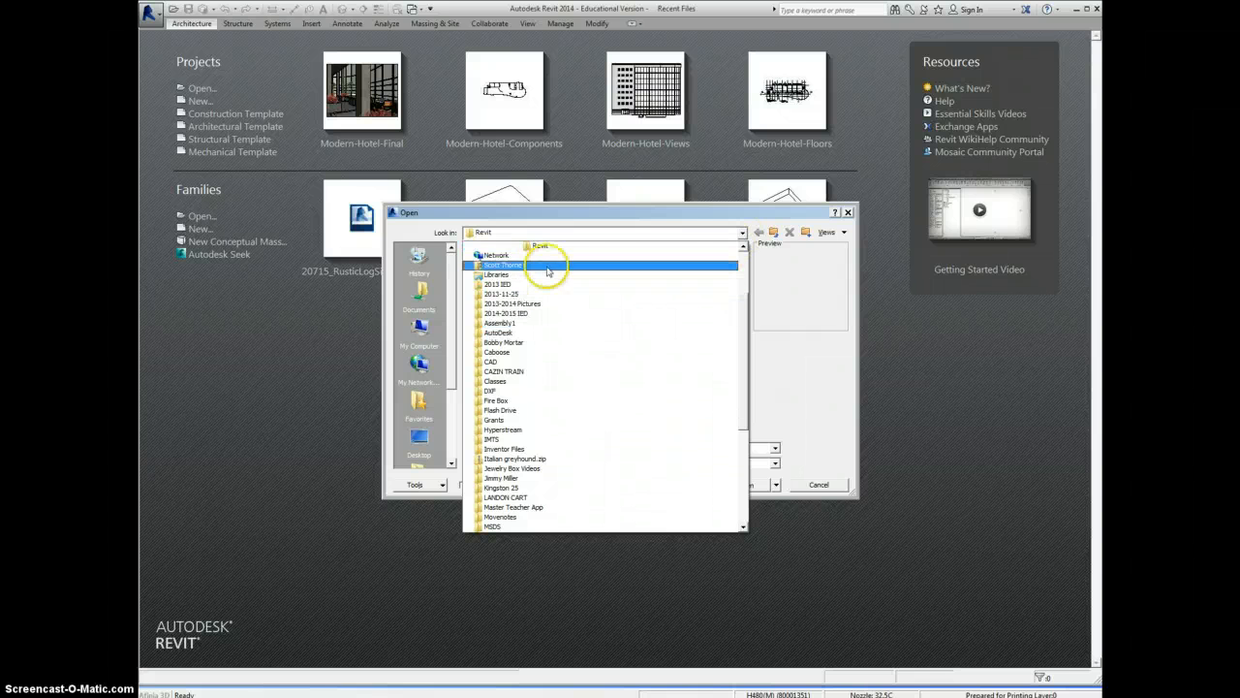
left_click(500, 392)
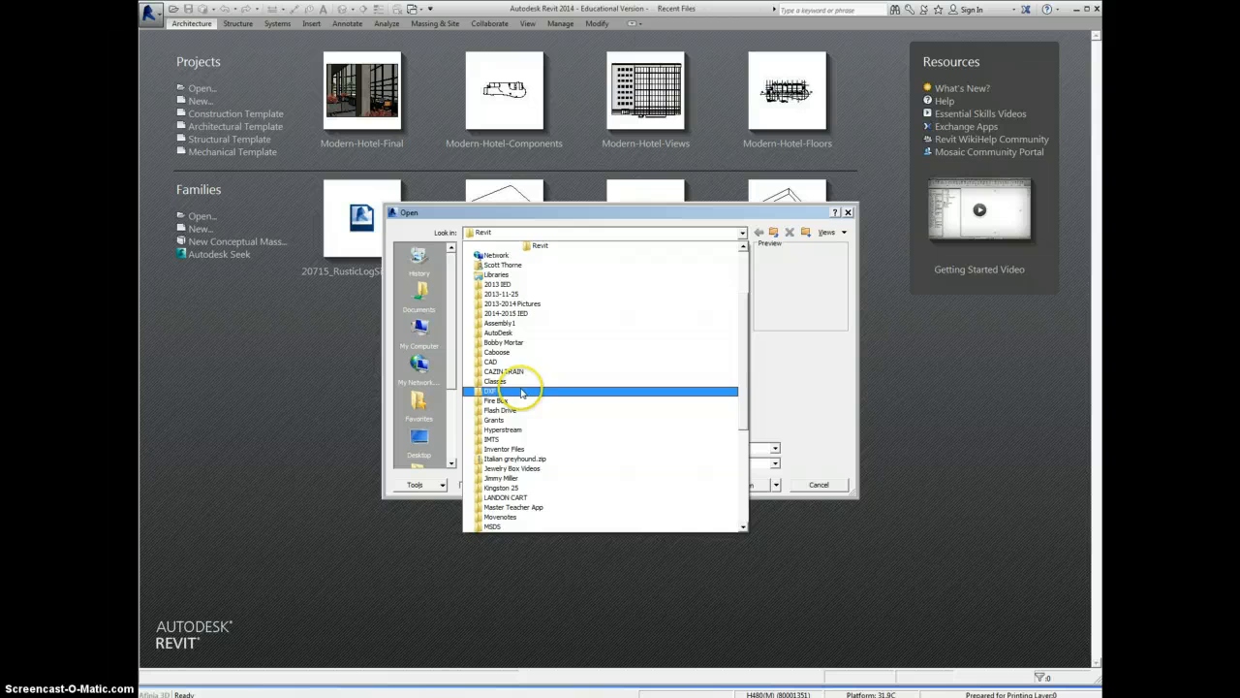
double_click(492, 391)
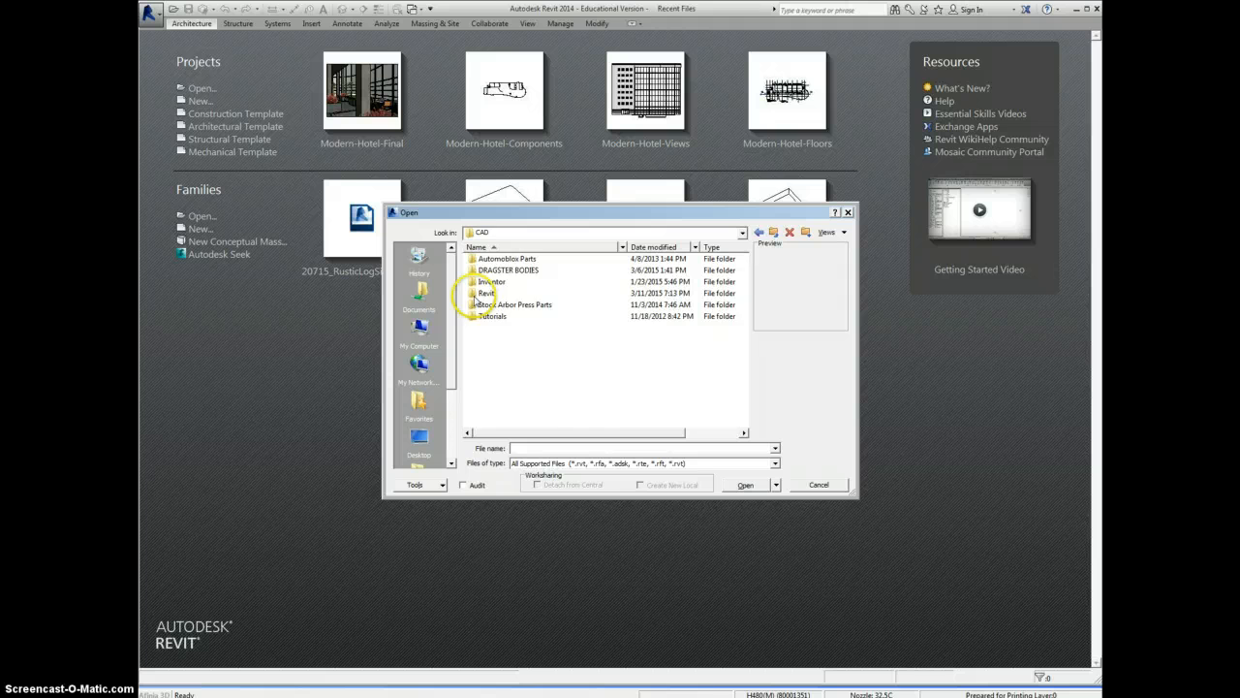
double_click(488, 293)
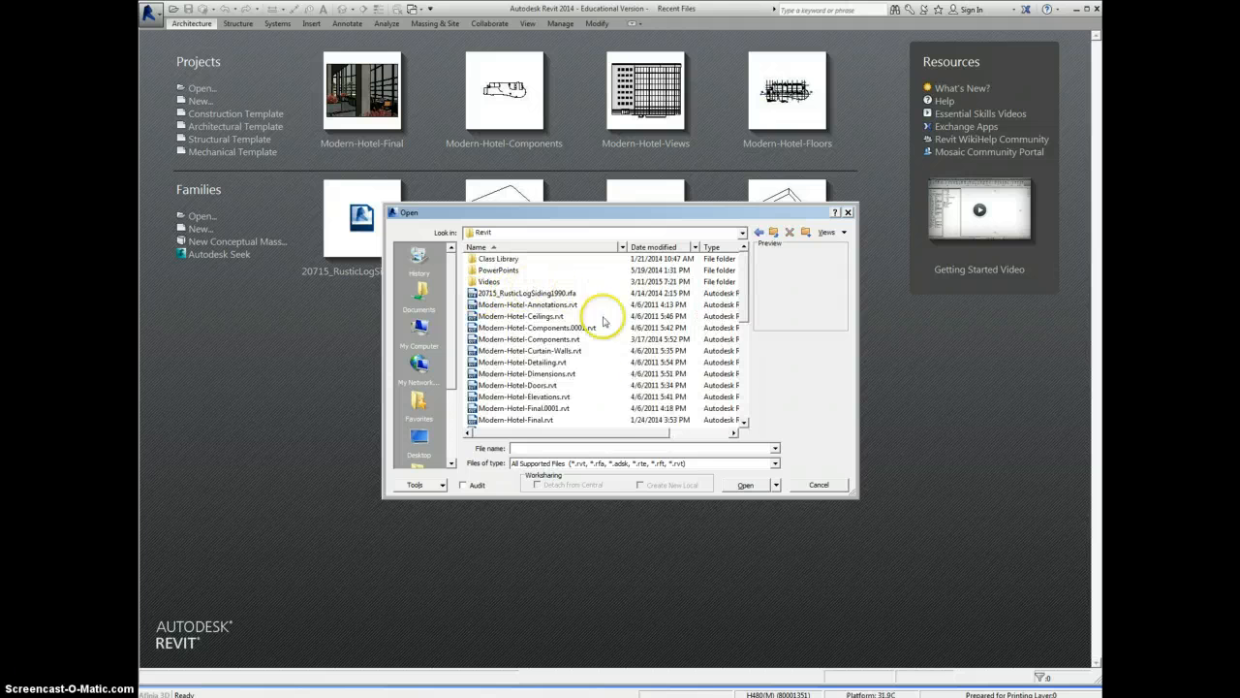
left_click(523, 419)
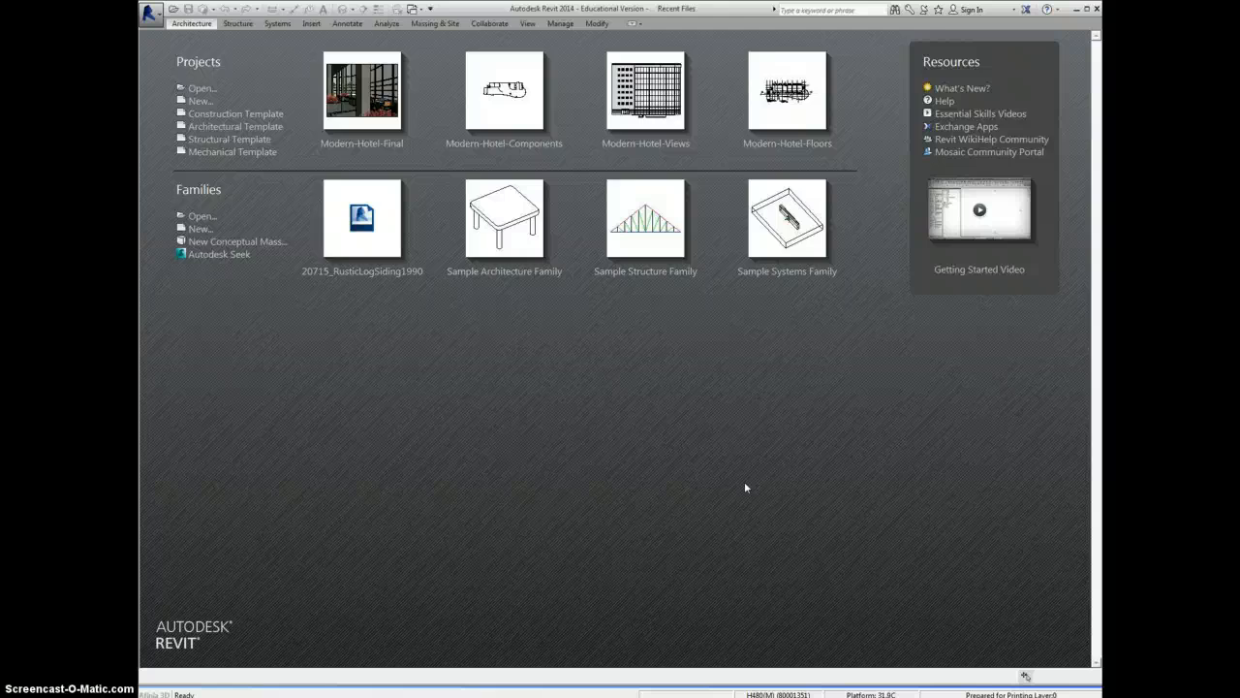
Open Modern-Hotel-Final from the recent thumbnails and show its Lobby Seating Area 3D view
left_click(360, 91)
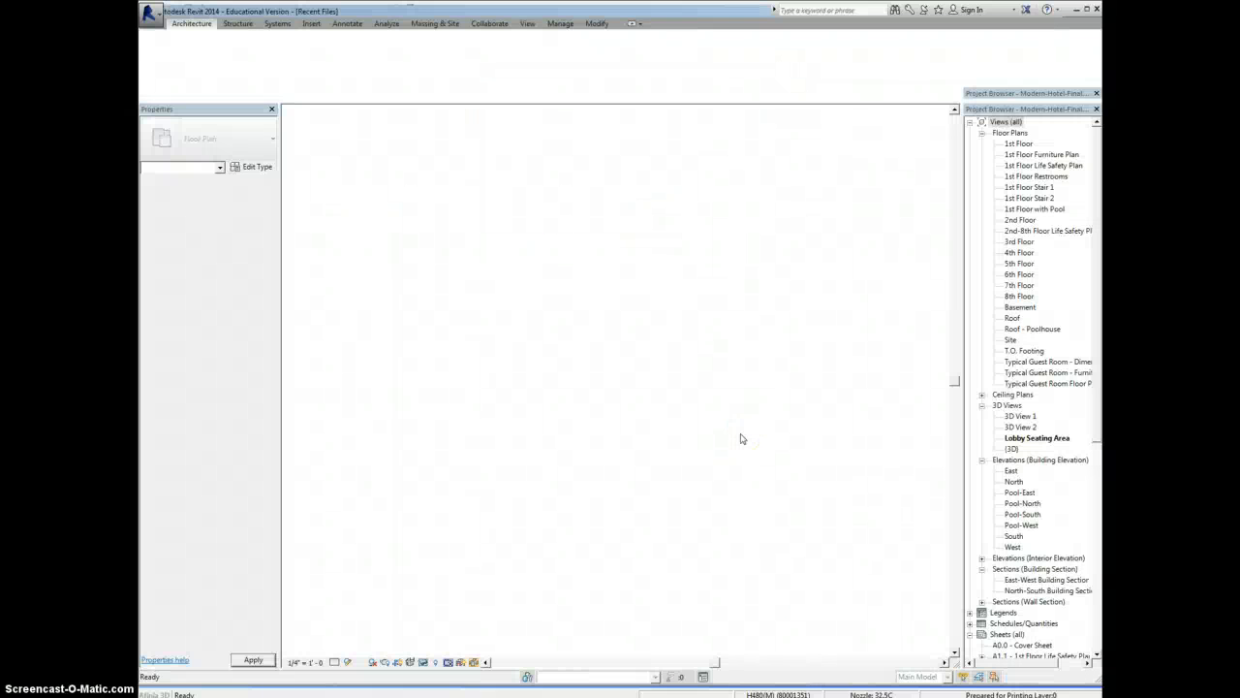
double_click(1037, 437)
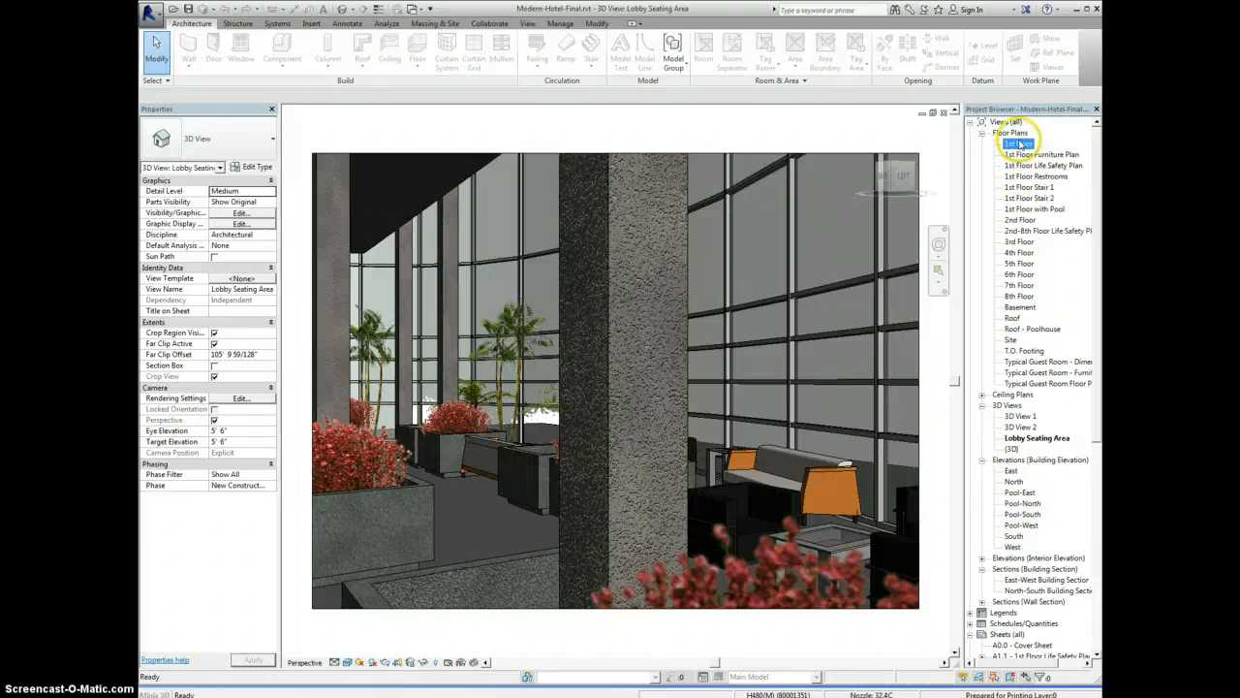
View the 1st Floor plan, the 1st Floor Furniture Plan, then return to the 1st Floor plan
double_click(1019, 144)
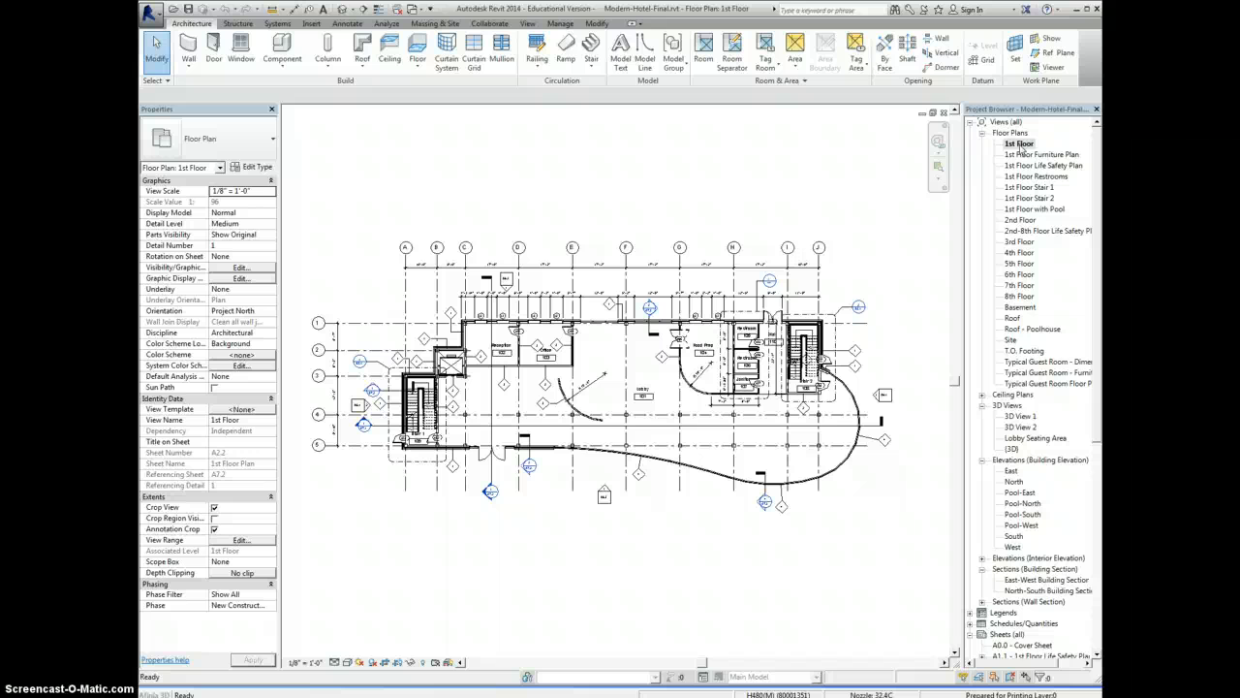
mouse_move(368, 494)
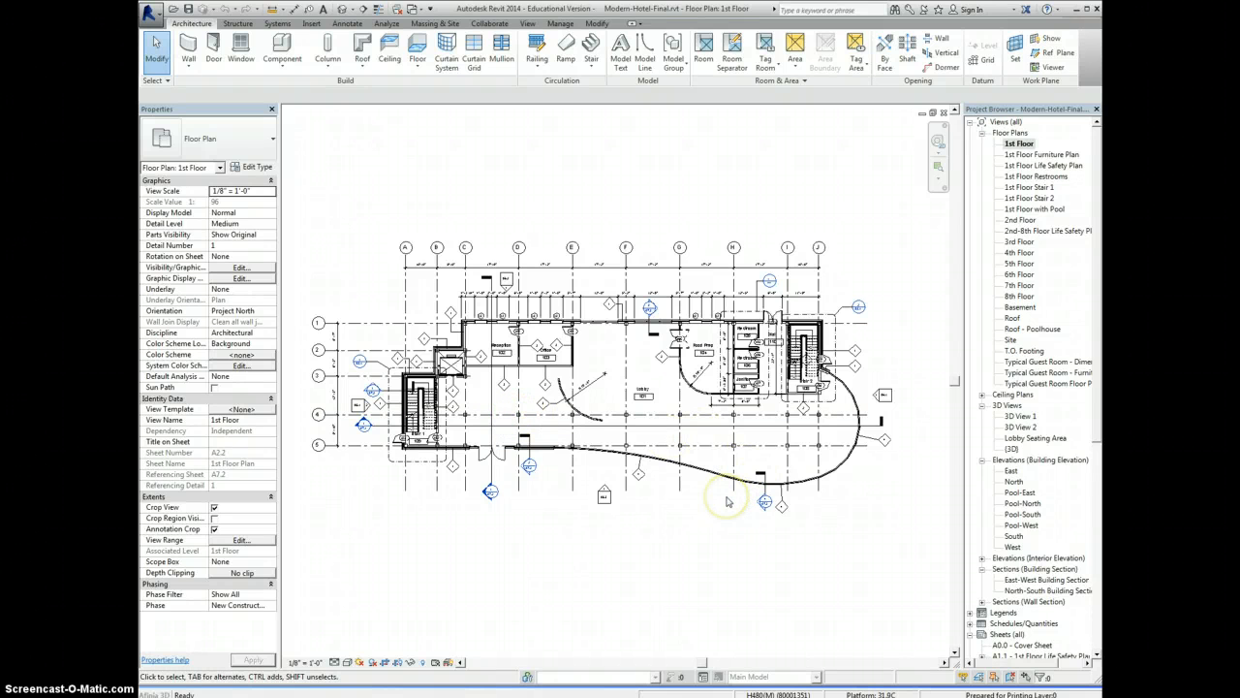
mouse_move(887, 312)
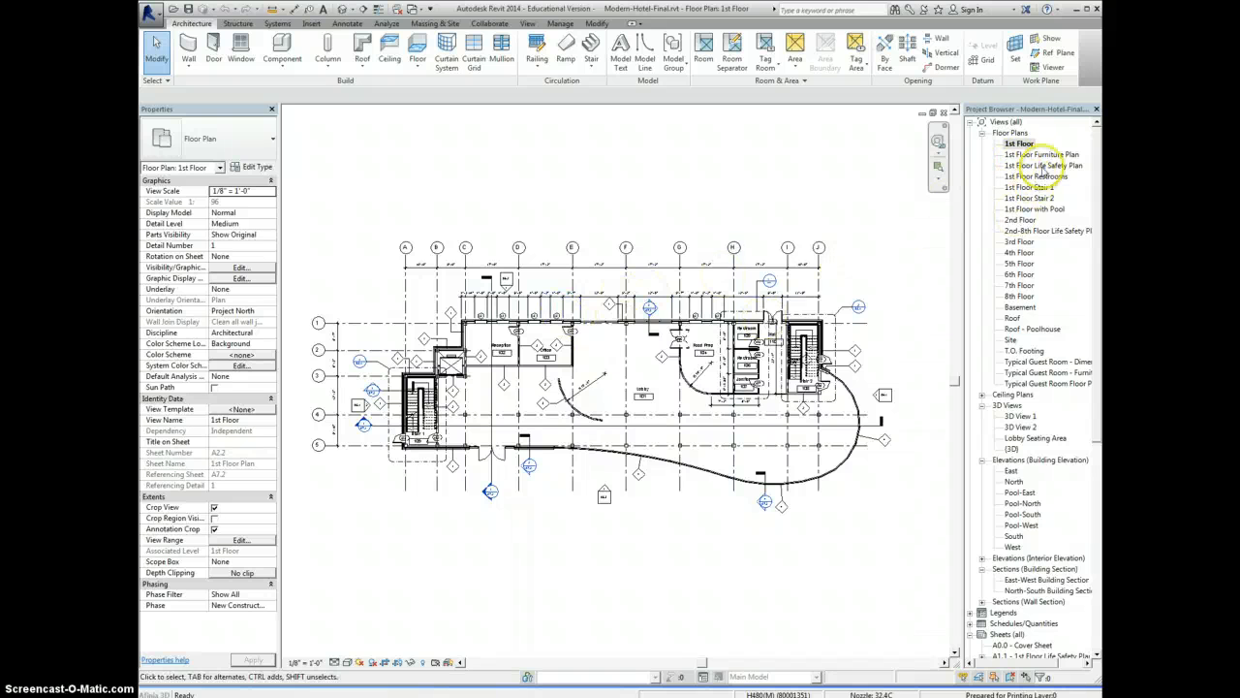
left_click(1043, 155)
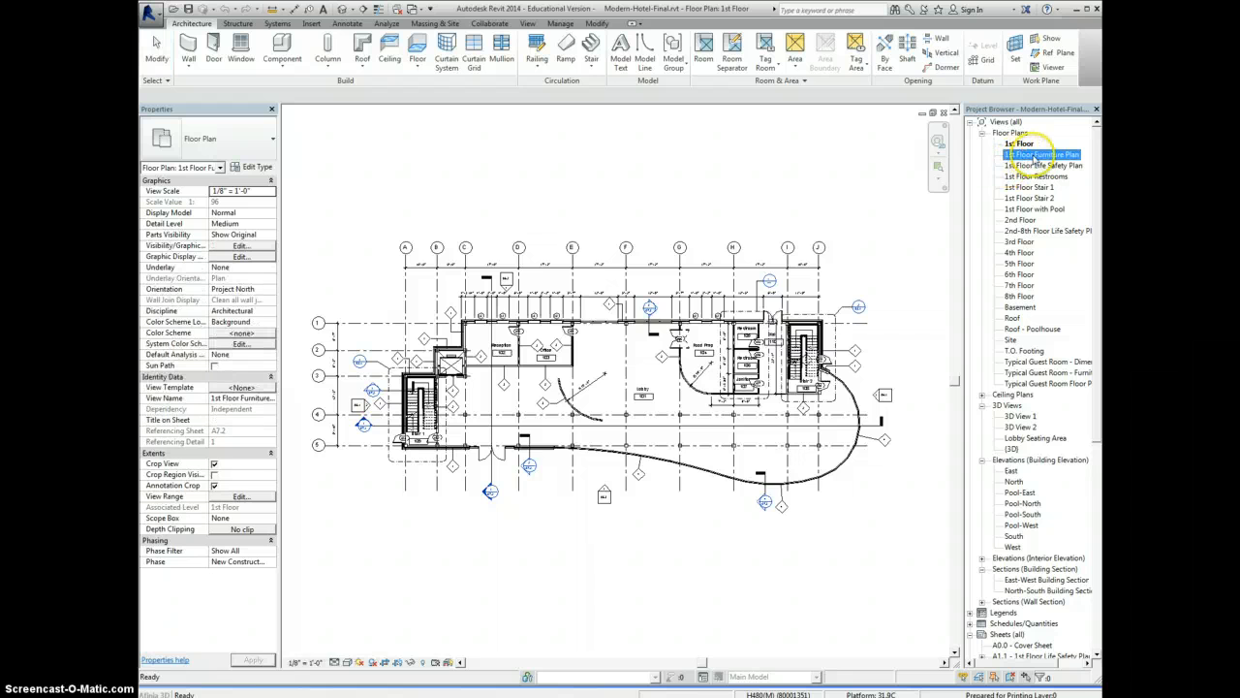
double_click(1043, 155)
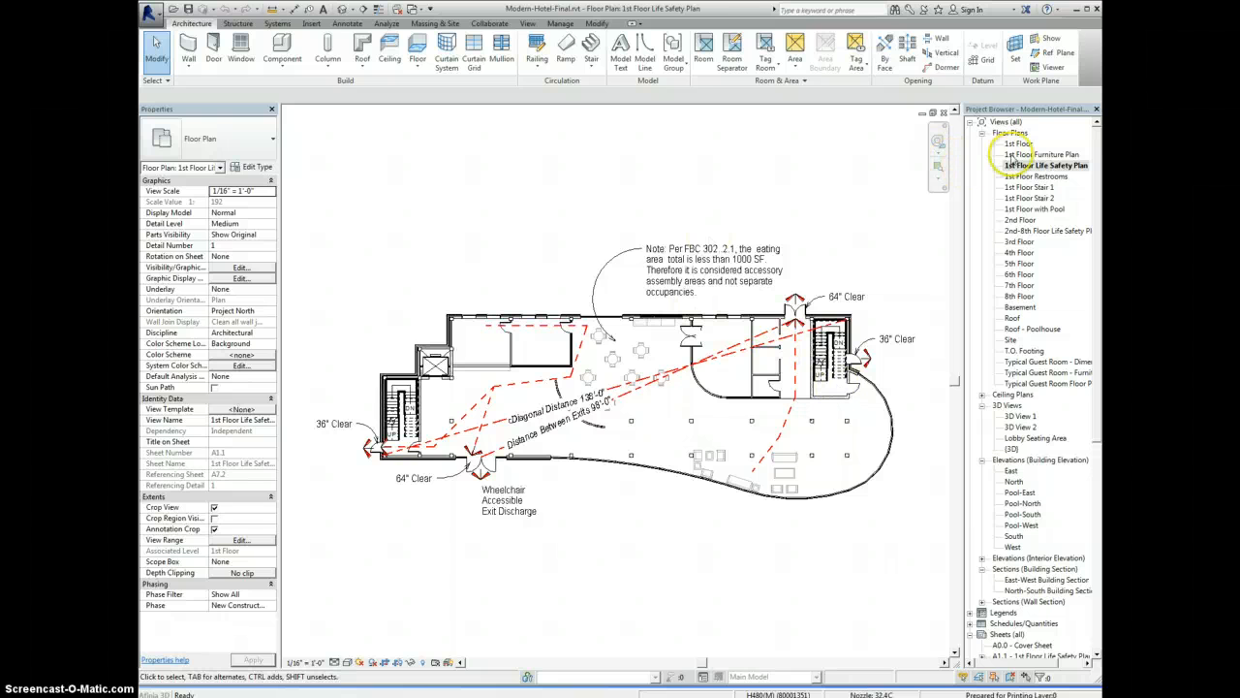
double_click(1019, 144)
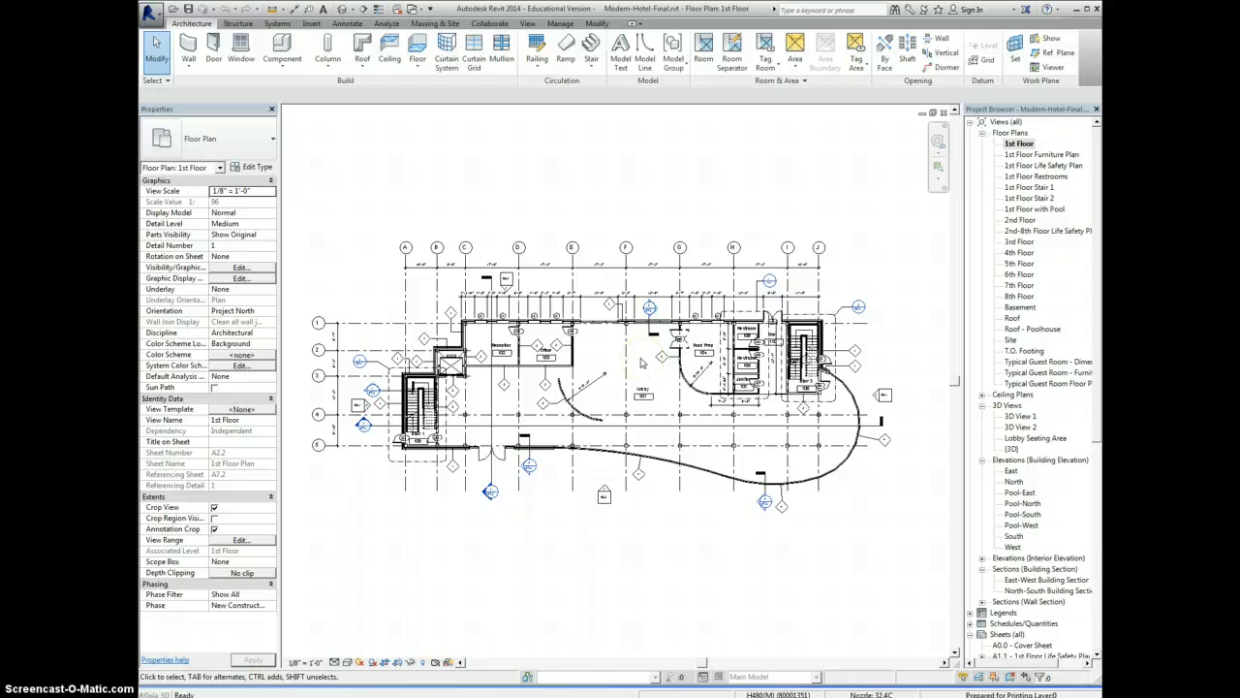
left_click(494, 320)
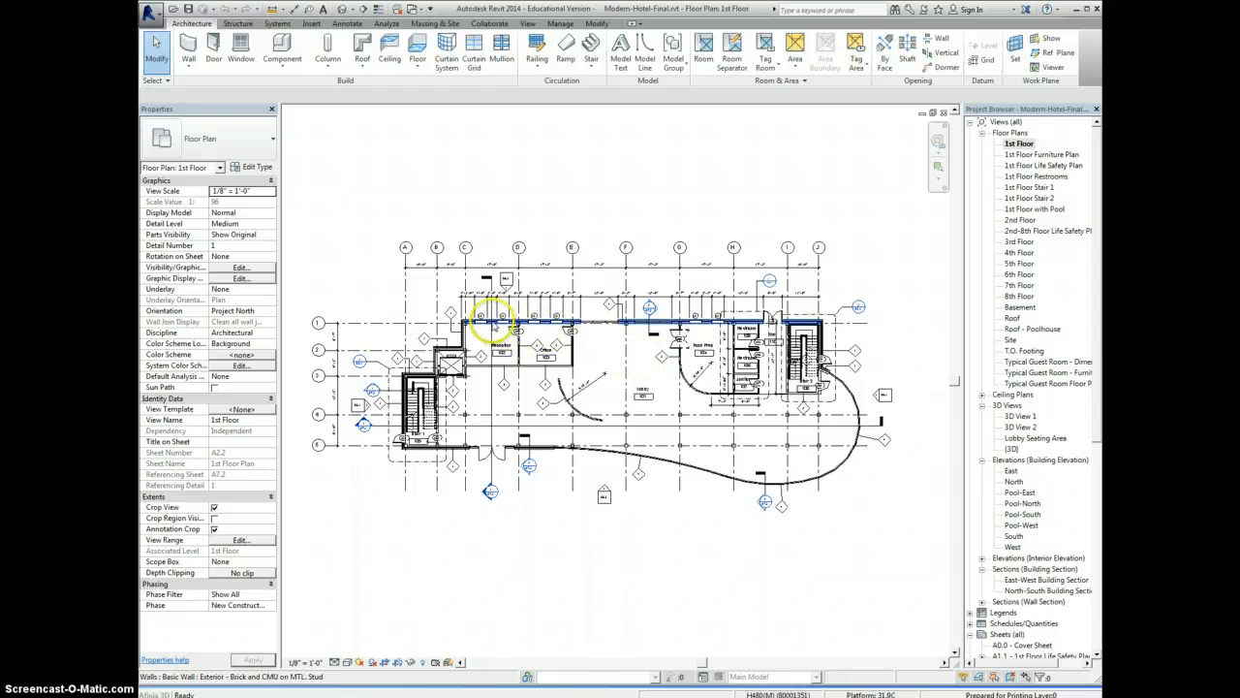
mouse_move(500, 322)
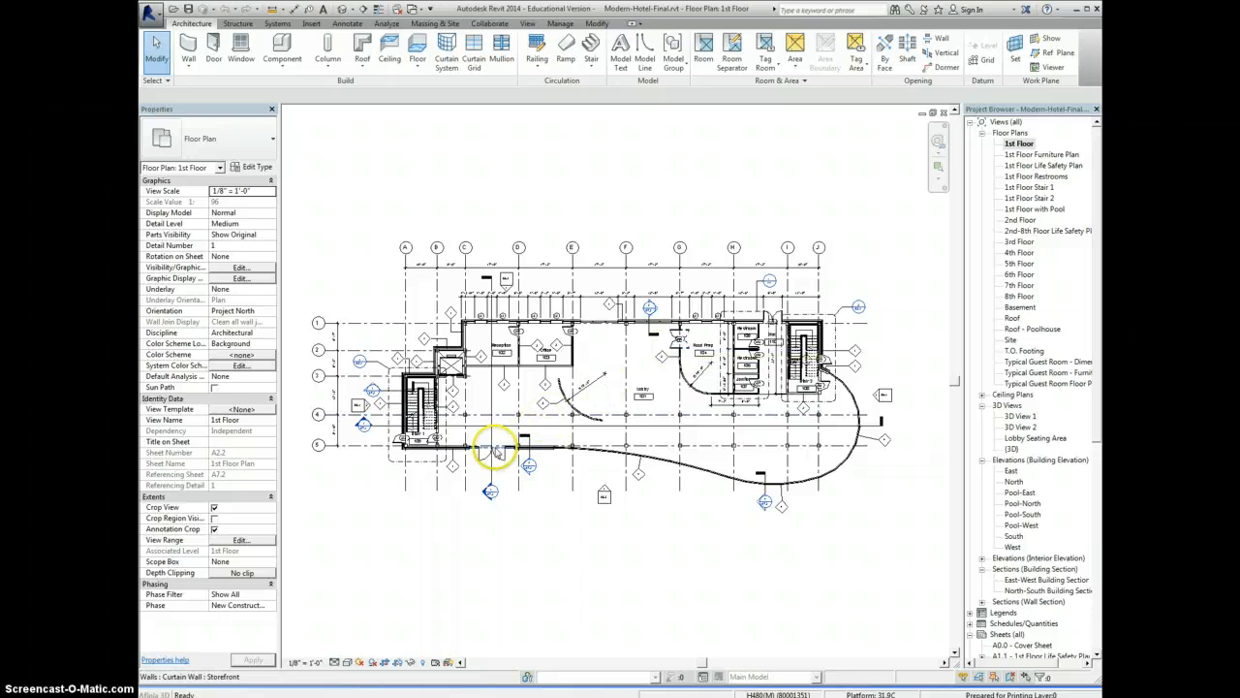
left_click(461, 446)
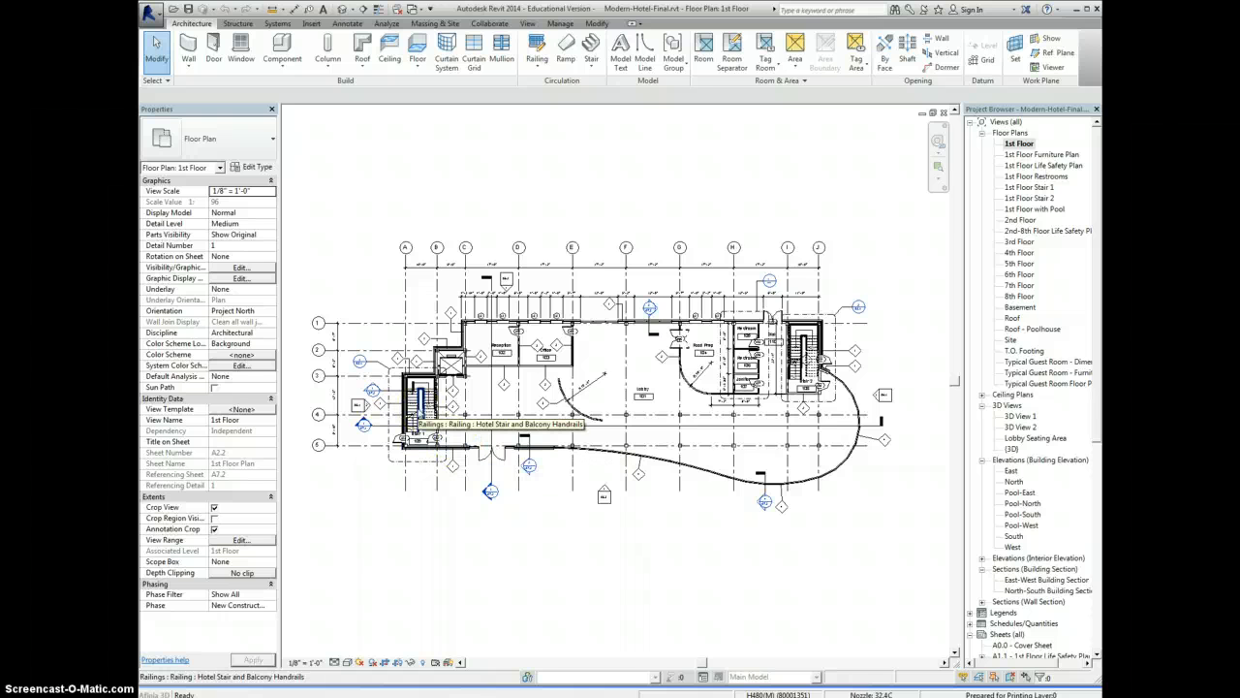
left_click(411, 401)
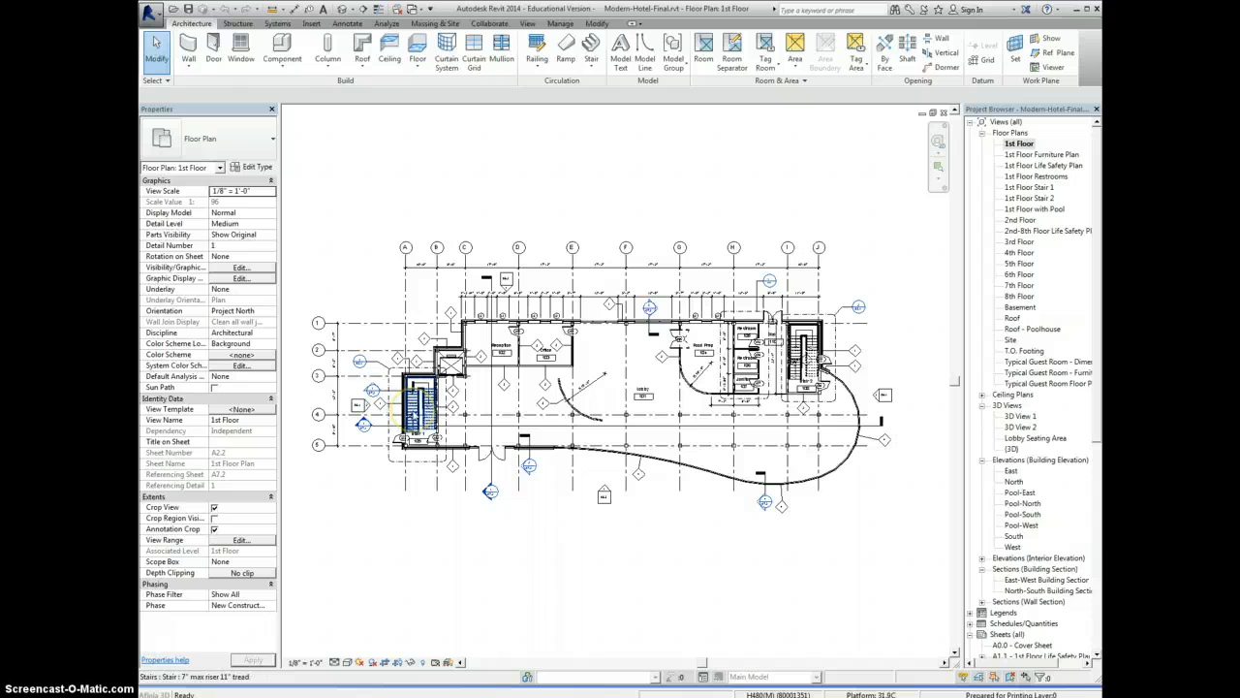
mouse_move(417, 406)
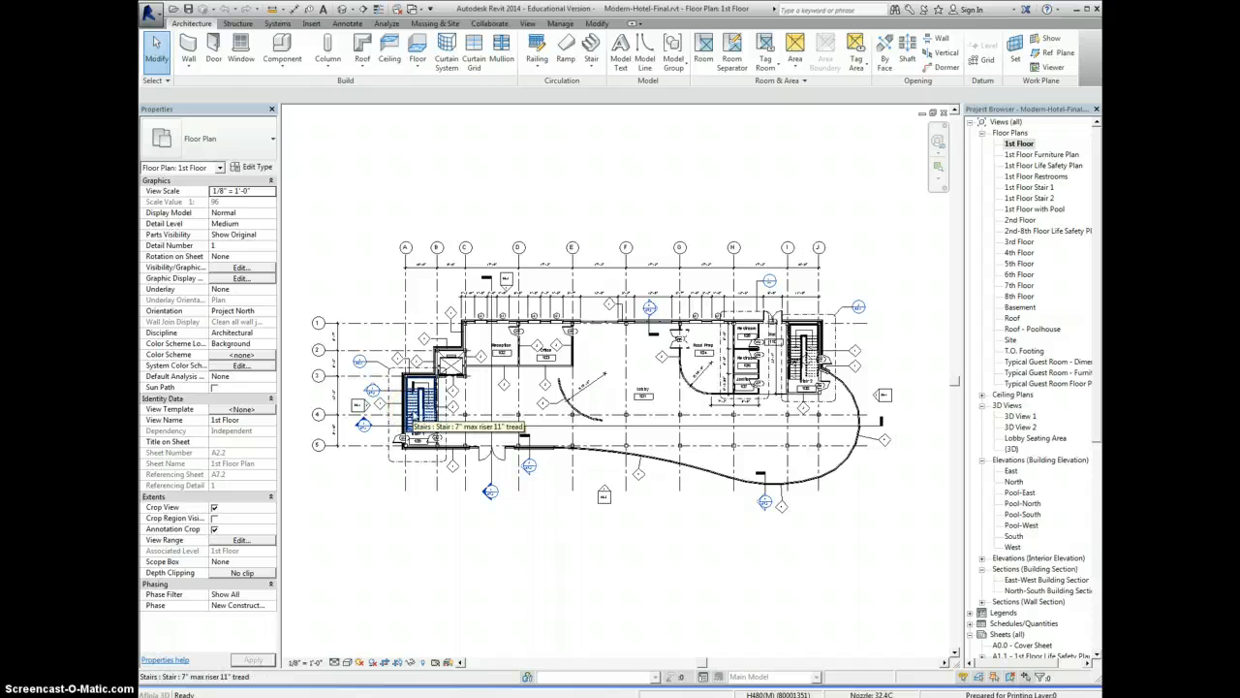
Select a casement window, review its sill height and pick a different window size type
left_click(455, 364)
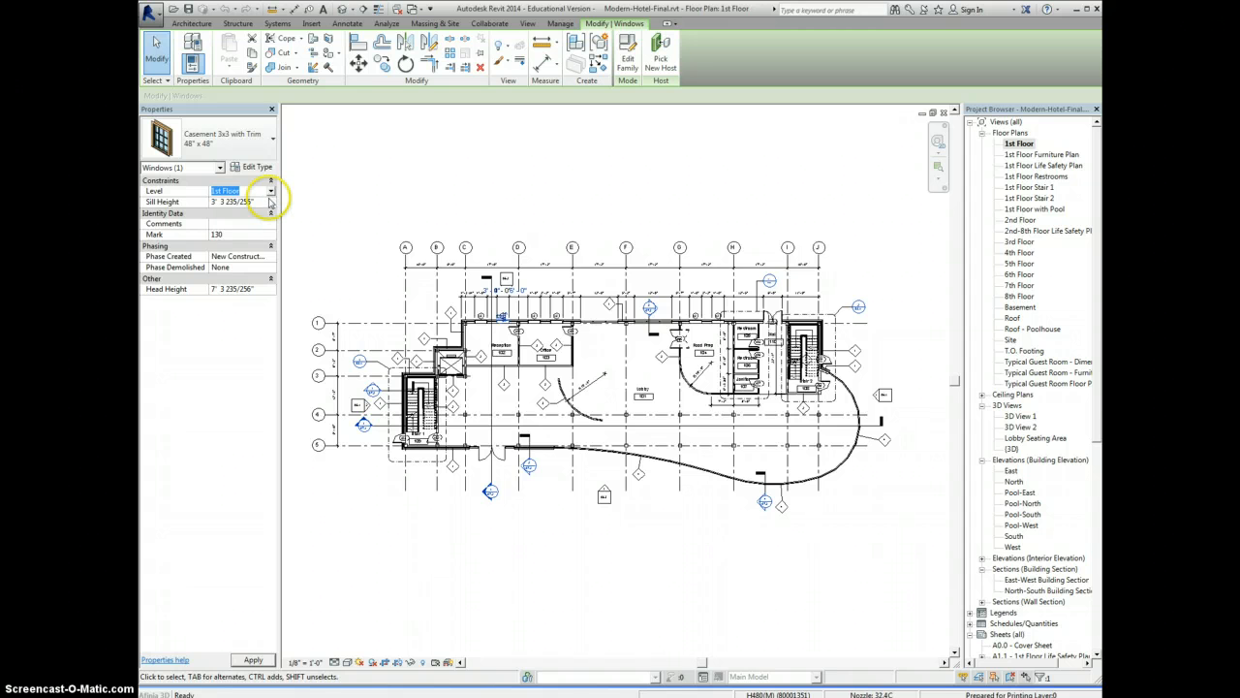
left_click(232, 202)
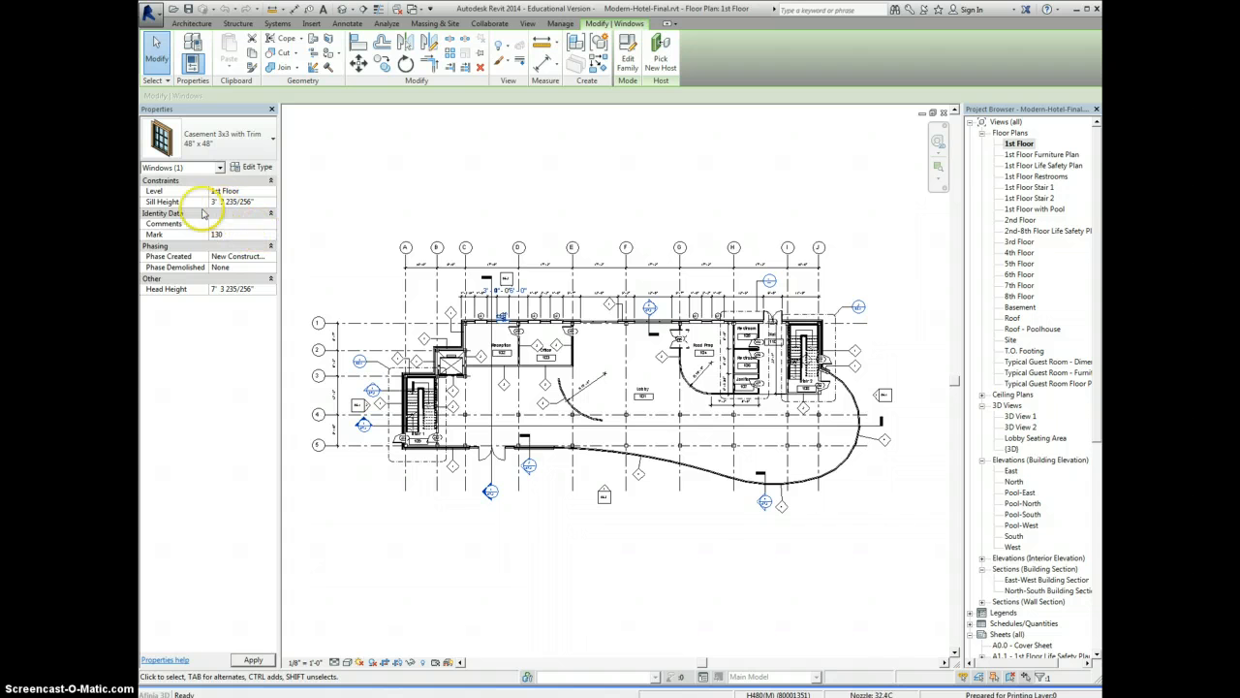
mouse_move(256, 231)
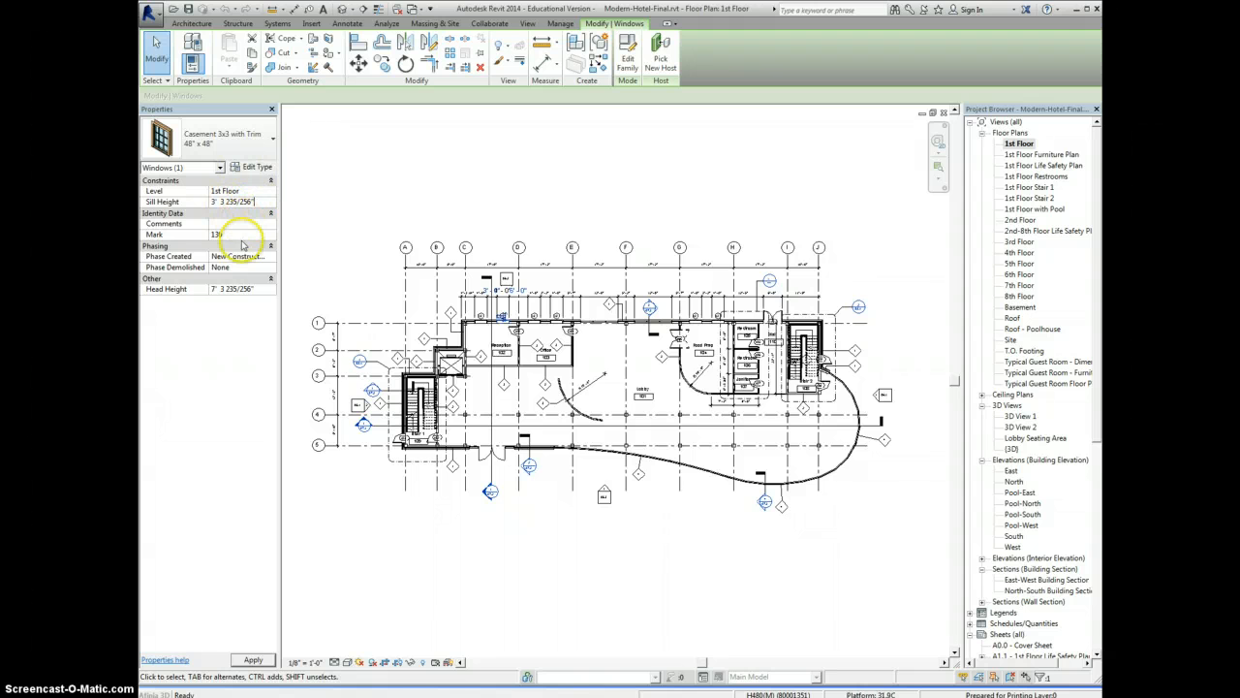
left_click(233, 234)
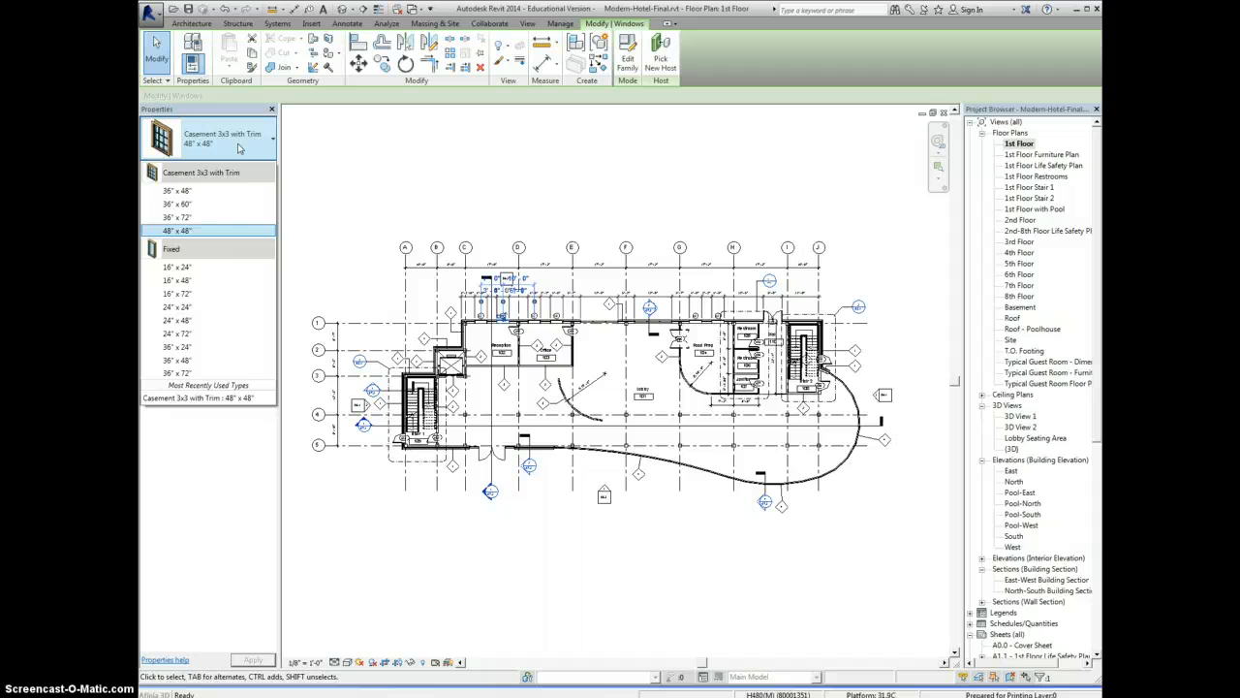
mouse_move(176, 217)
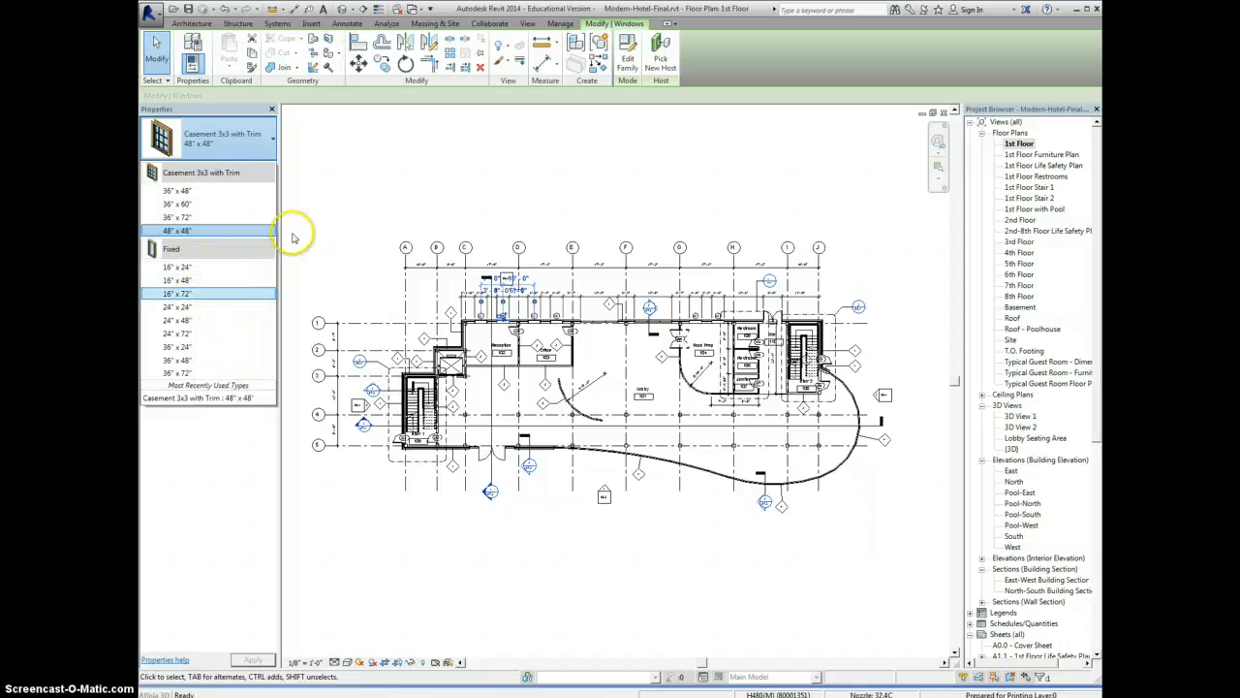
left_click(542, 317)
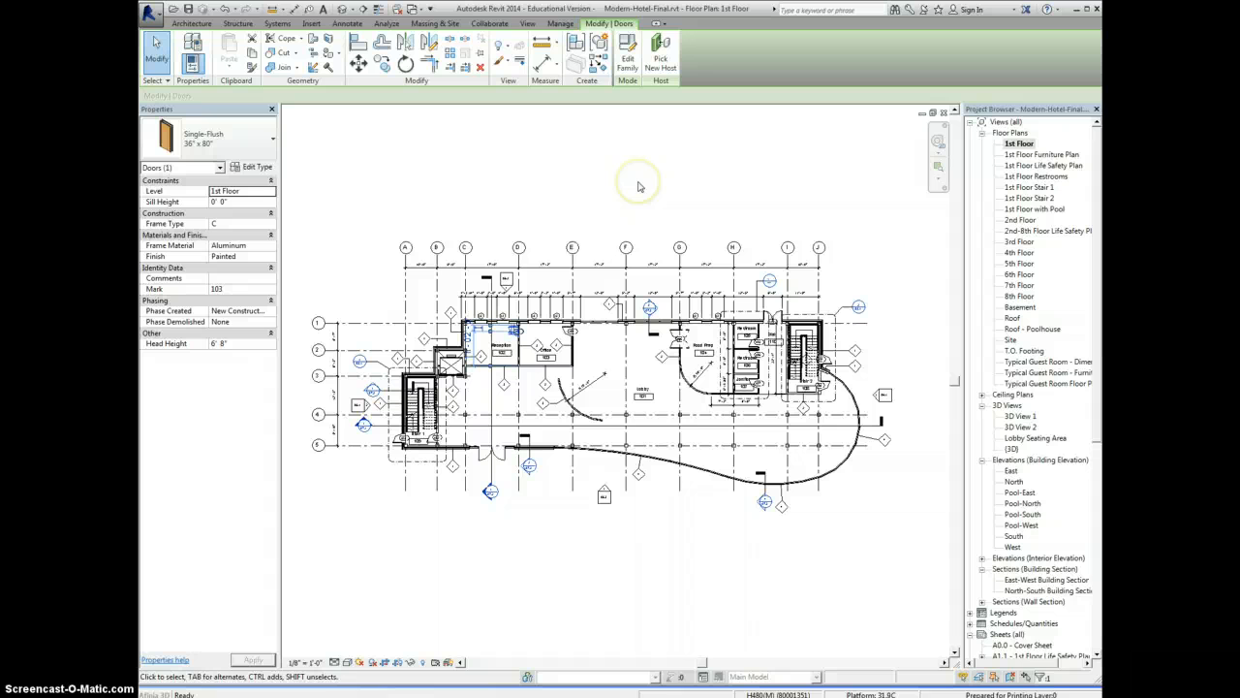
mouse_move(644, 223)
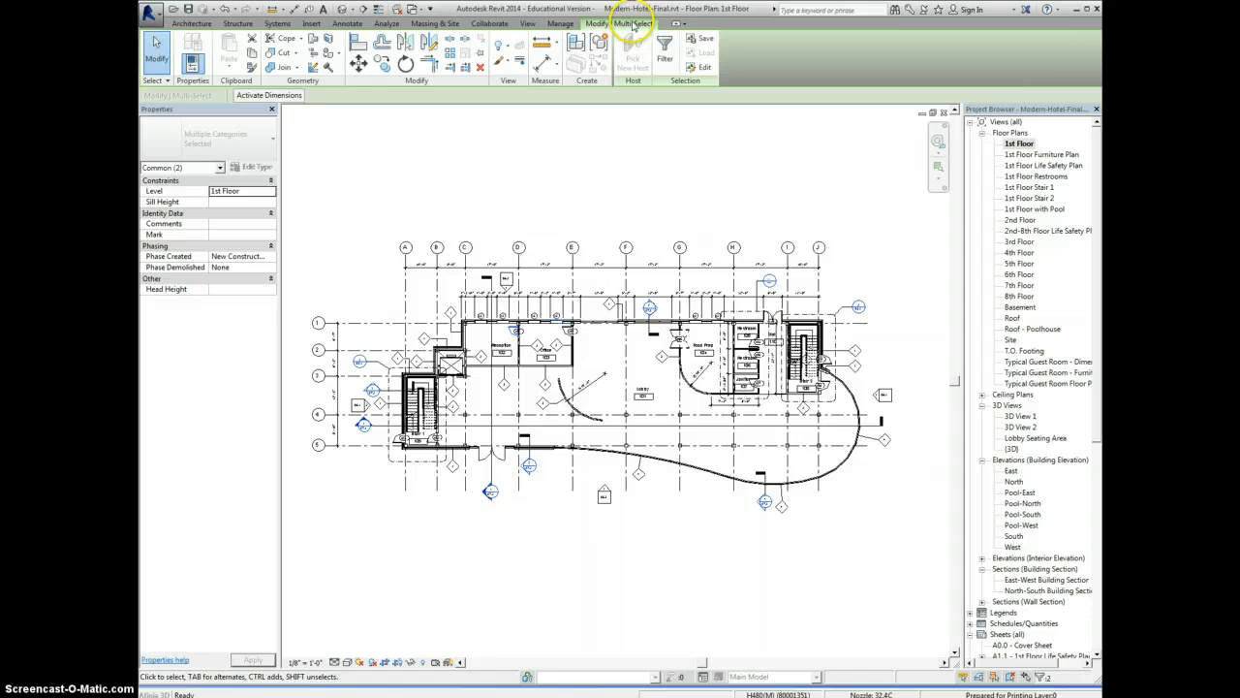
Window-select the left portion of the 1st Floor plan, selecting 215 elements
left_click(529, 197)
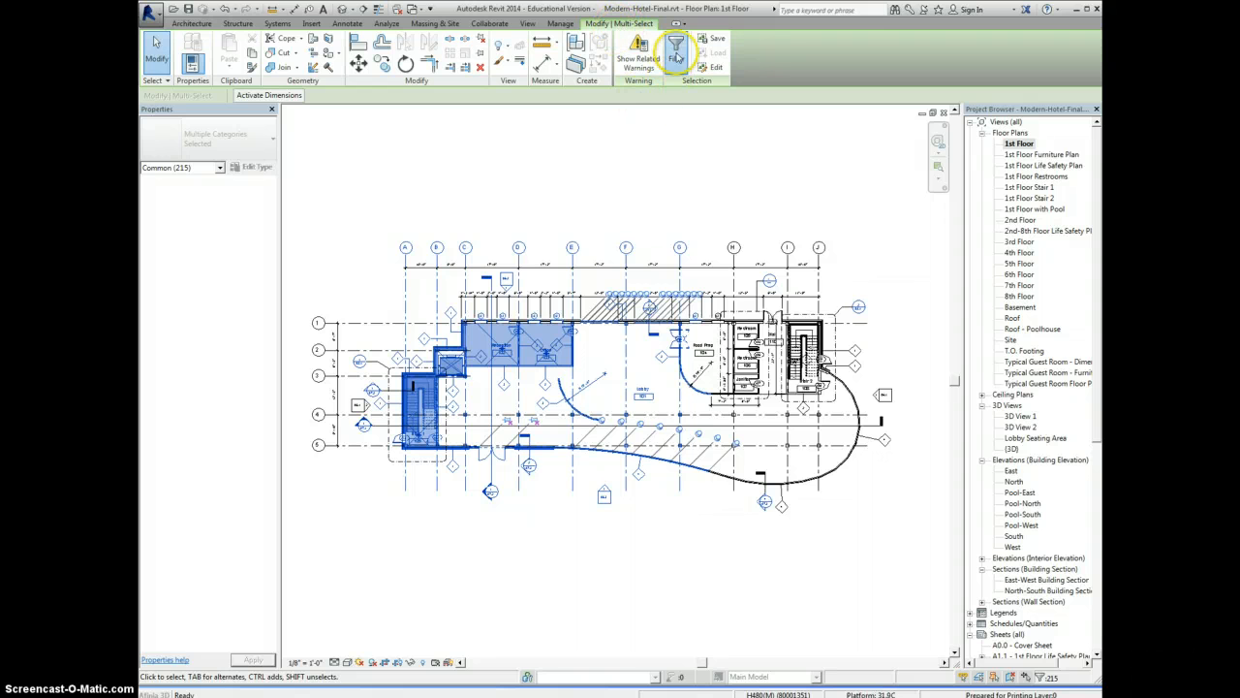
Review the selection's category filter, uncheck categories including Doors, and close it
left_click(674, 50)
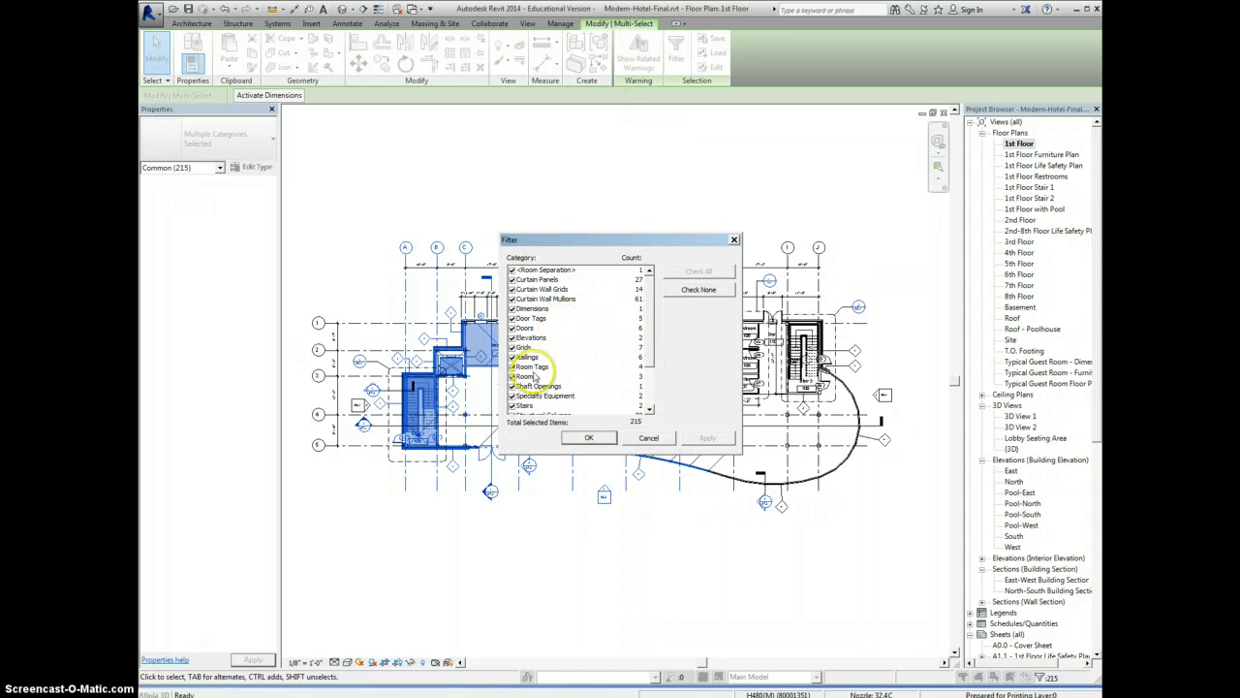
scroll("down", 3)
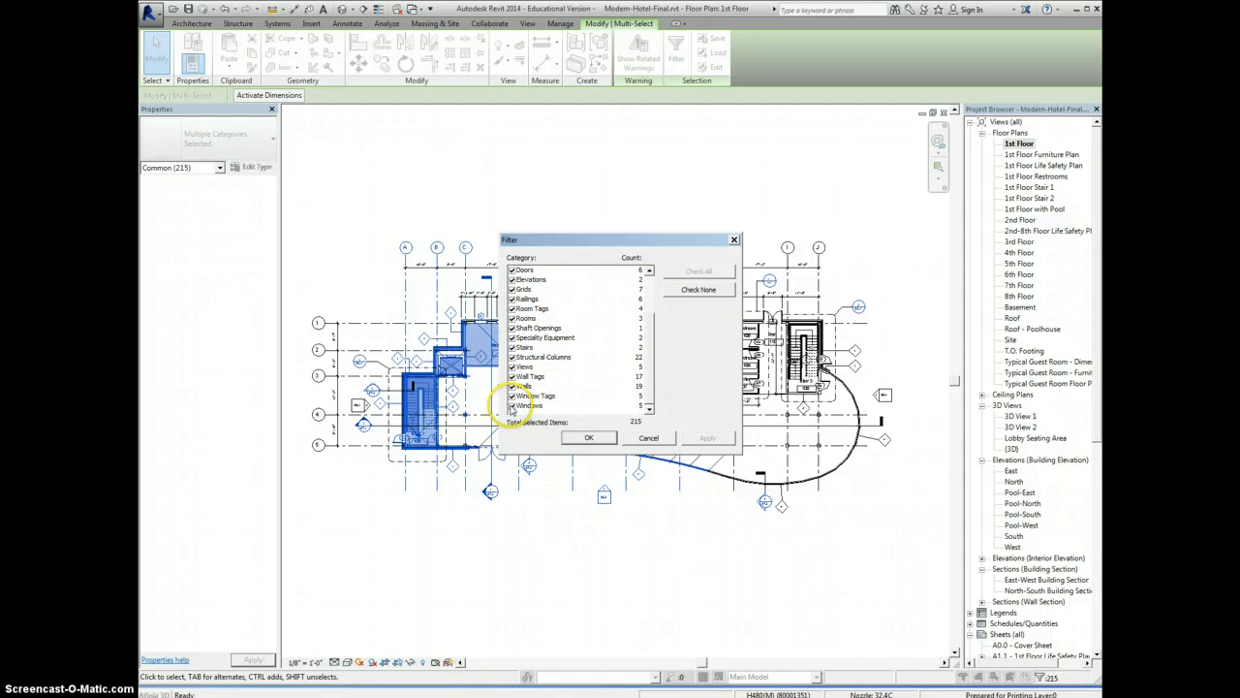
left_click(512, 376)
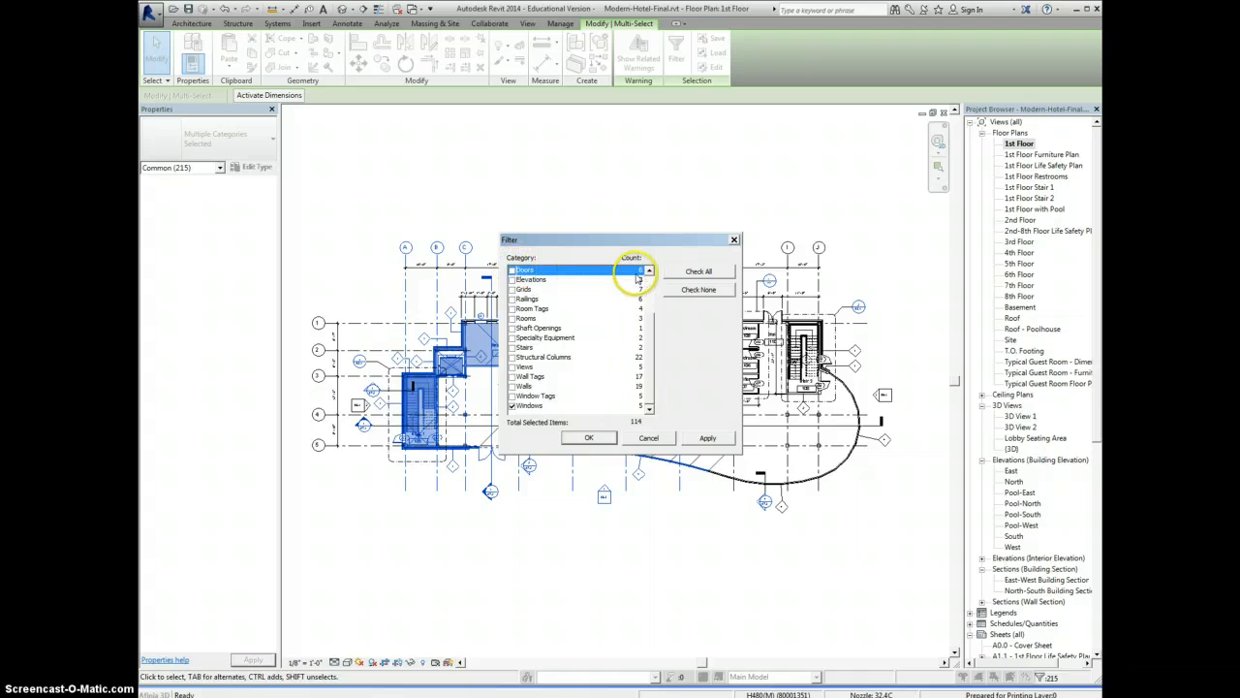
left_click(698, 289)
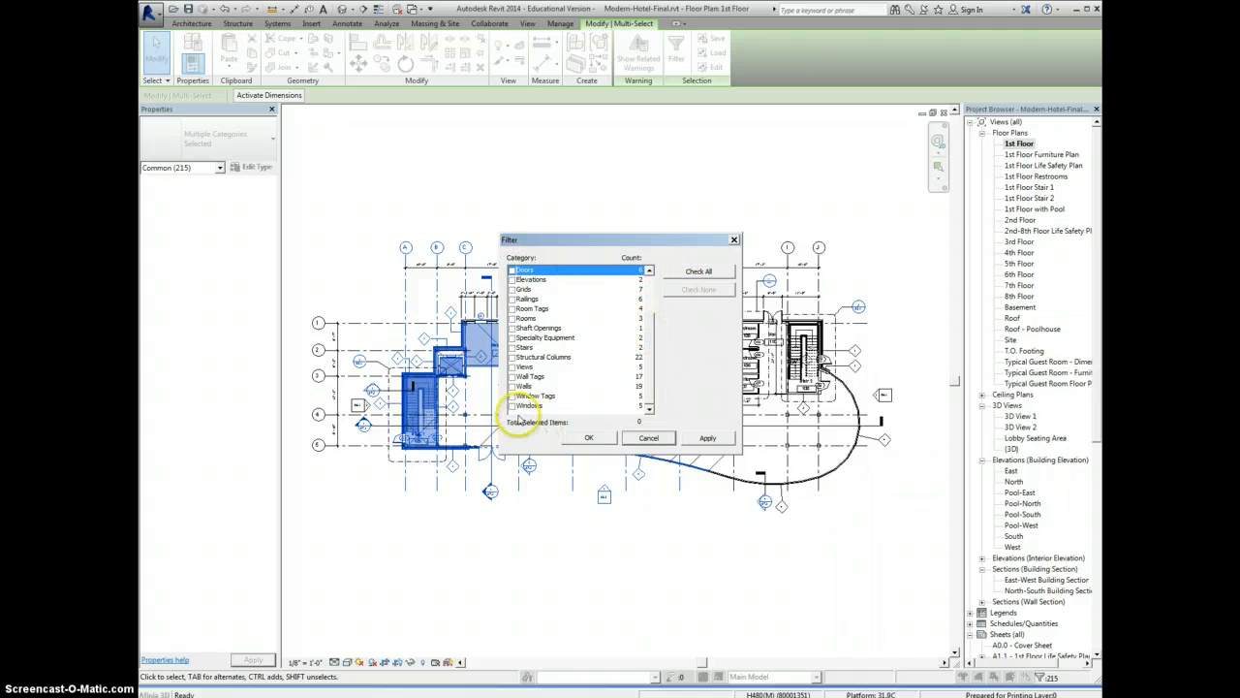
left_click(590, 438)
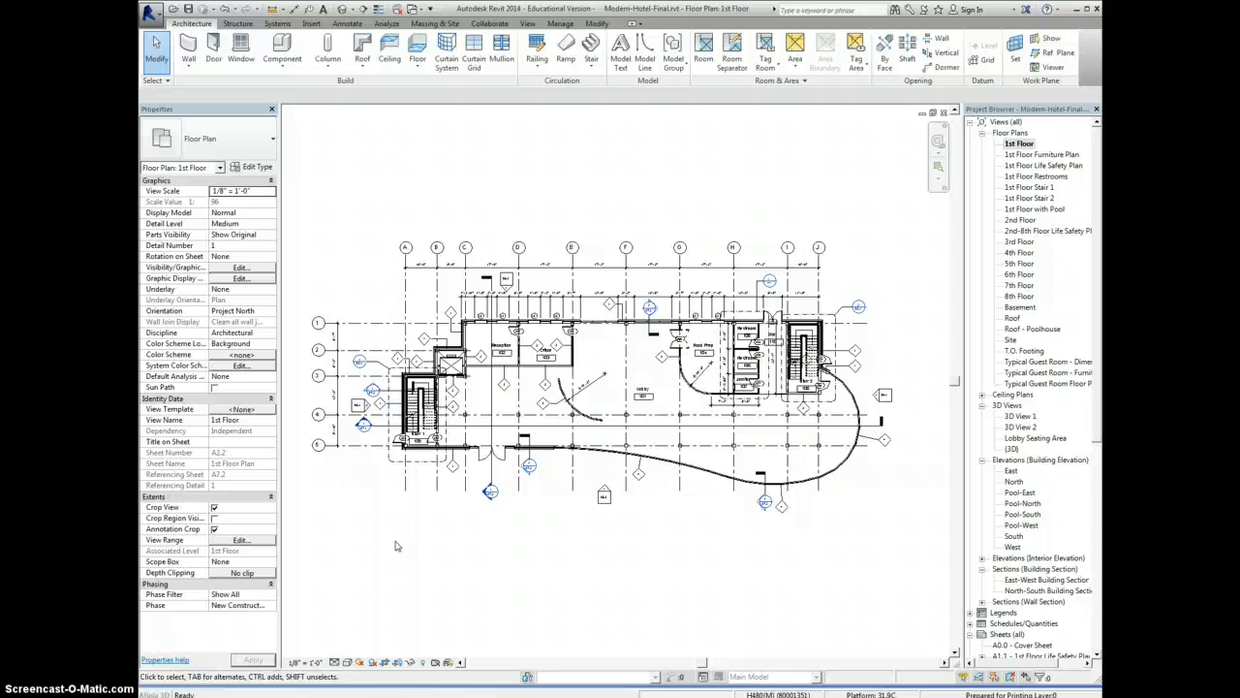
mouse_move(980, 231)
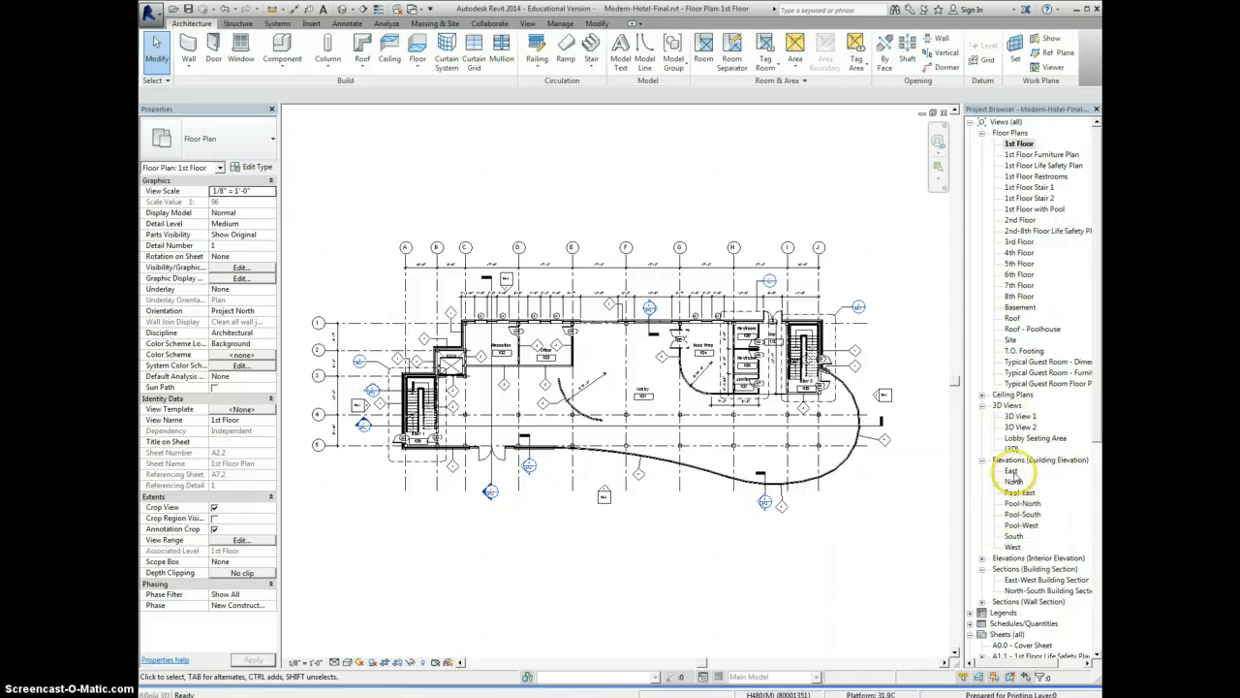
Expand the building elevations and view the East and North elevations
left_click(1037, 459)
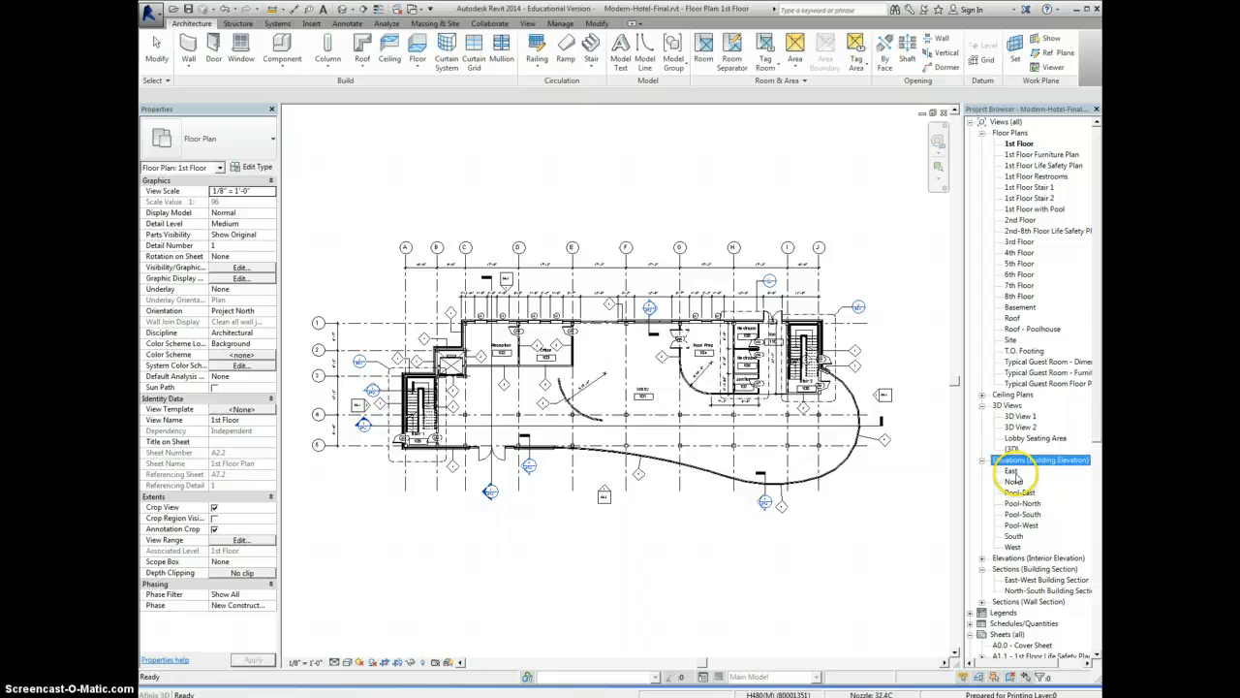
double_click(1011, 470)
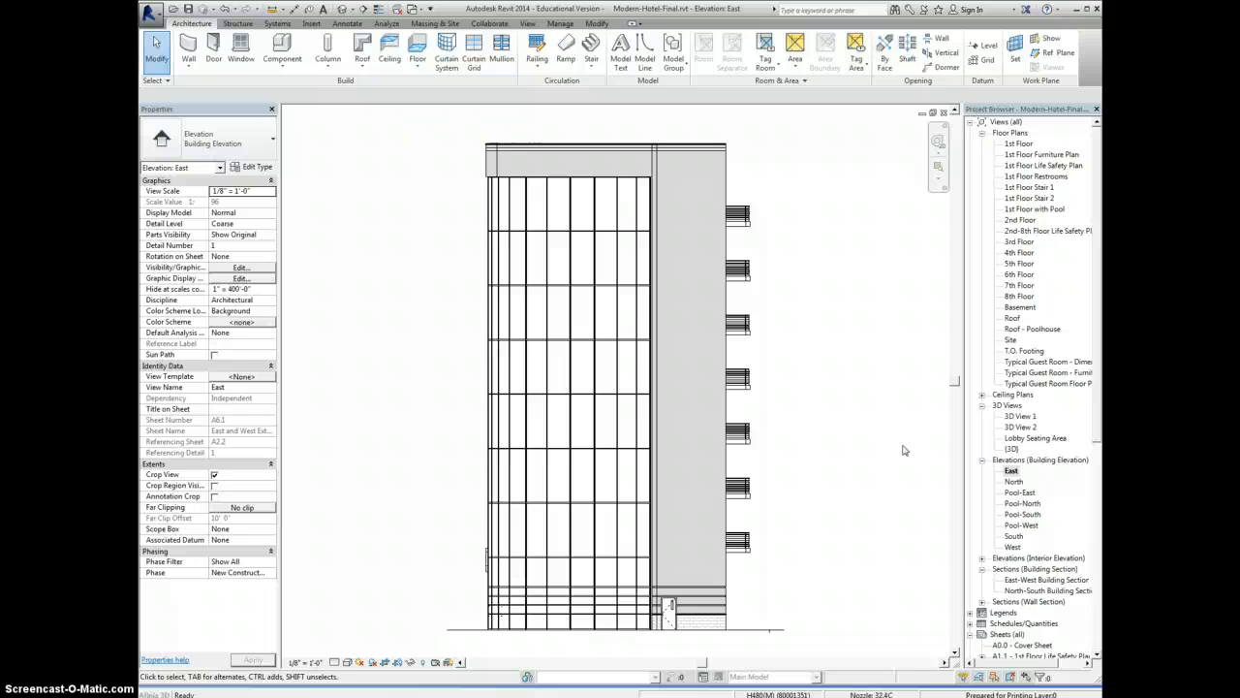
left_click(1013, 480)
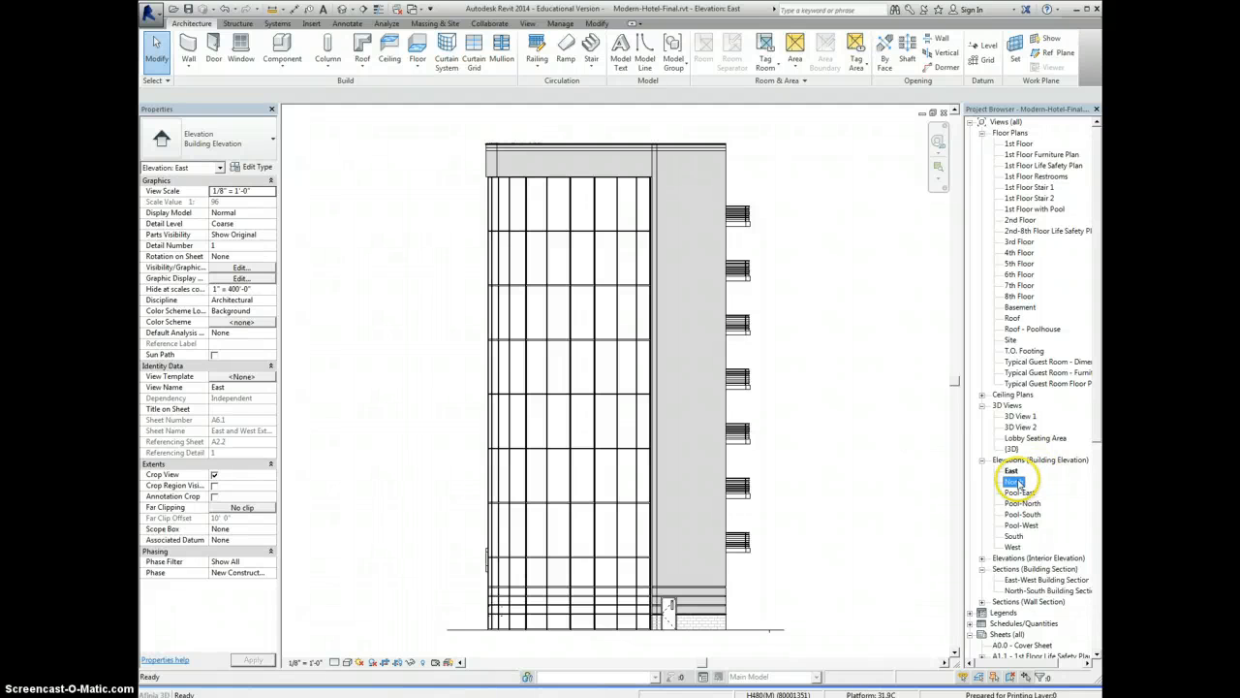
double_click(1011, 481)
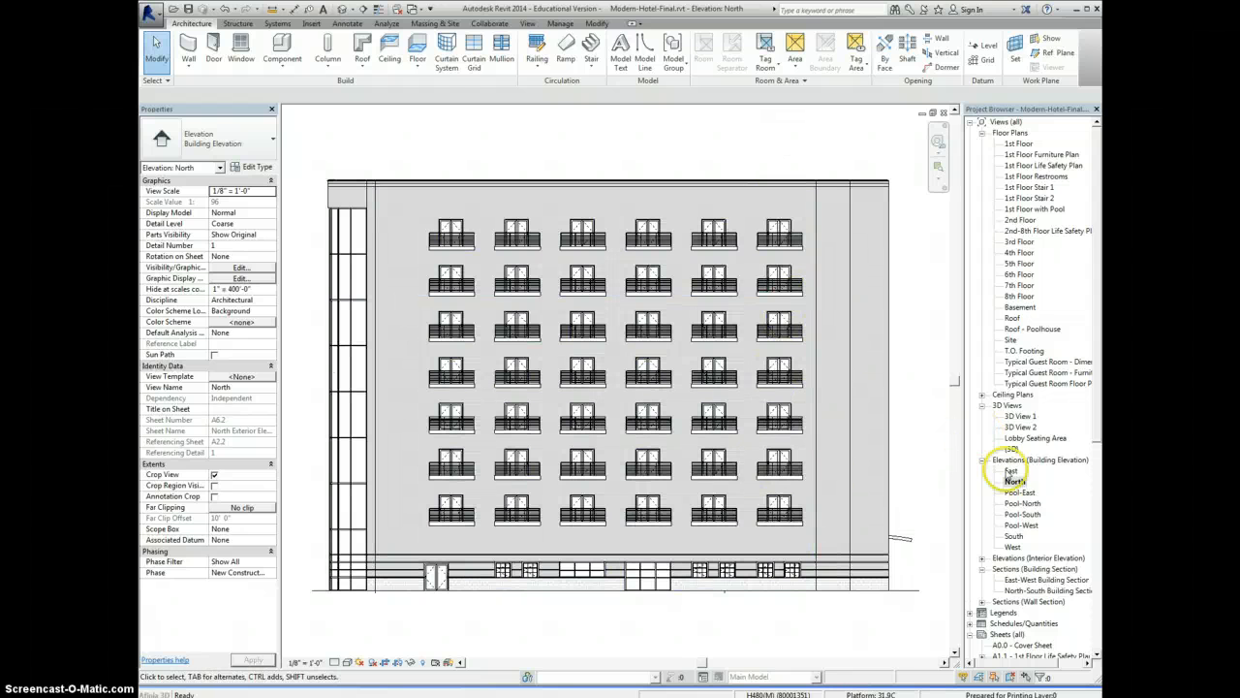
View the Post-East, Post-North, South and West elevations in turn
double_click(1019, 492)
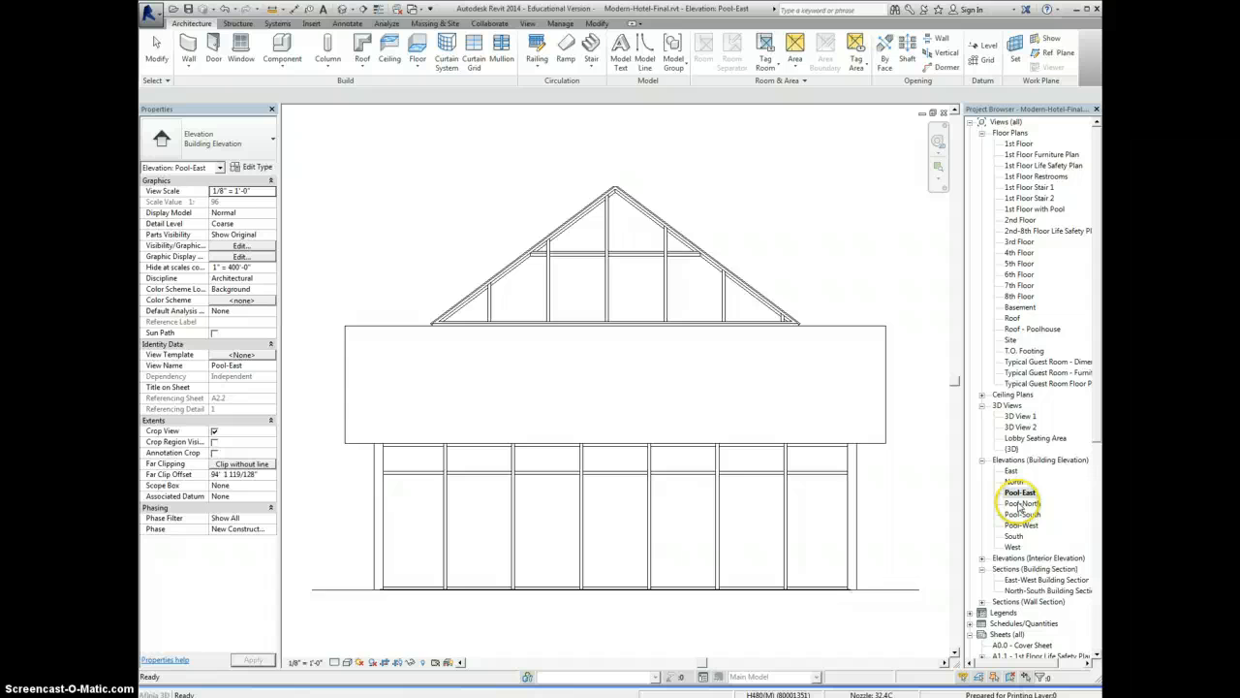
double_click(1024, 504)
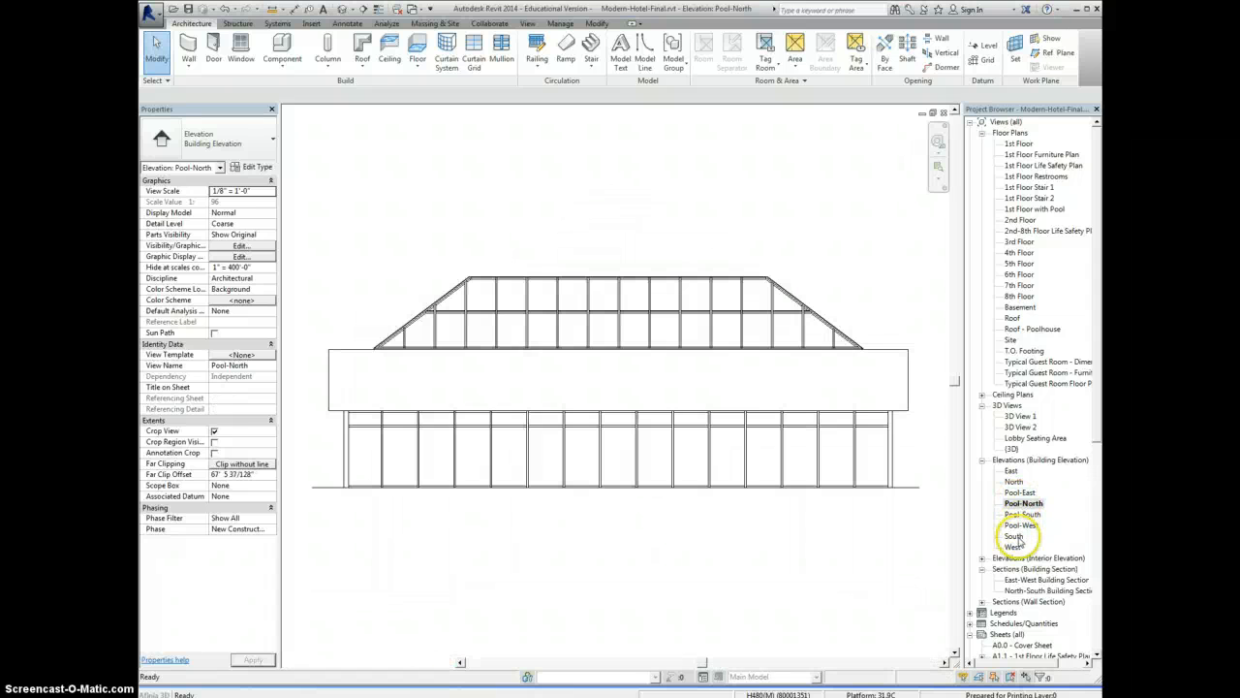
double_click(1013, 535)
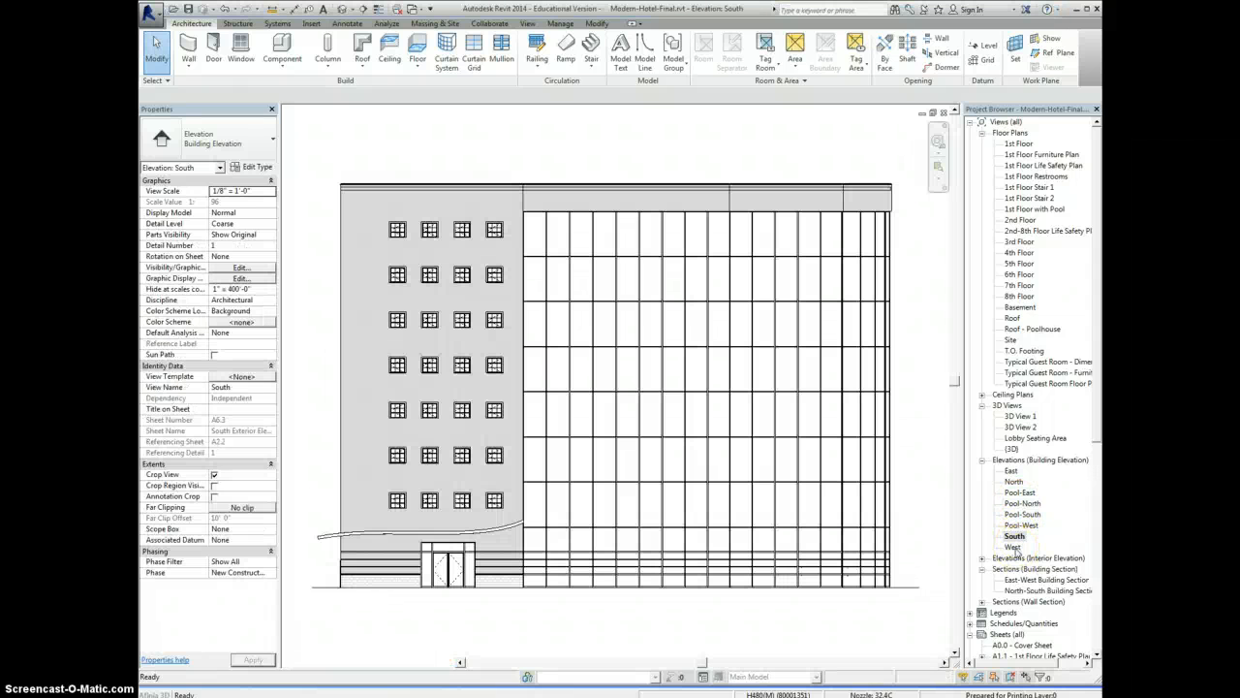
double_click(1012, 546)
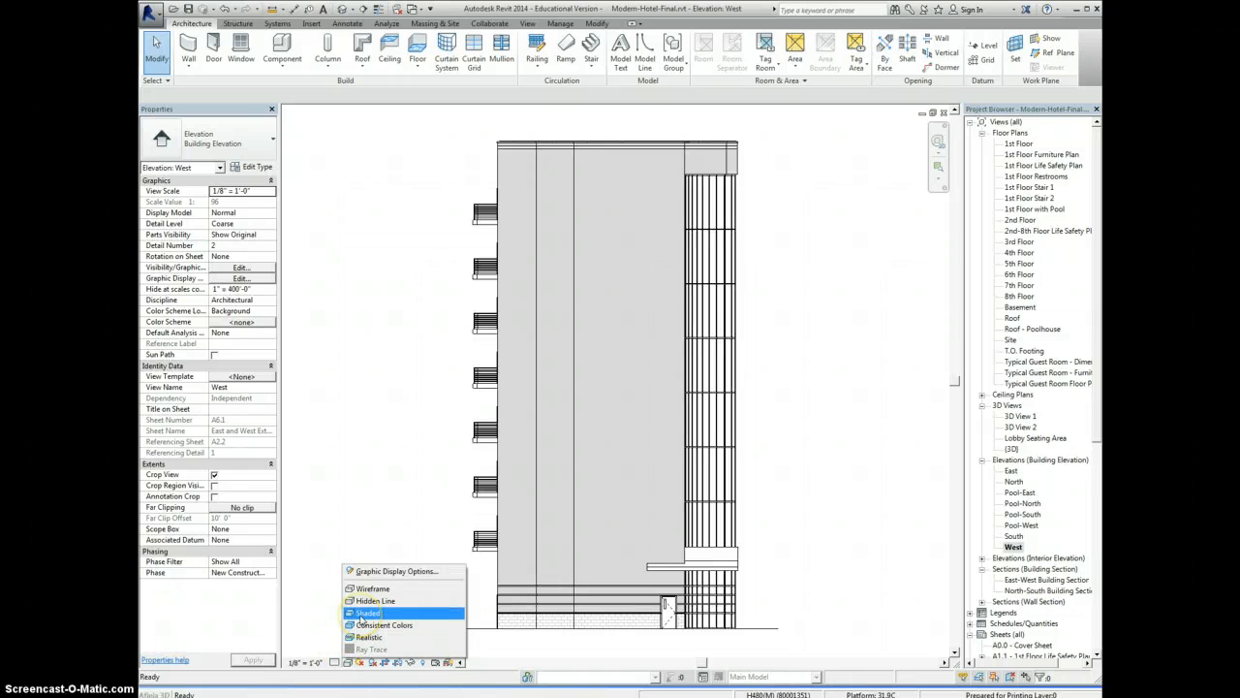
Switch the West elevation's visual style to Shaded, then to Realistic
left_click(369, 612)
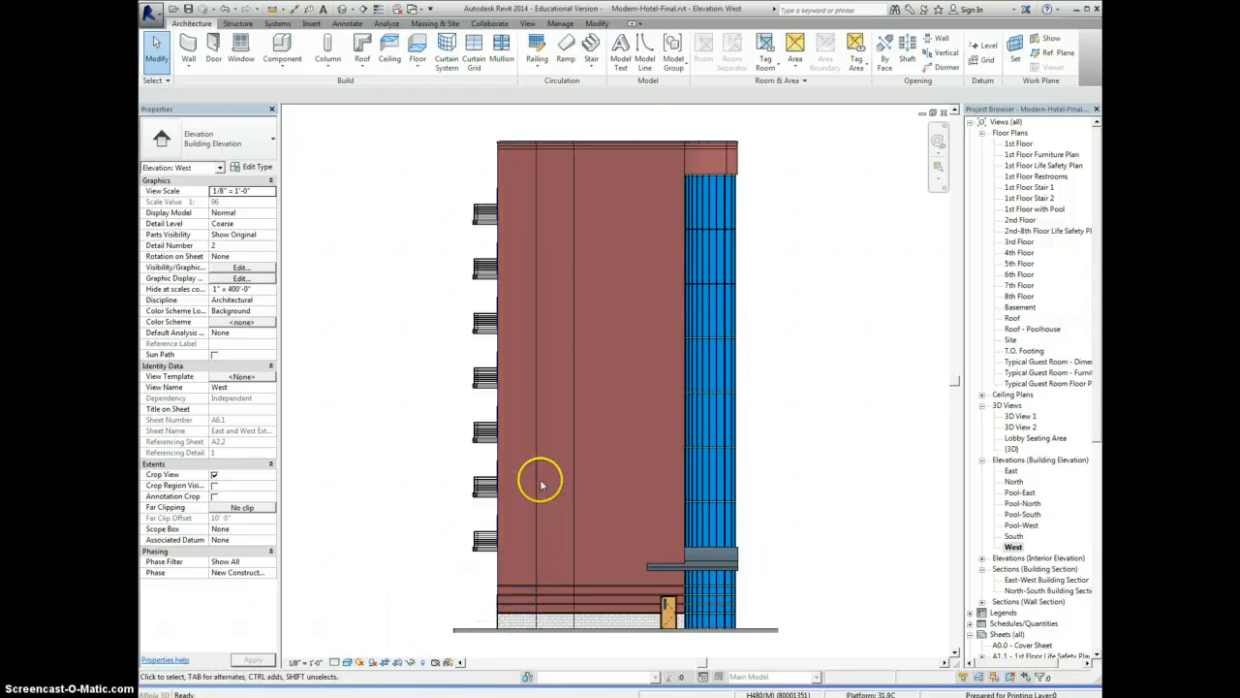
mouse_move(558, 486)
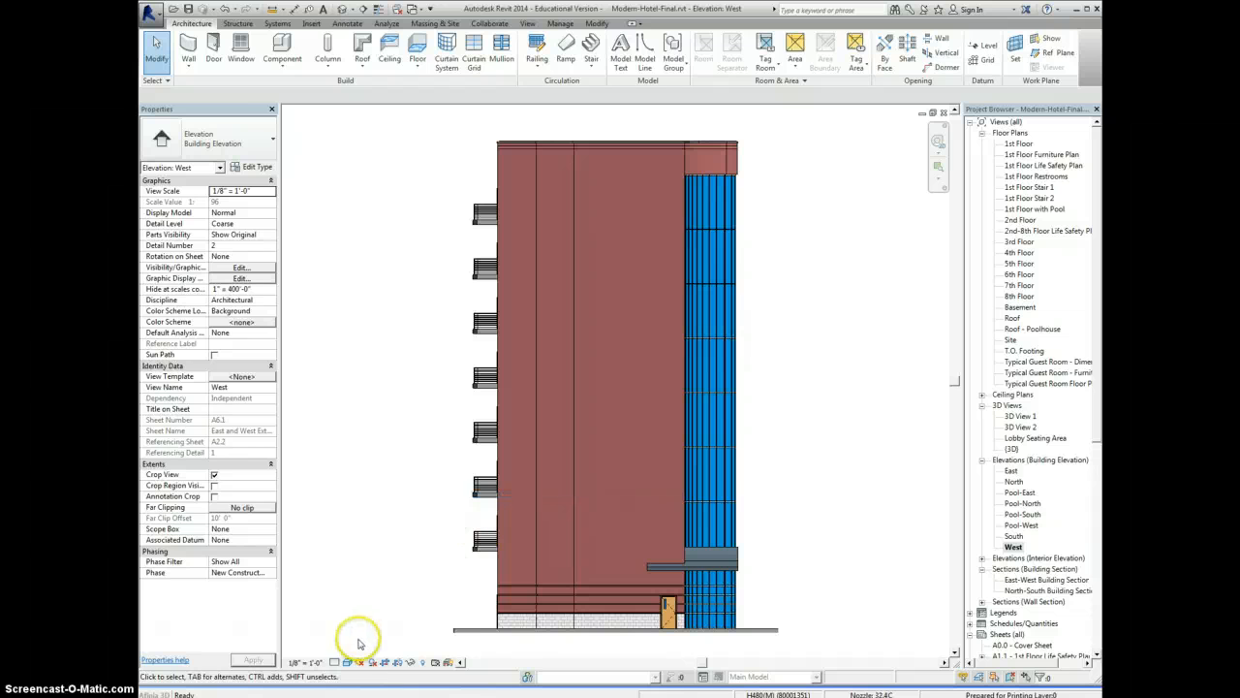
left_click(349, 663)
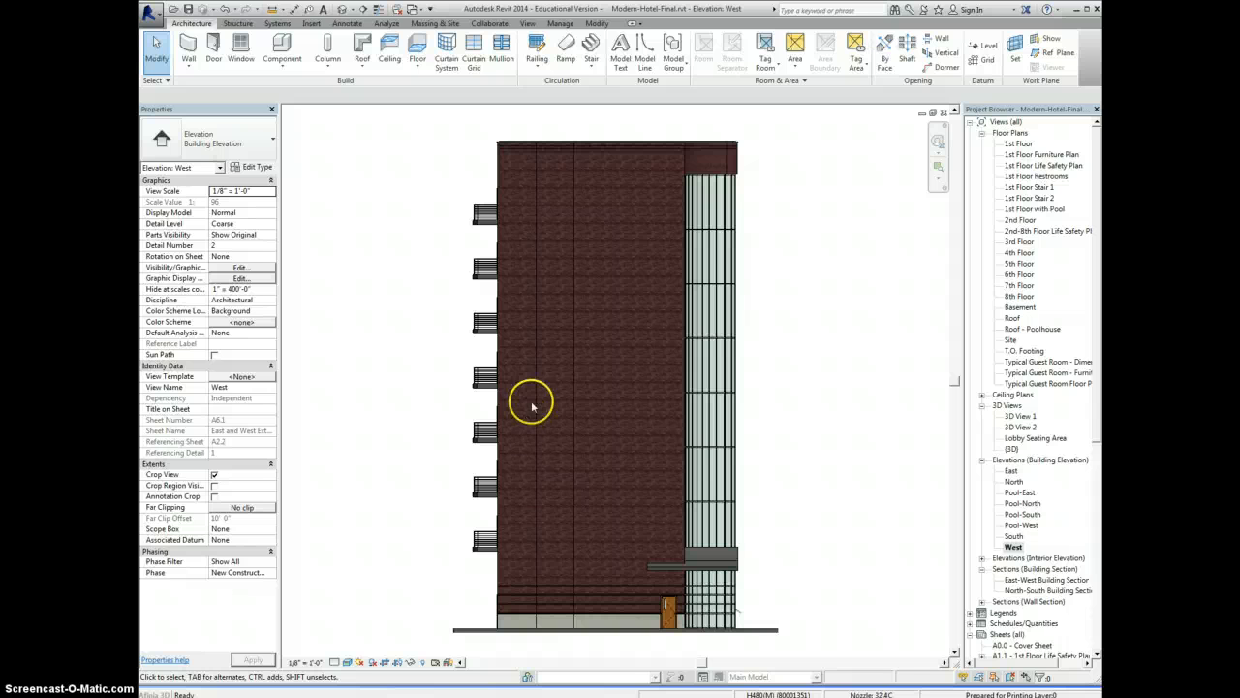
Return to the 1st Floor plan, zoom in on Stair 2 and select its railing
double_click(1016, 144)
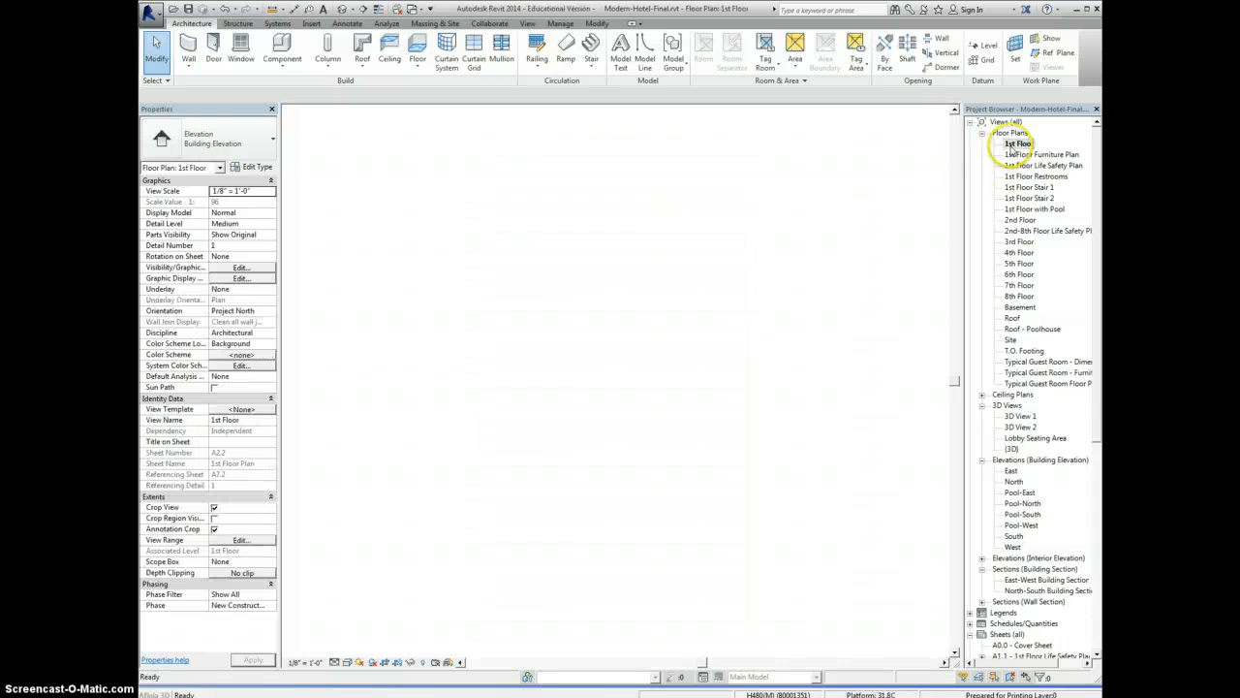
double_click(1015, 143)
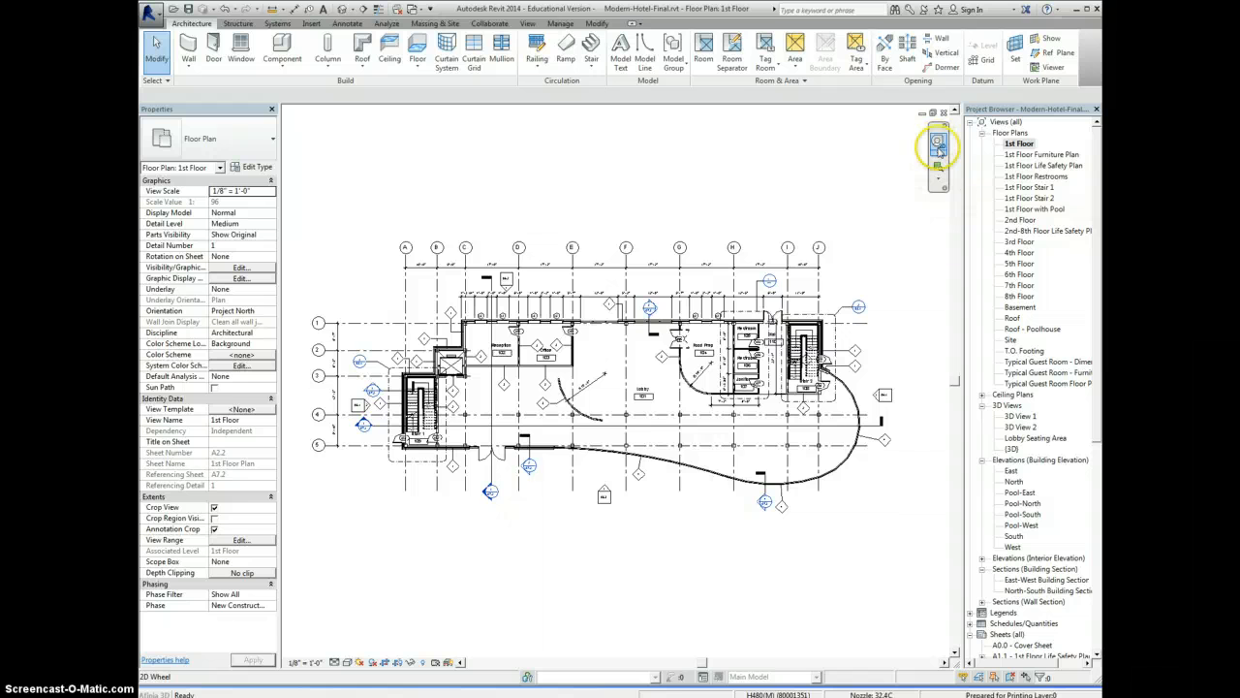
mouse_move(938, 171)
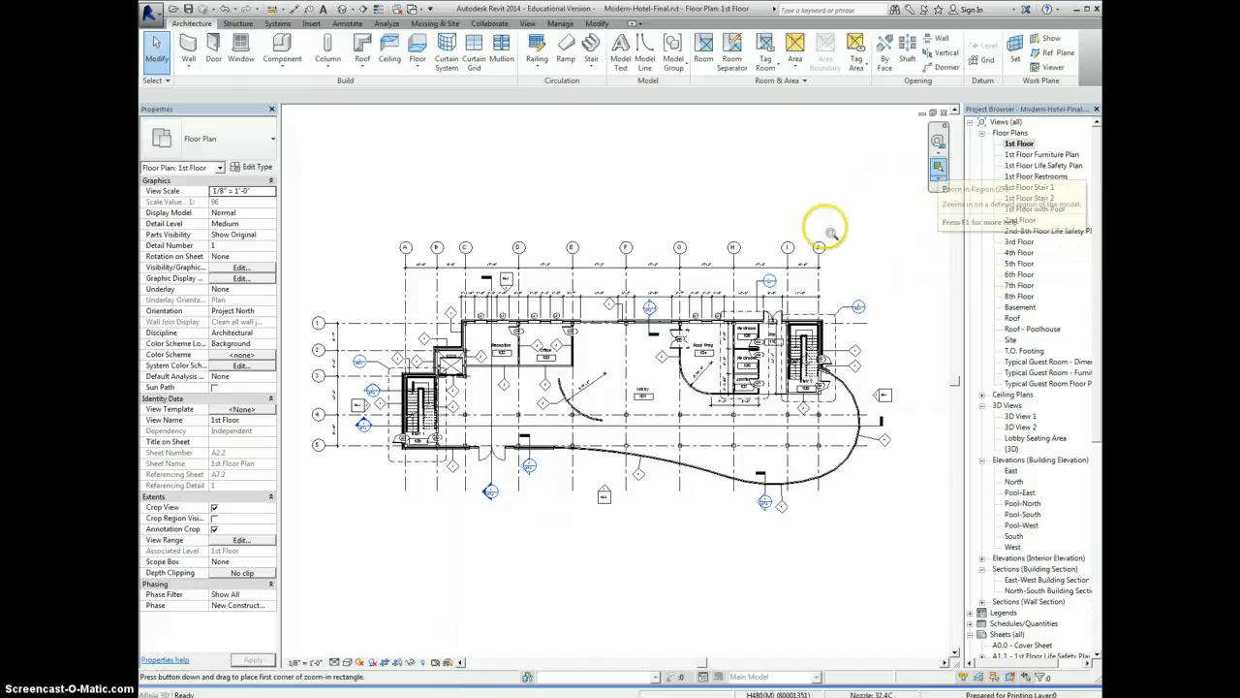
mouse_move(790, 340)
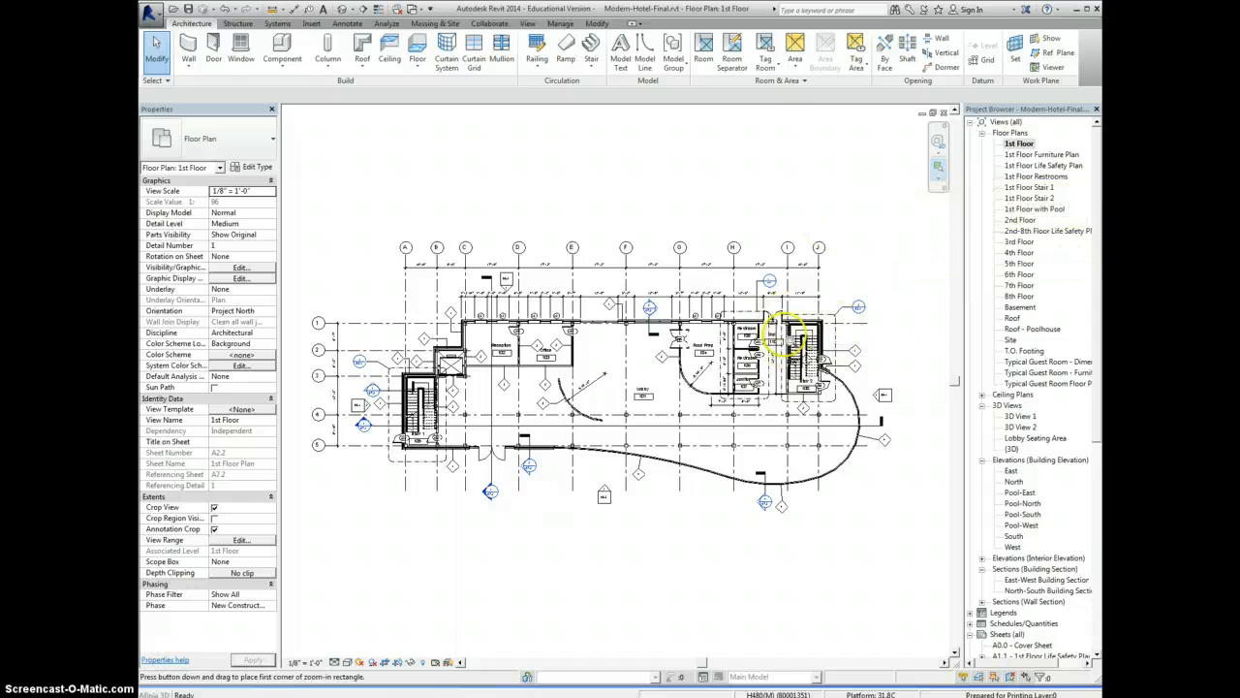
left_click_drag(779, 334, 830, 397)
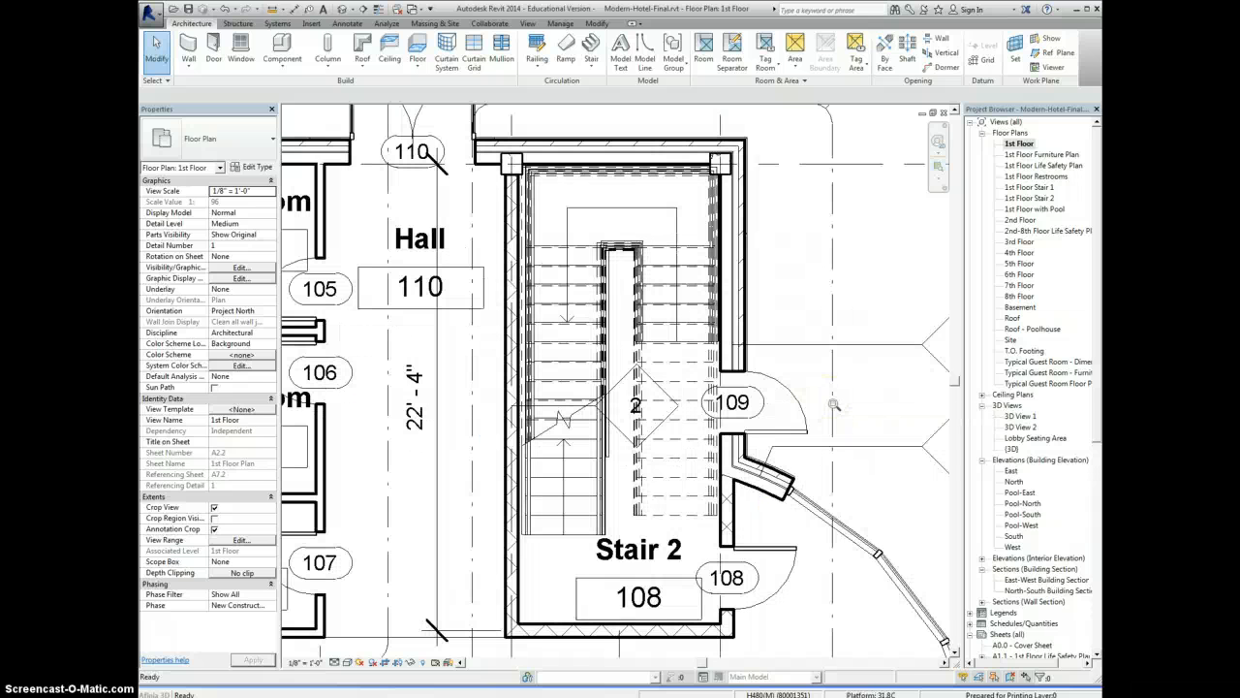
left_click(620, 387)
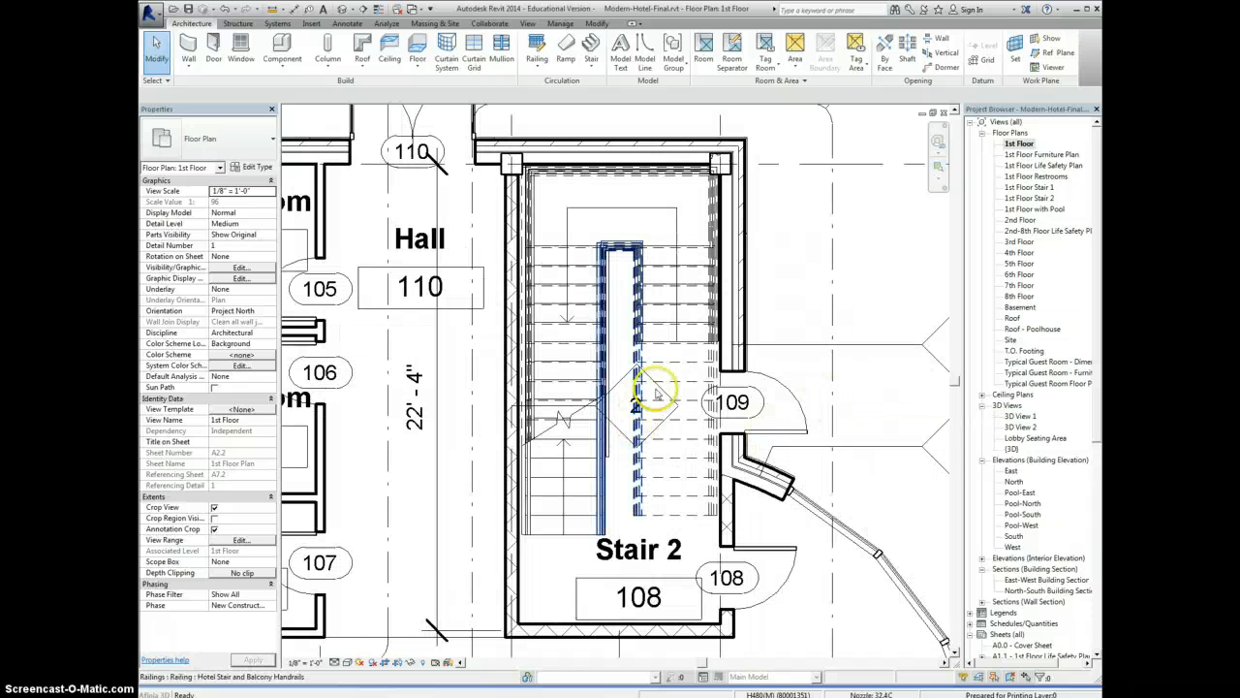
Zoom out in stages via the shortcut menu, then fit the whole floor plan in view
right_click(657, 395)
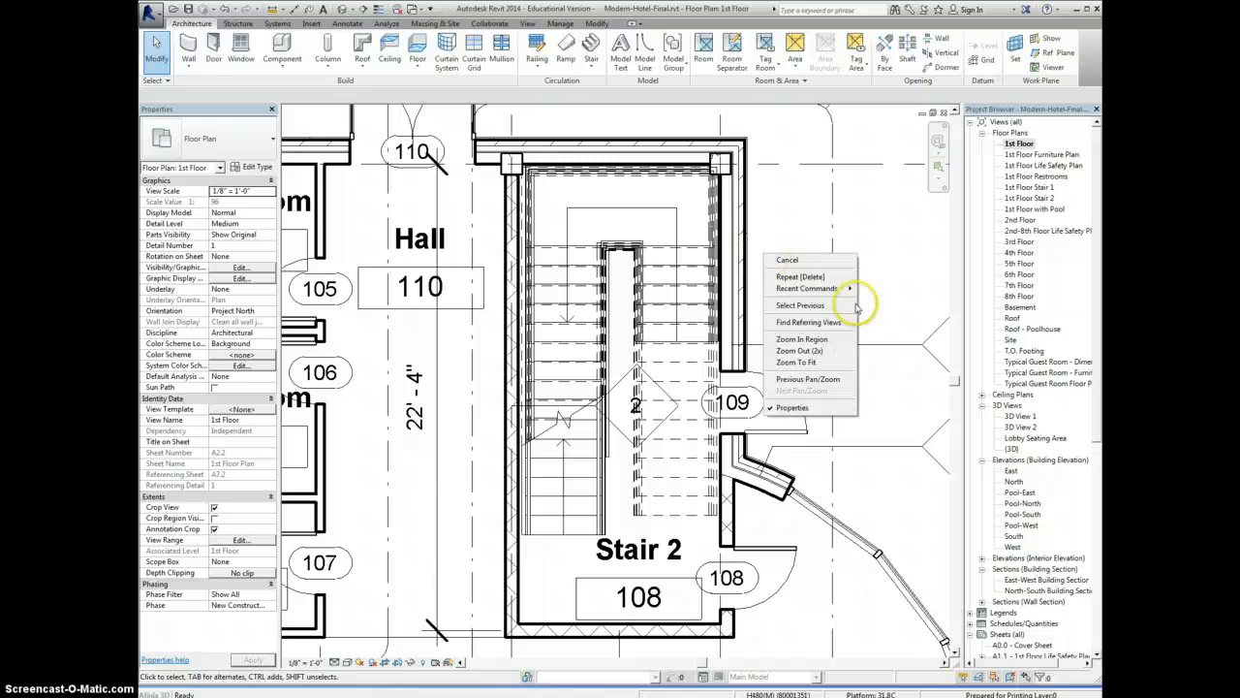
left_click(802, 349)
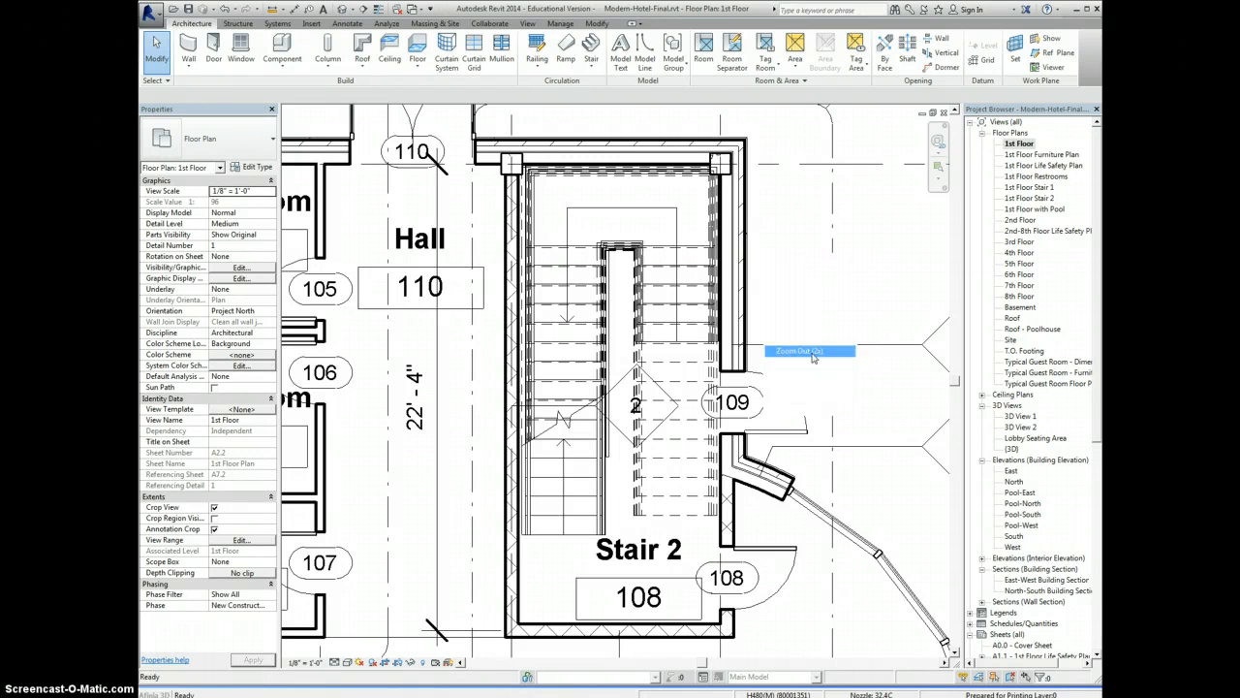
right_click(810, 351)
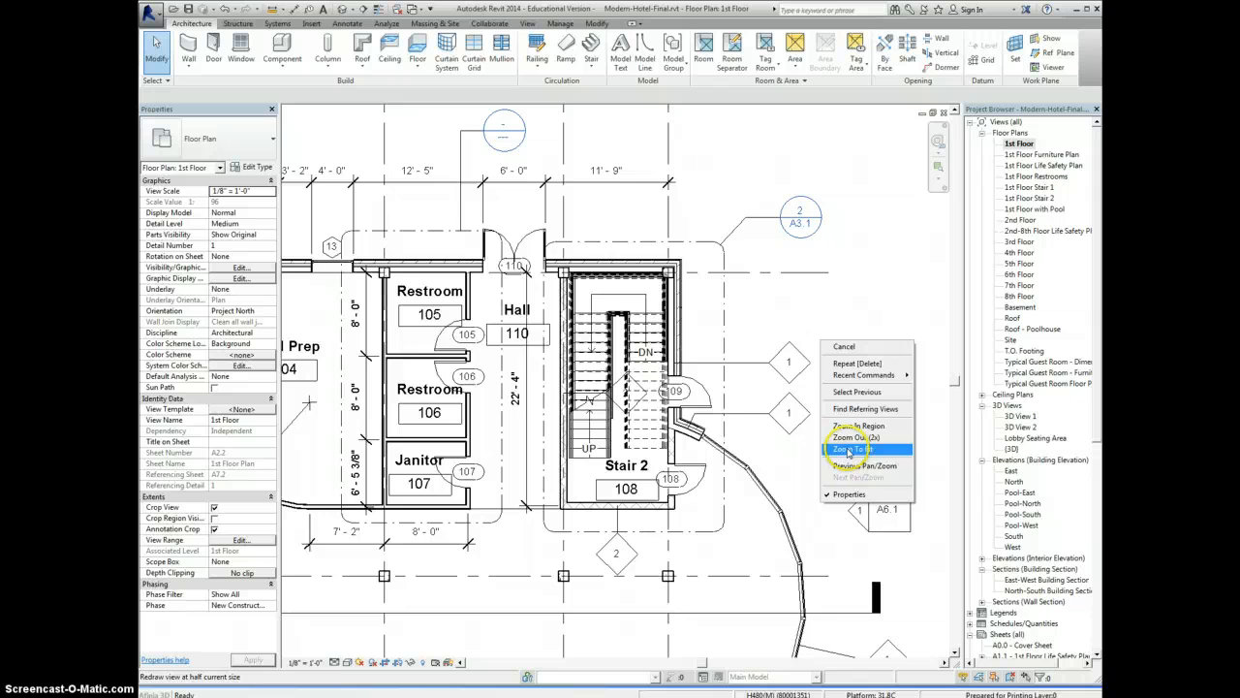
left_click(851, 449)
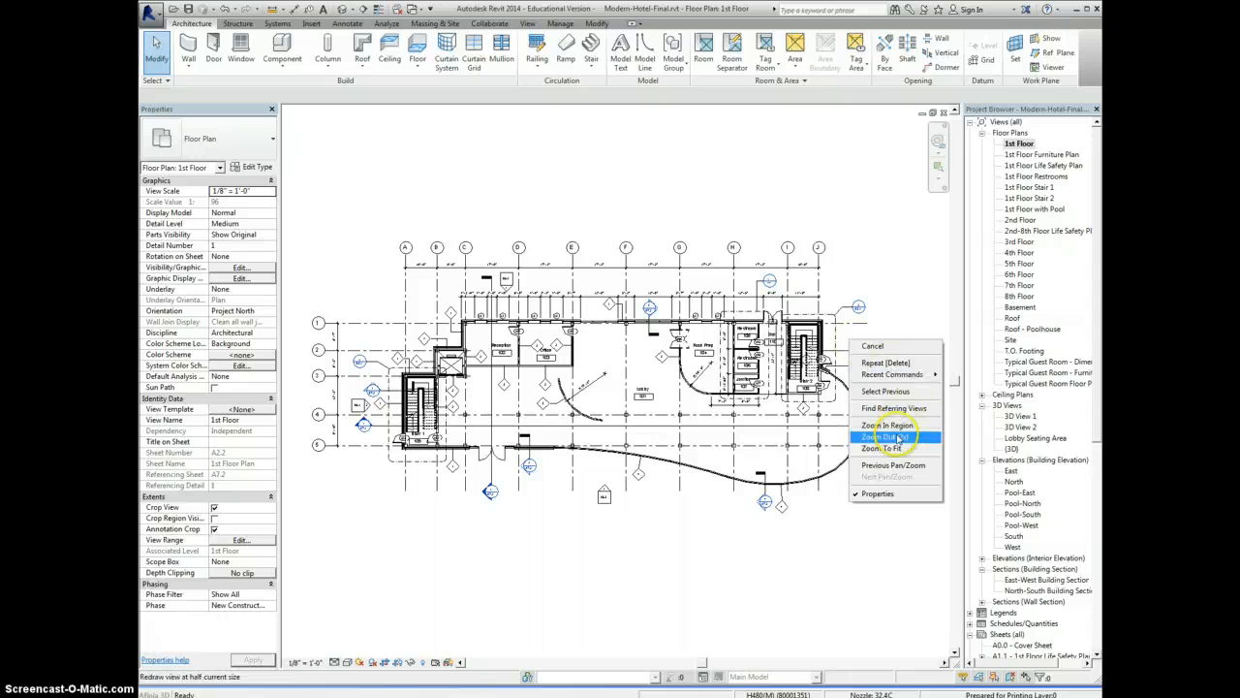
left_click(887, 436)
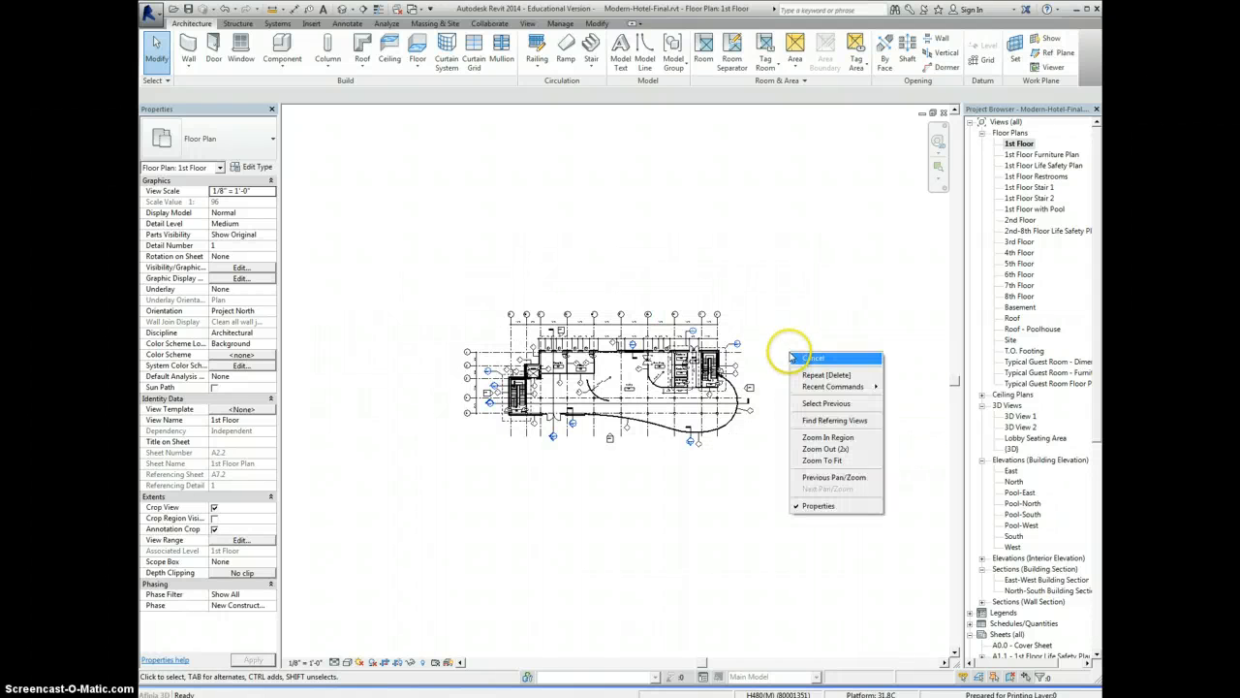
left_click(822, 461)
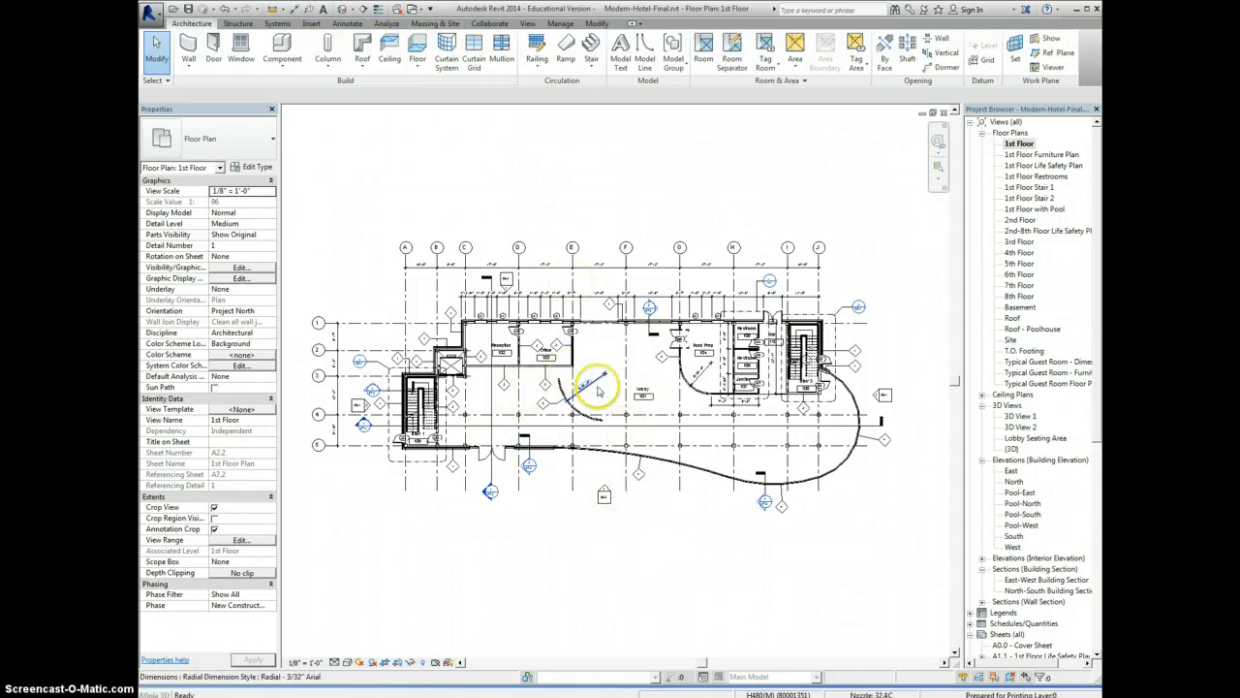
mouse_move(338, 8)
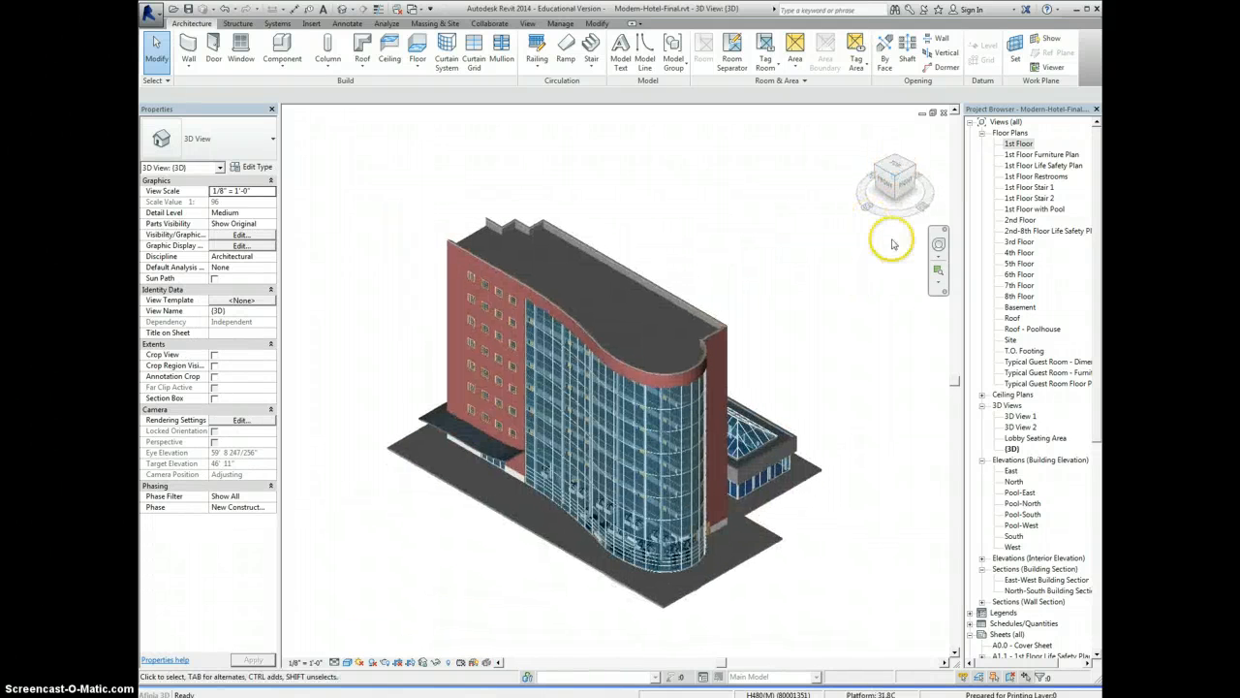
Orbit the default 3D hotel model to its back, then round again to the glass front
left_click_drag(892, 242, 901, 174)
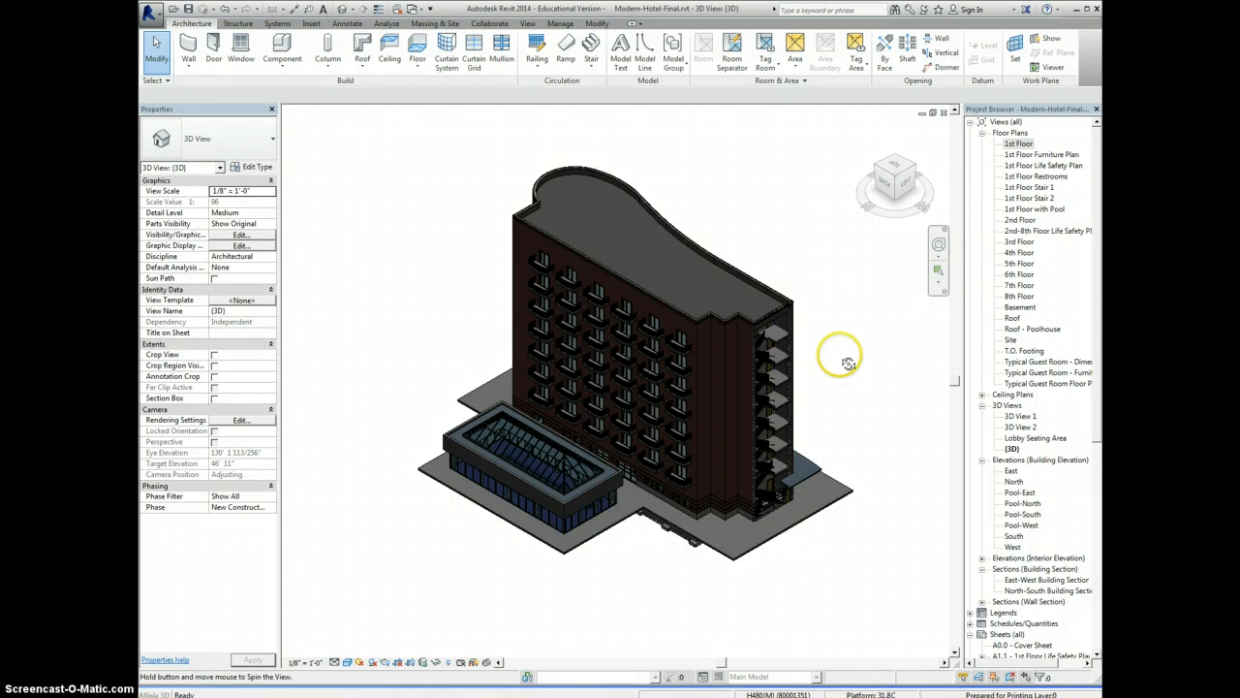
mouse_move(782, 372)
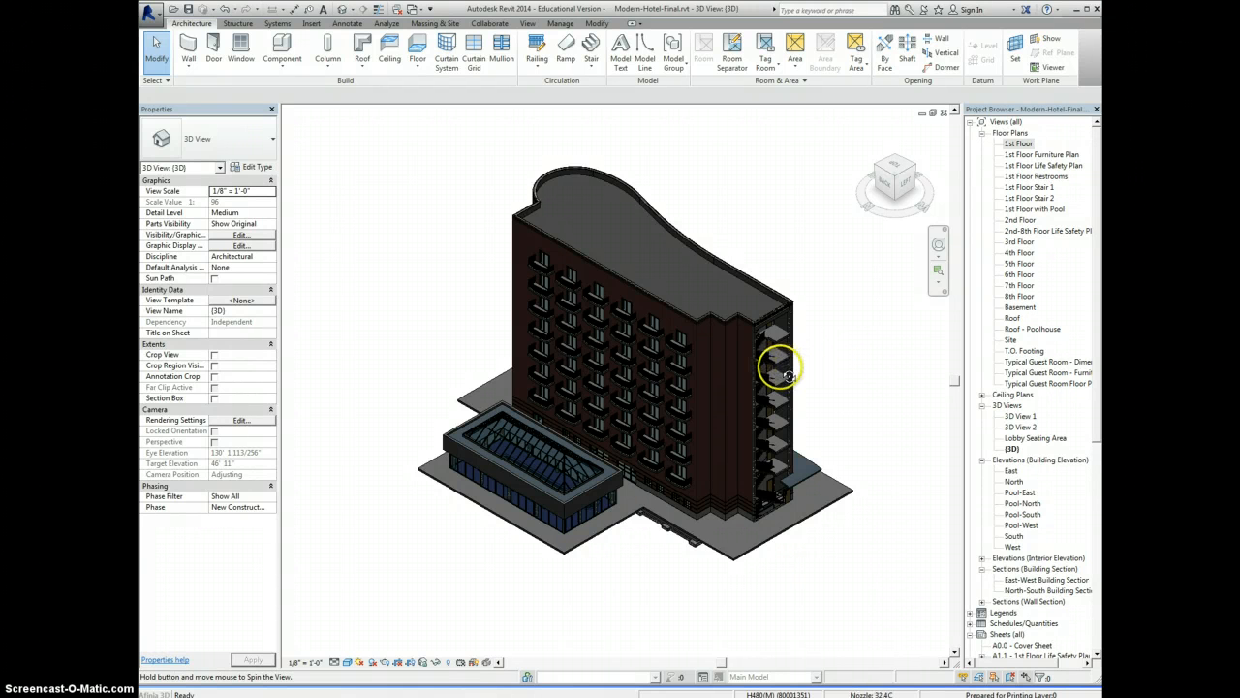
left_click_drag(779, 372, 854, 248)
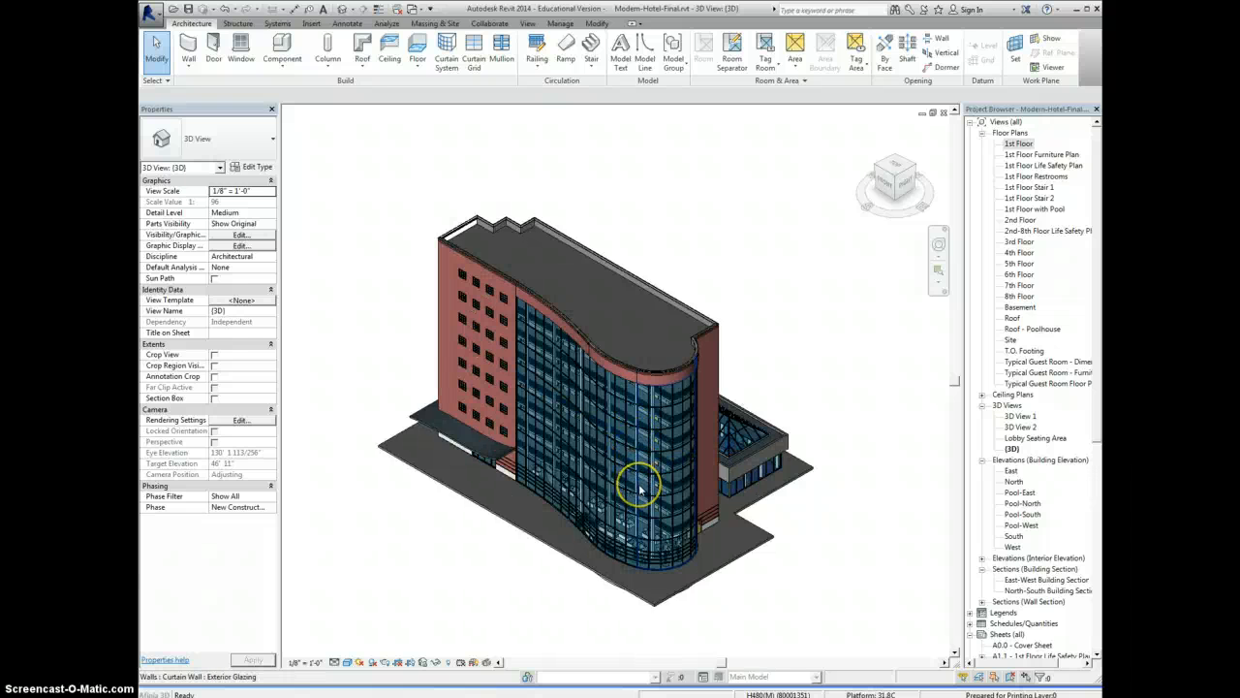
mouse_move(640, 488)
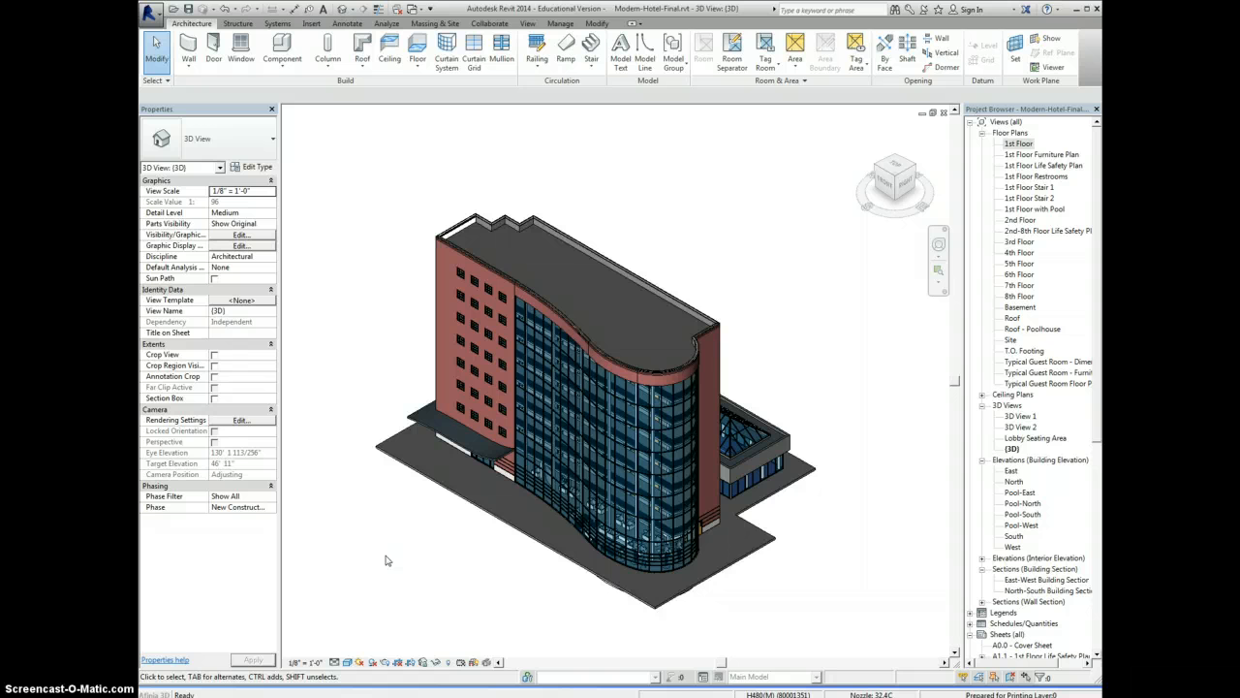
mouse_move(449, 539)
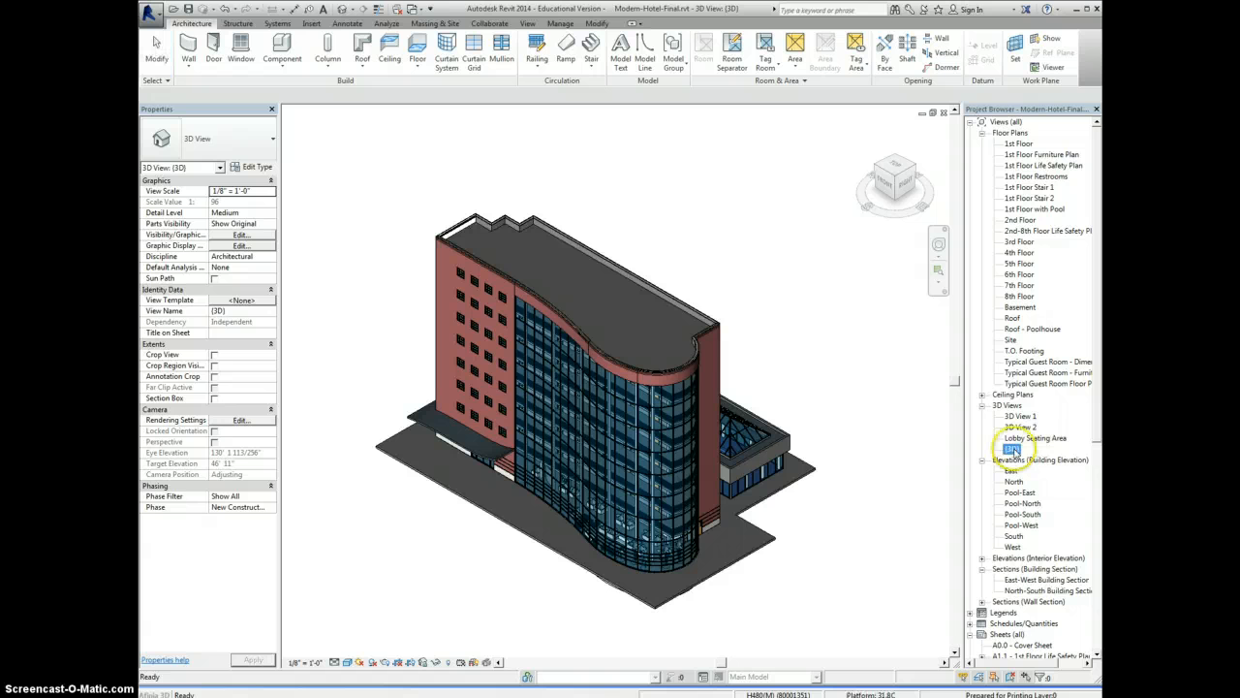
Rename the default {3D} view to ISO Hotel
right_click(1035, 438)
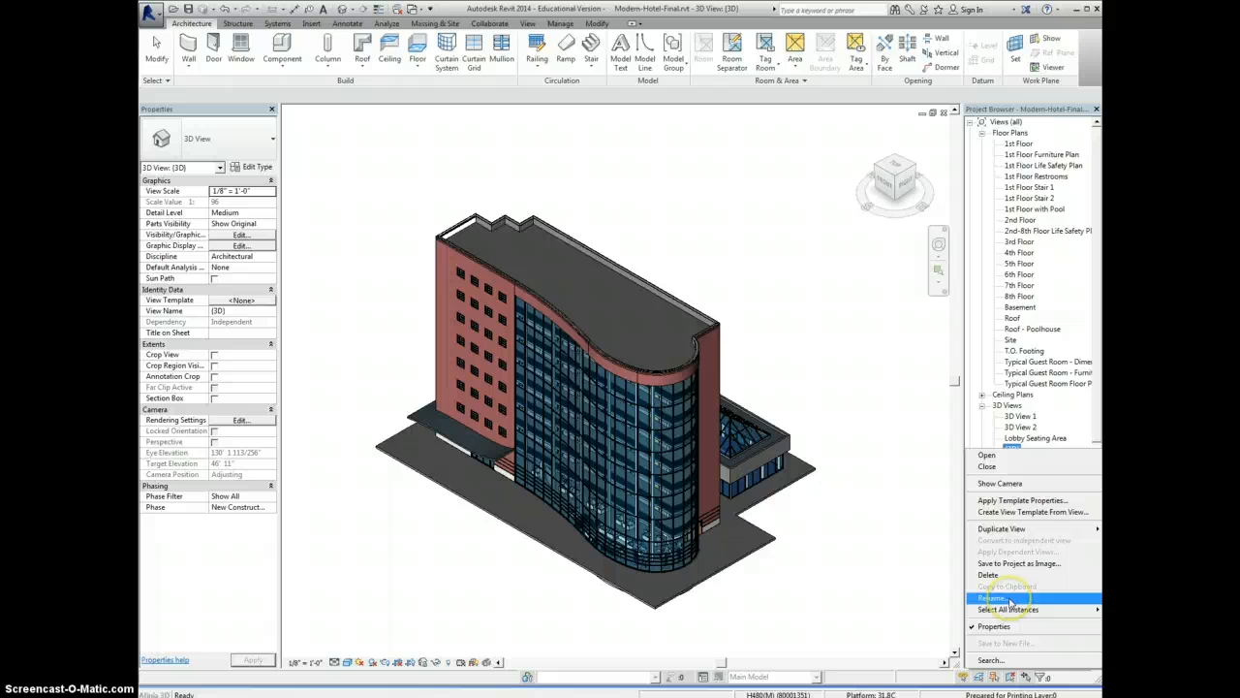
left_click(992, 597)
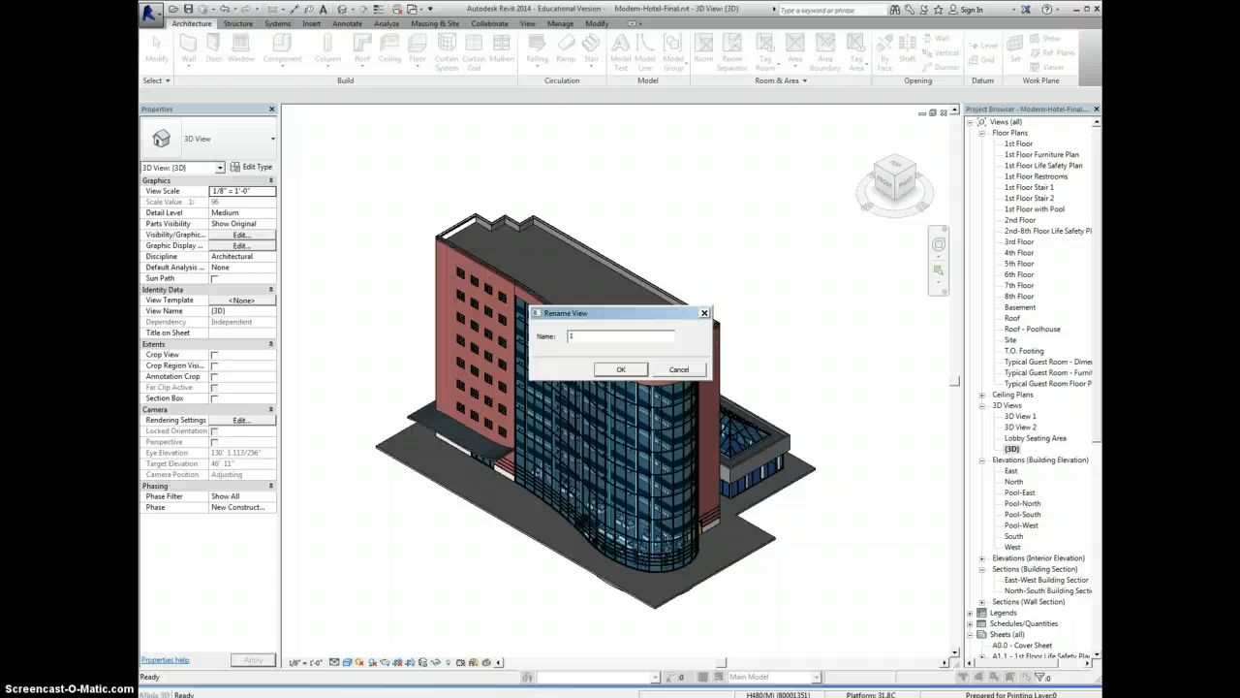
type("ISO Hotel")
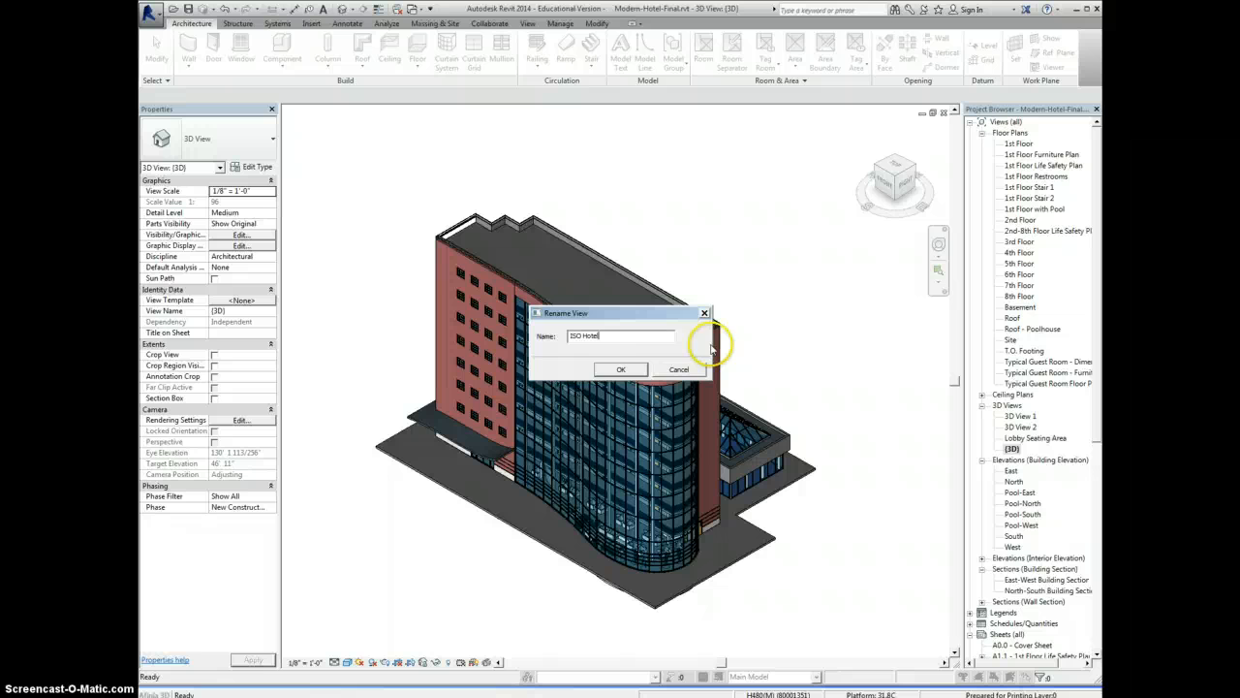
left_click(620, 368)
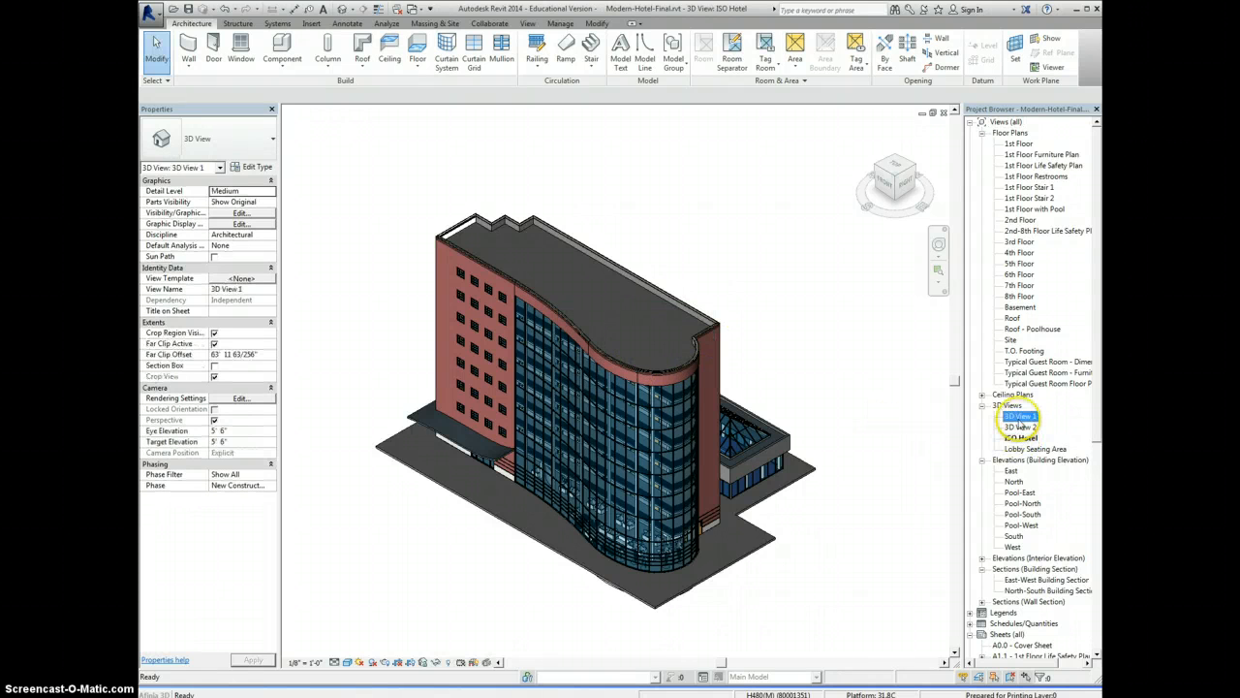
Open 3D View 1 briefly, then return to the ISO Hotel view
double_click(1020, 438)
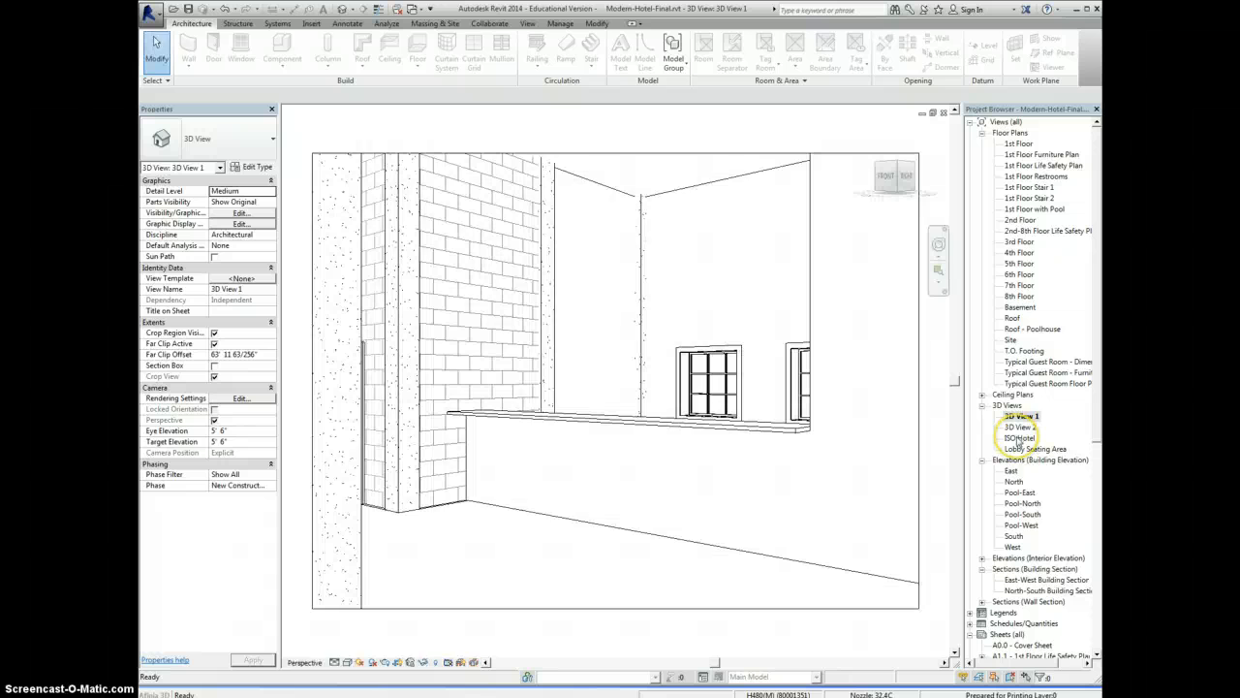
double_click(1020, 438)
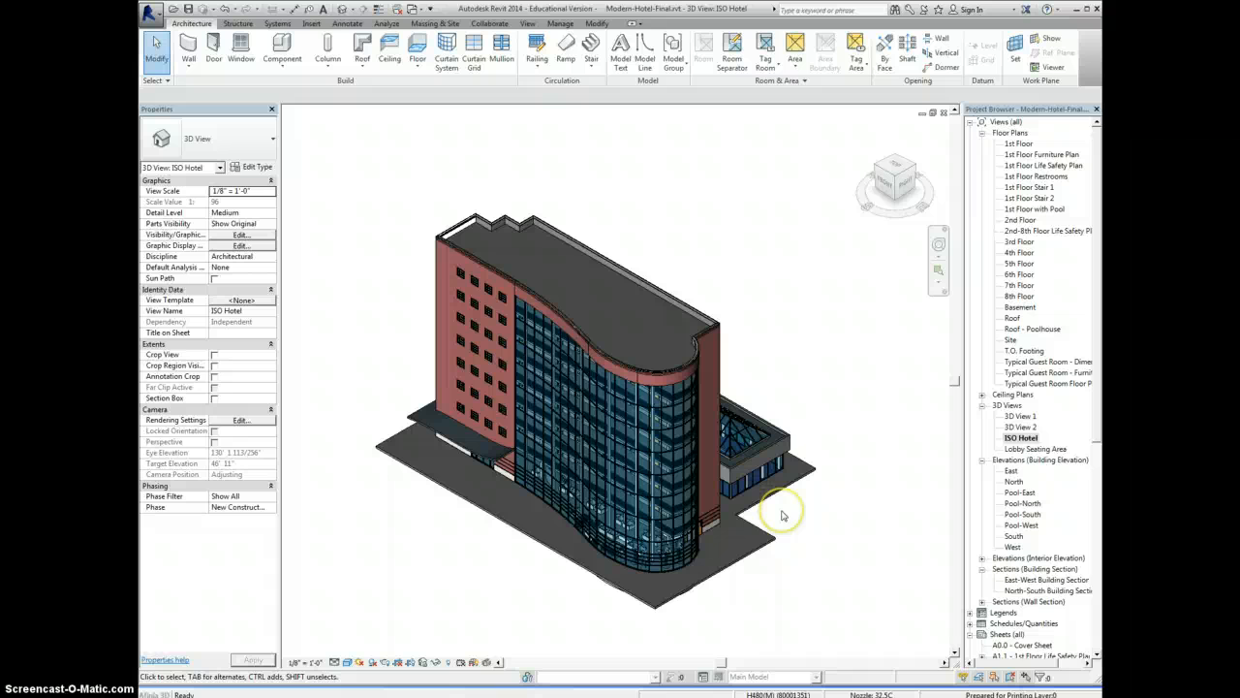
mouse_move(783, 515)
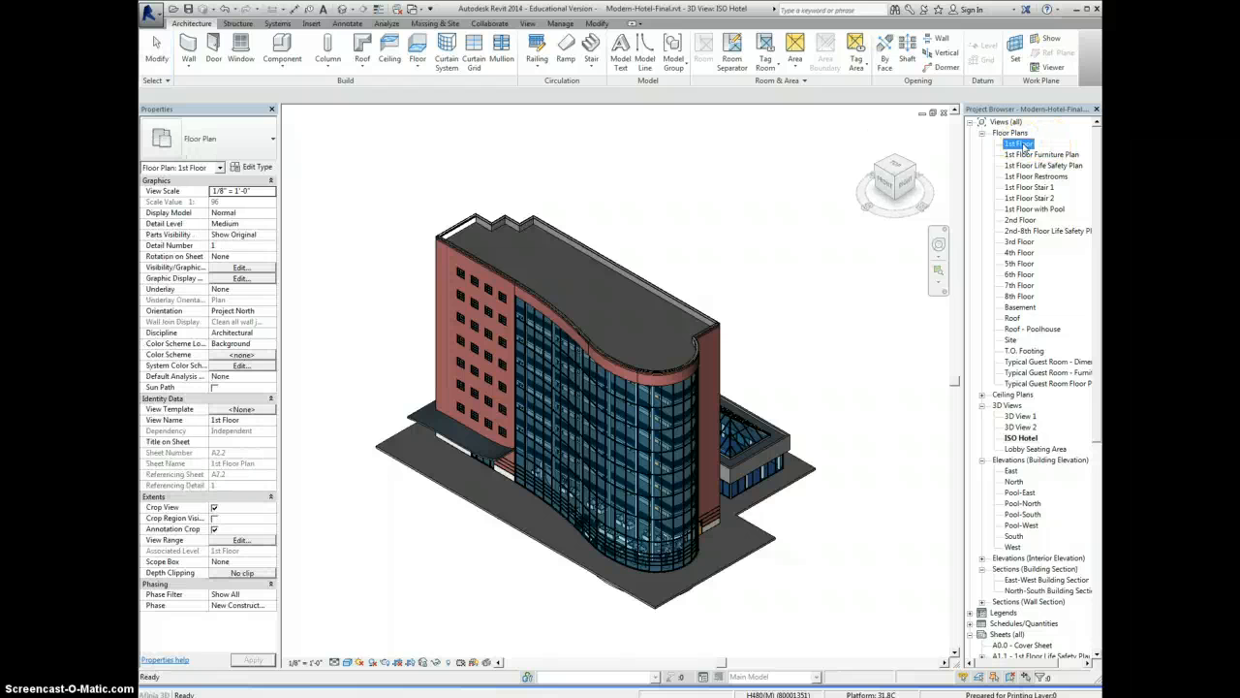
From the 1st Floor plan, start a Camera 3D view and set its eye point near the plan centre
double_click(1015, 144)
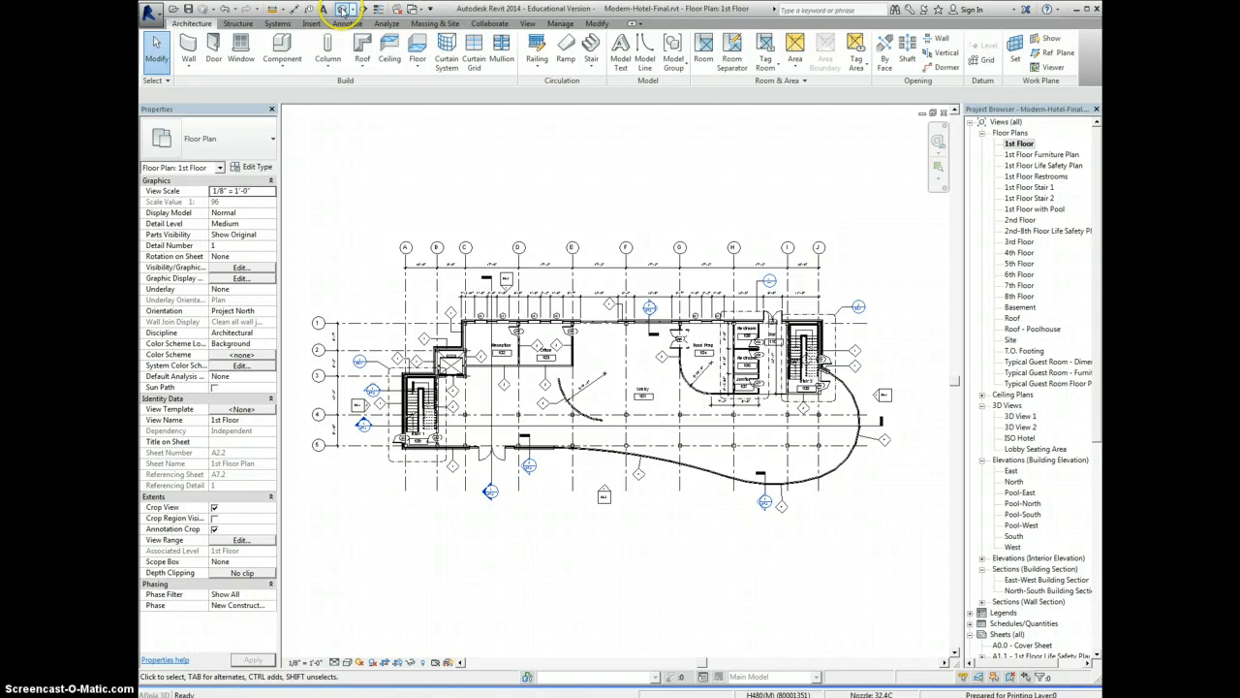
left_click(341, 9)
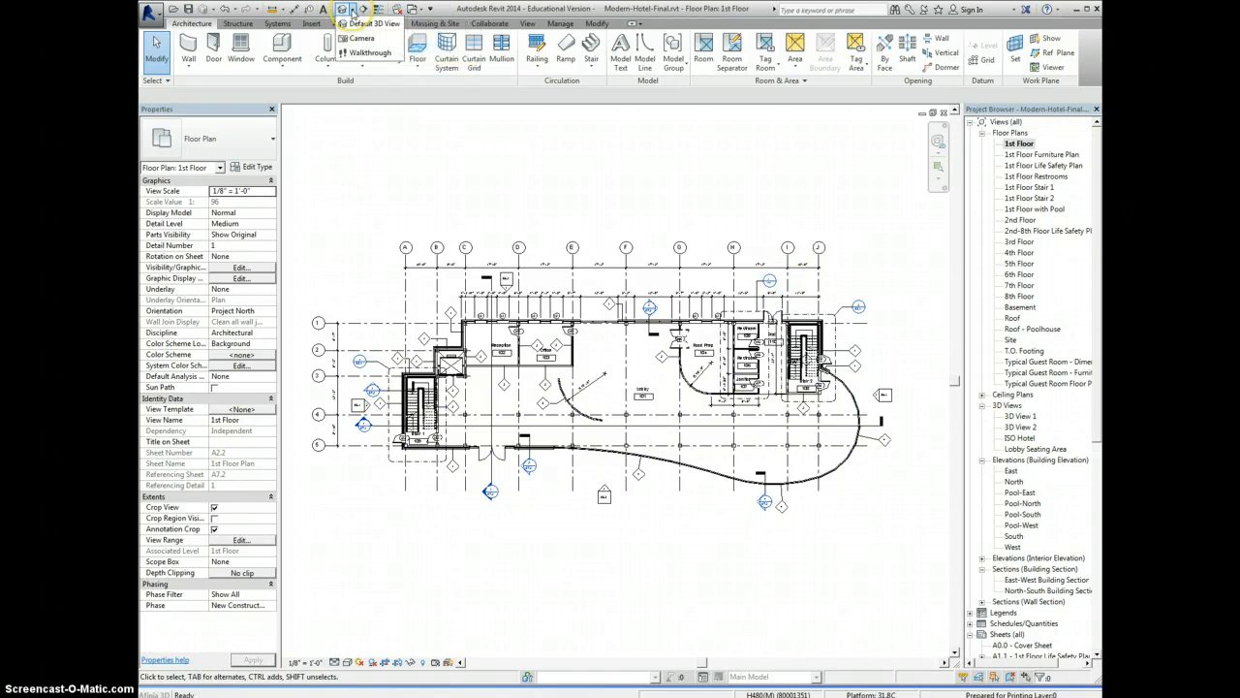
mouse_move(360, 39)
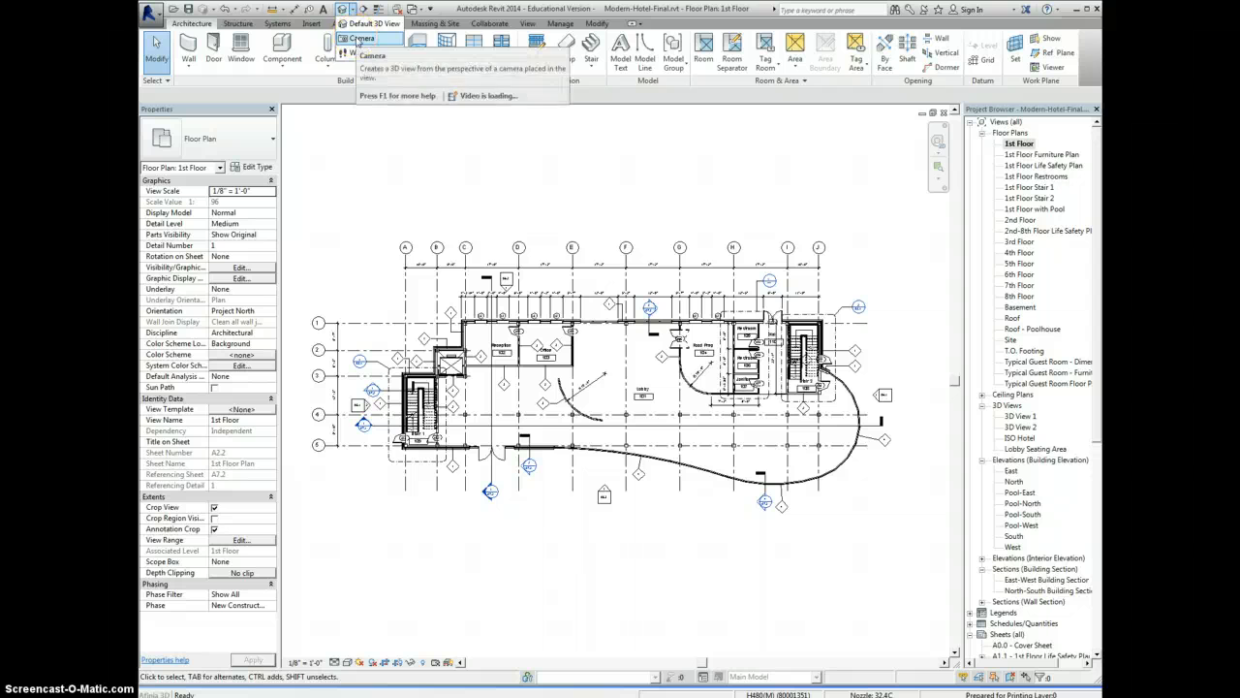
left_click(372, 54)
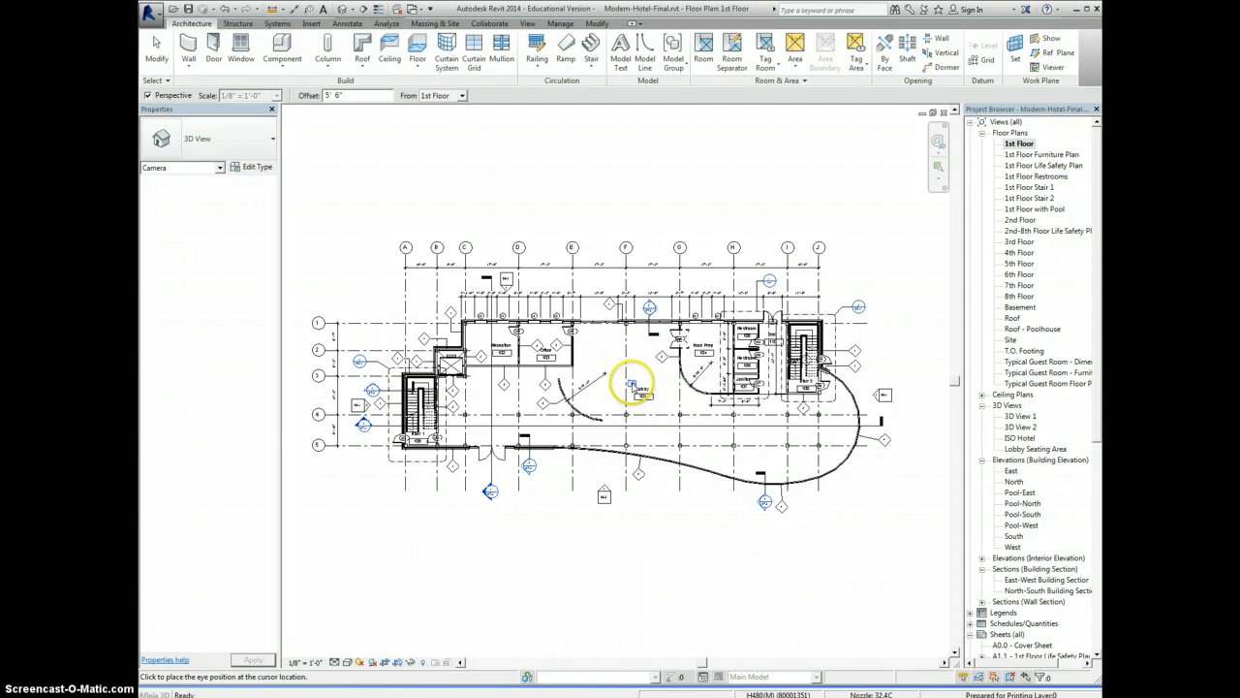
left_click(632, 384)
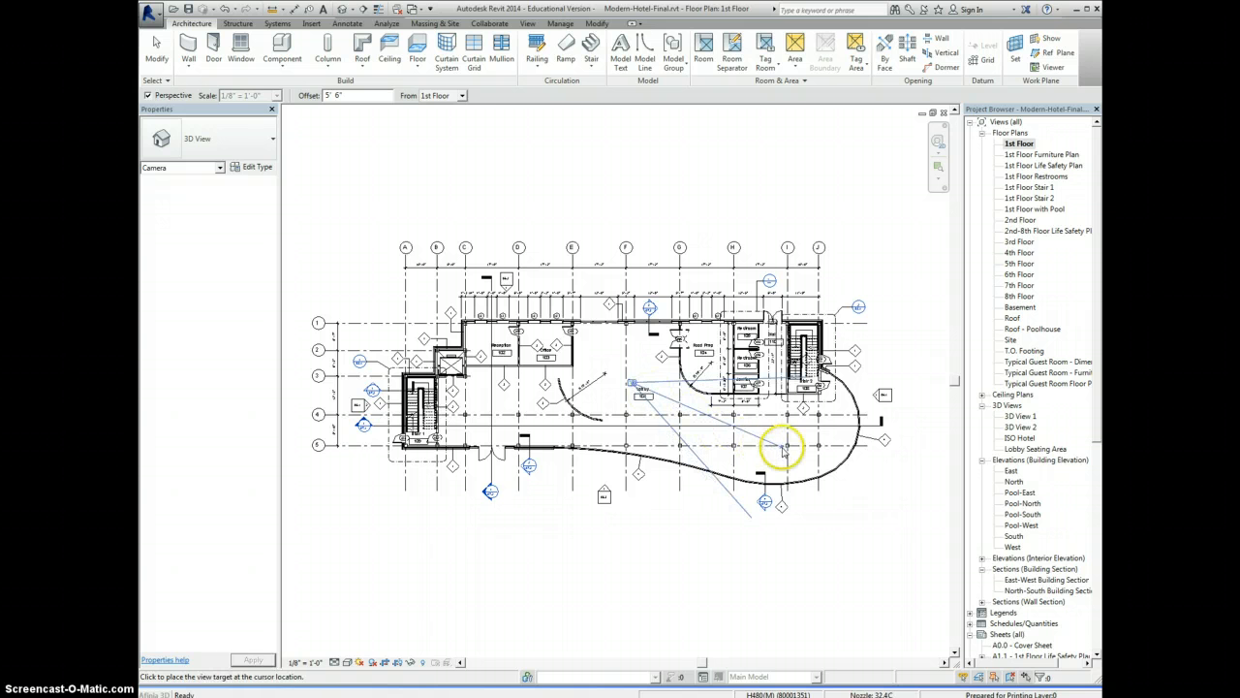
Aim the camera toward the curved lower-right wall and select the resulting 3D View 3
left_click(783, 450)
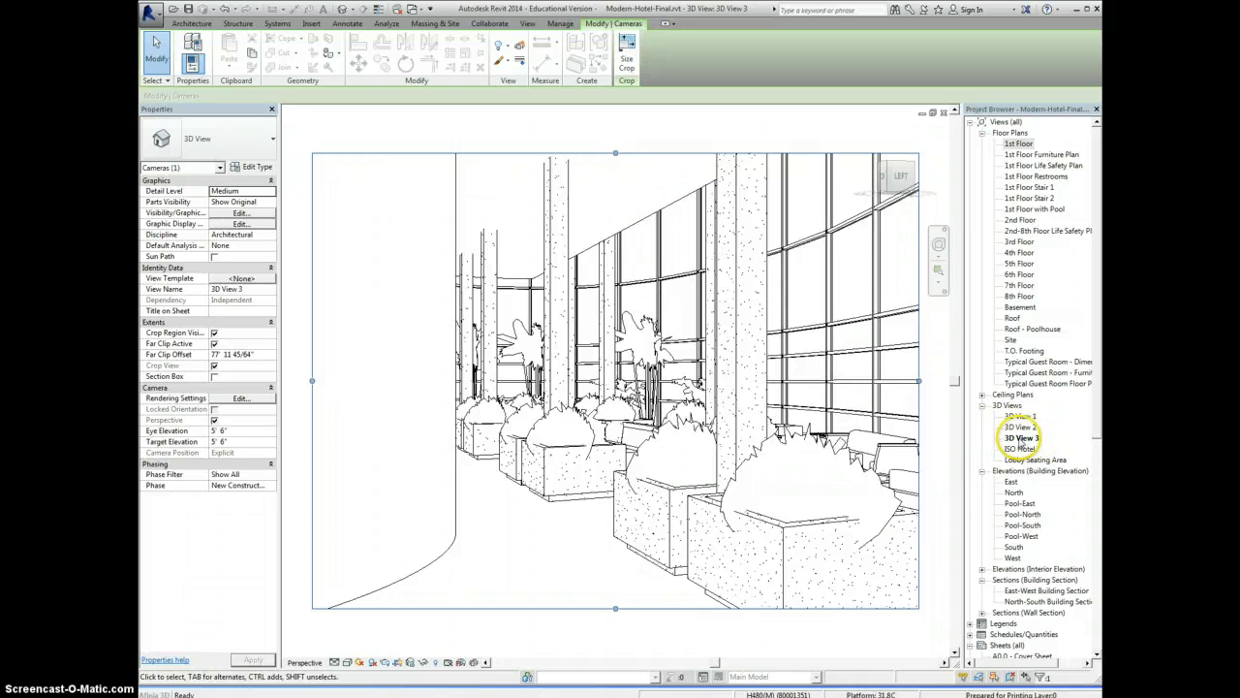
left_click(1019, 438)
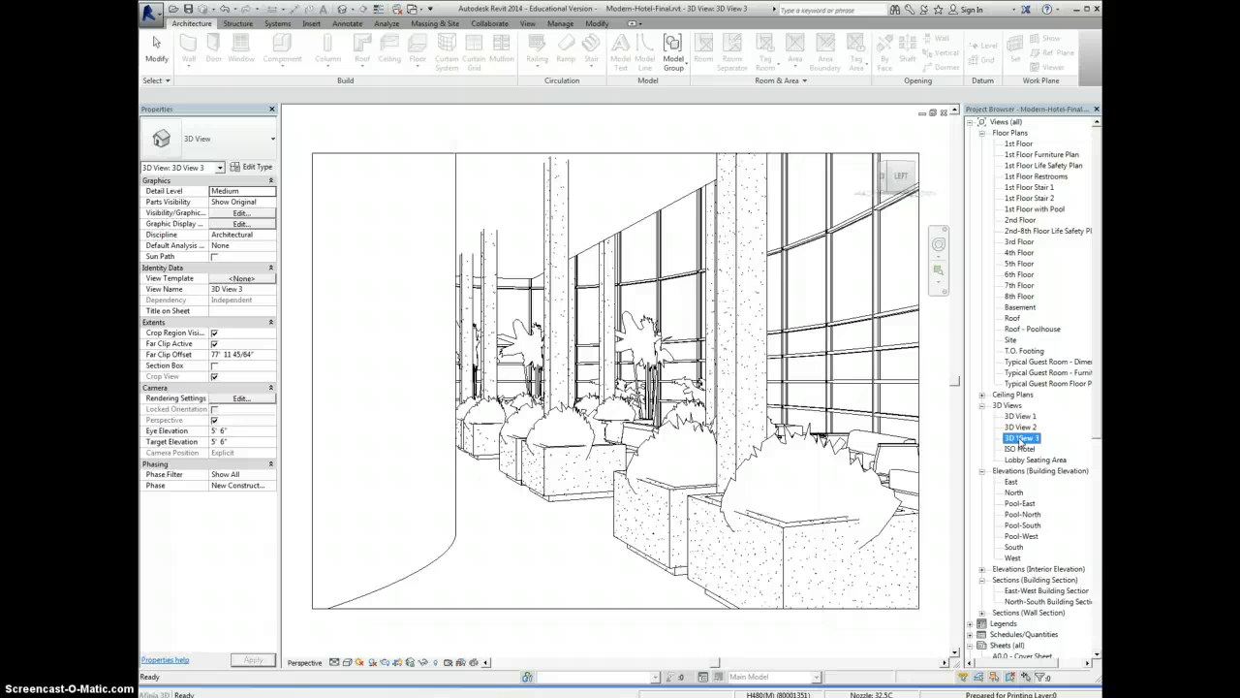
Rename 3D View 3 to Lobby via the Project Browser
right_click(1019, 438)
type("Lobby")
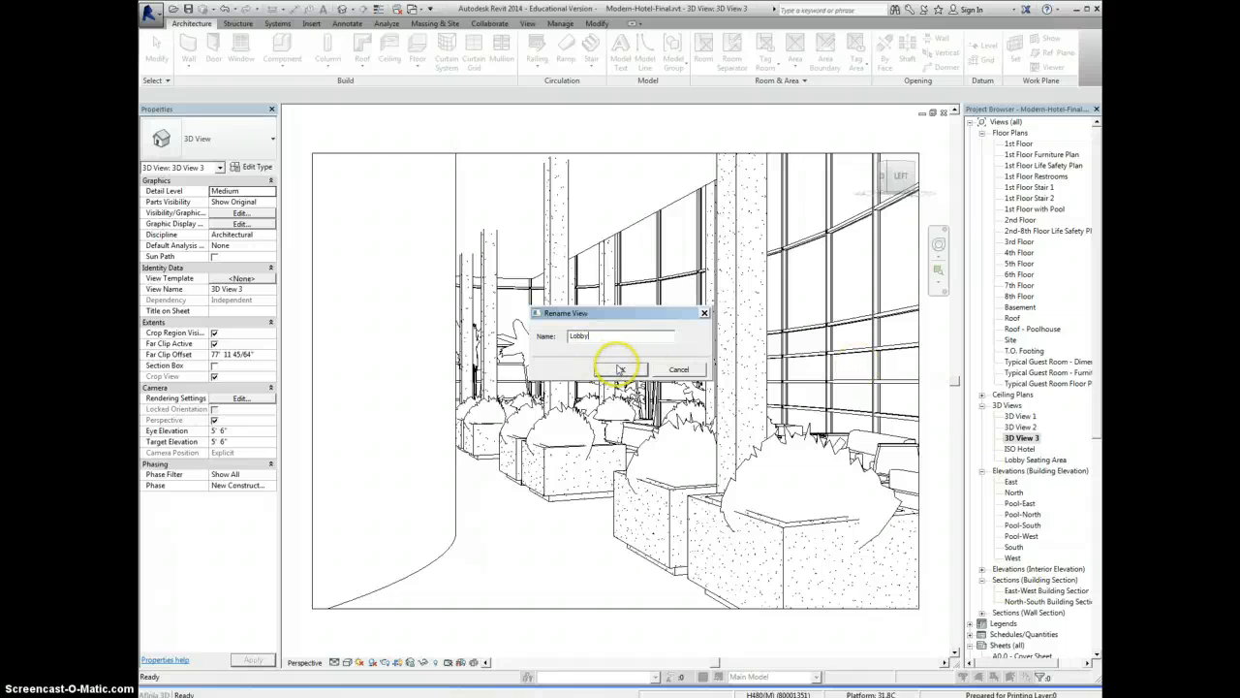
left_click(636, 368)
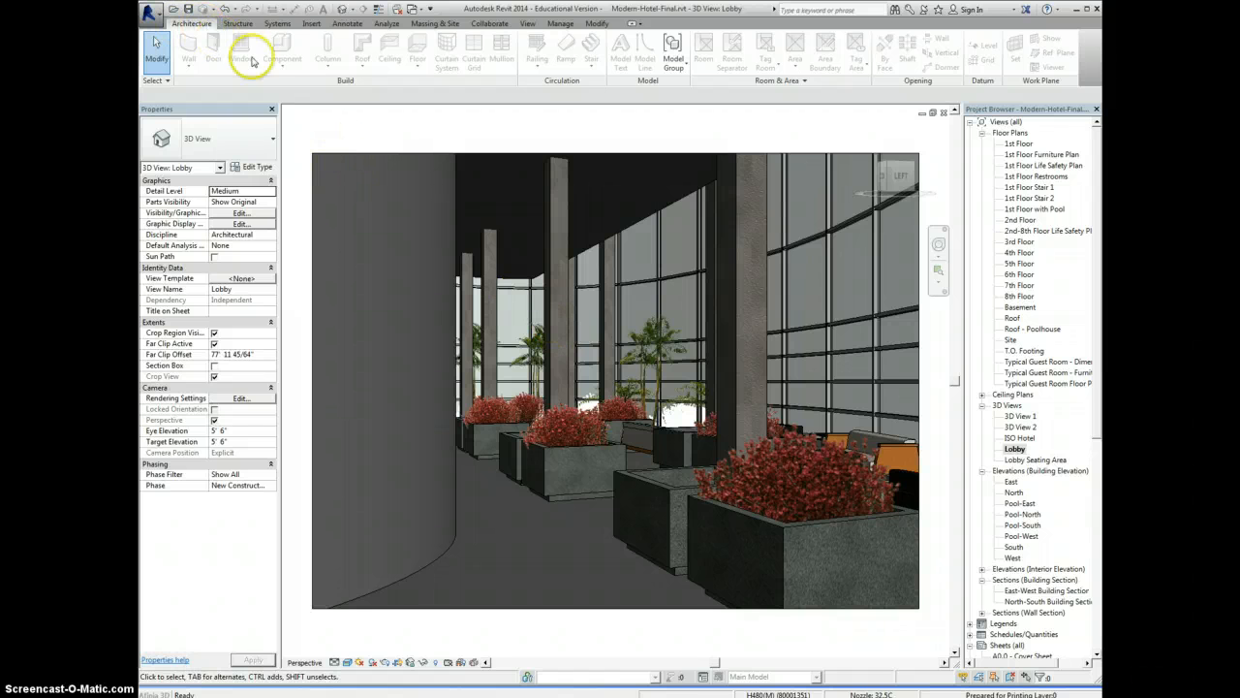
left_click(151, 12)
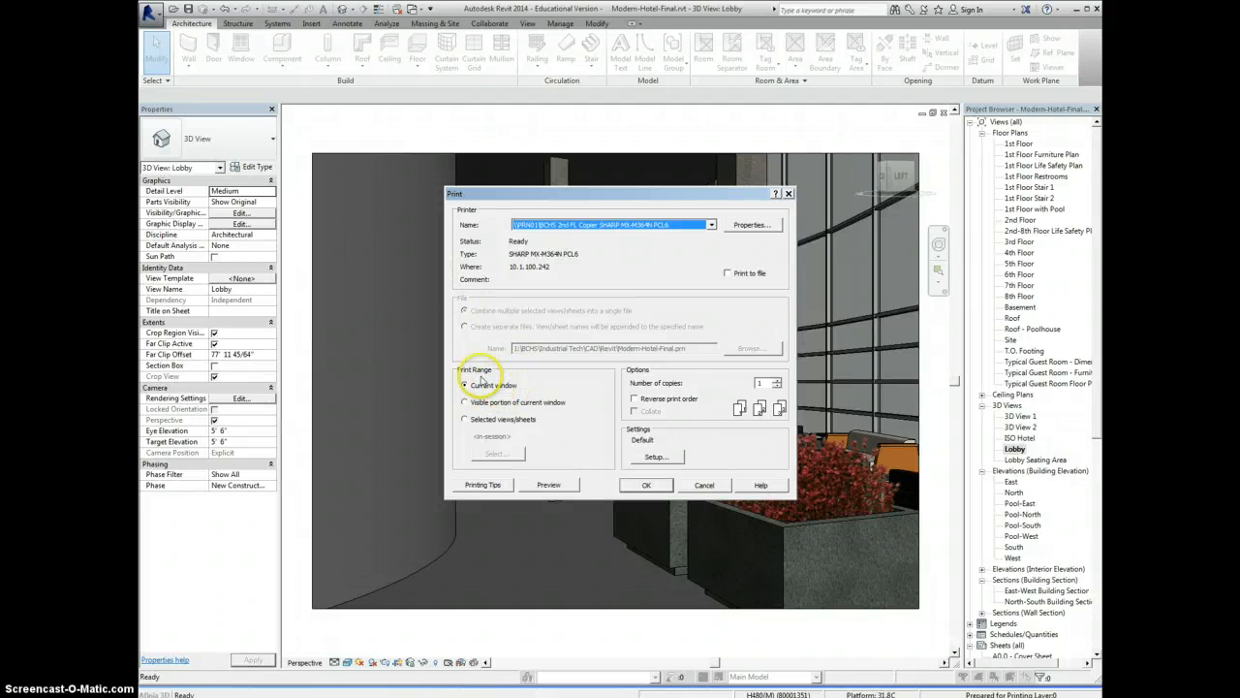
left_click(711, 224)
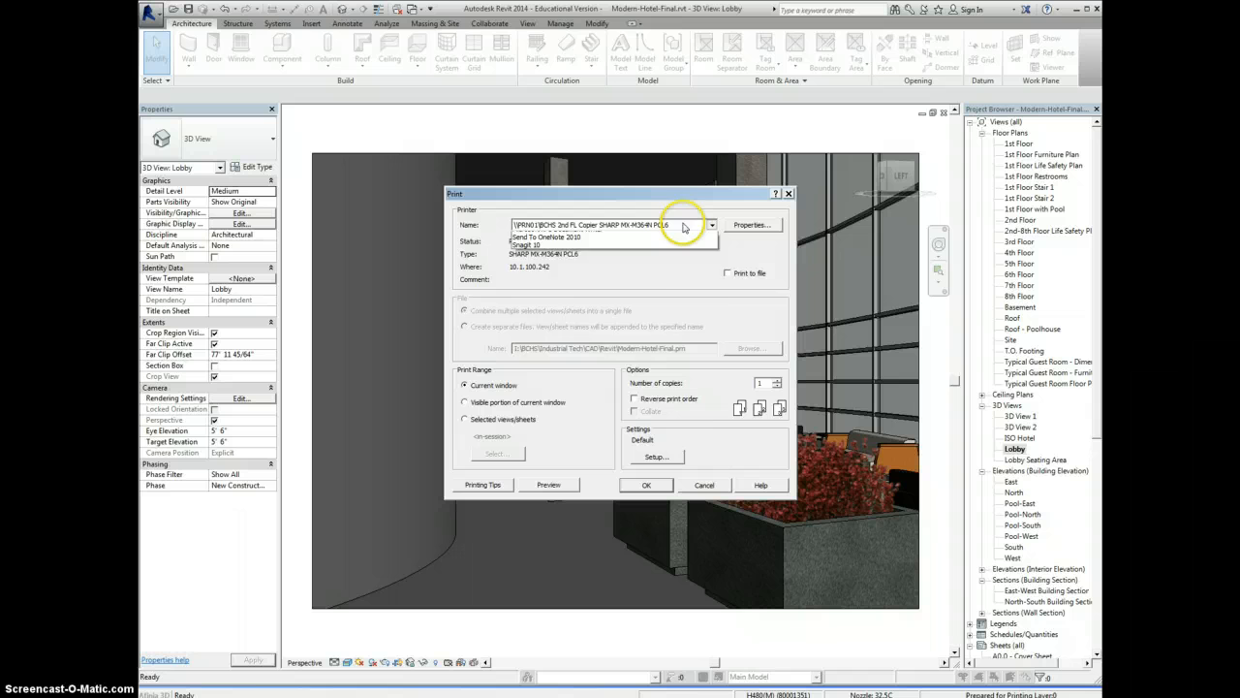
left_click(713, 225)
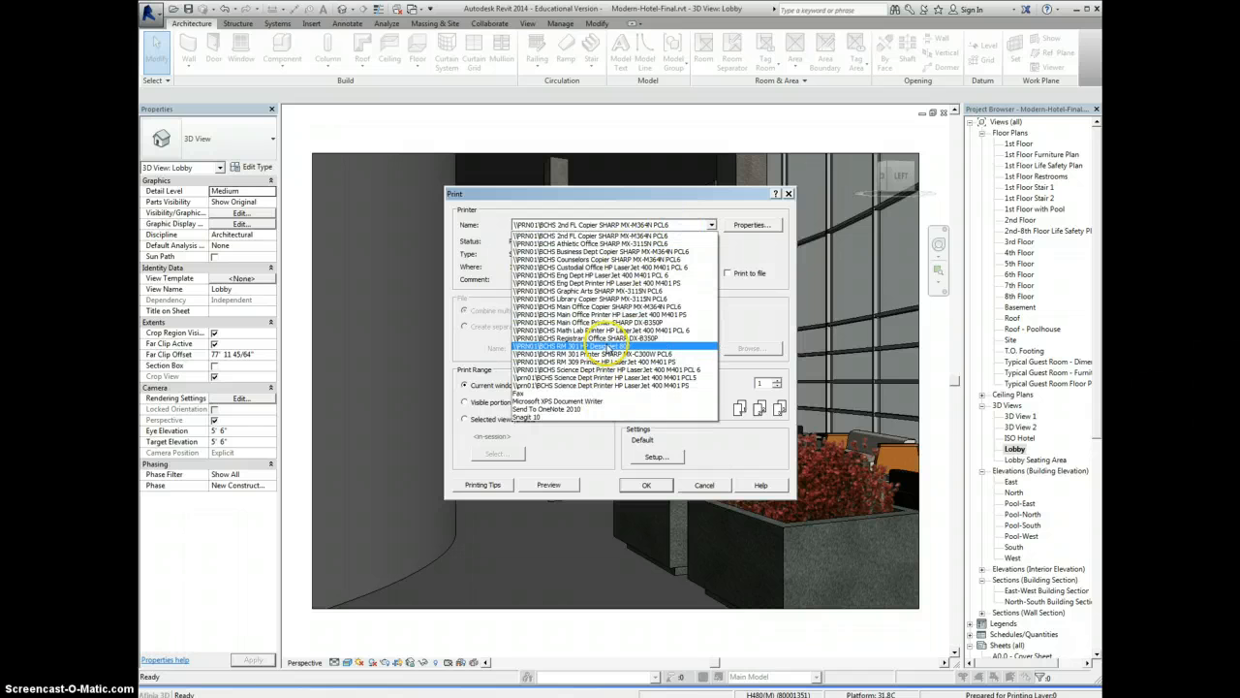
left_click(582, 345)
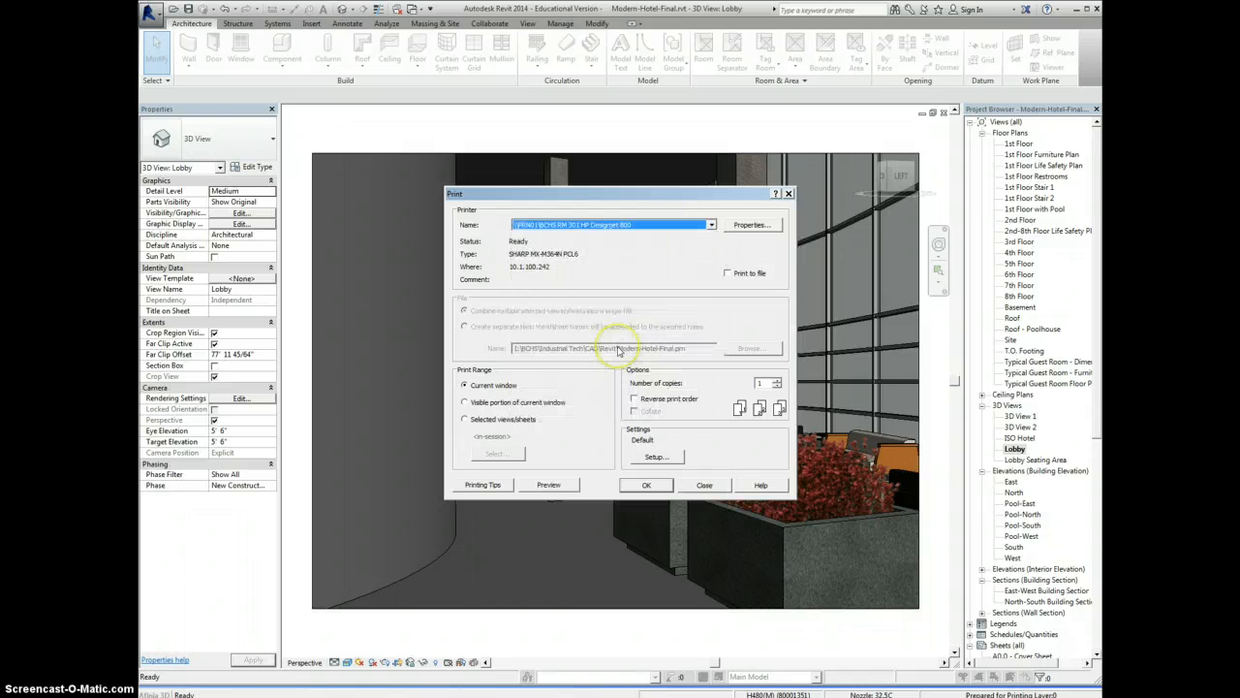
left_click(713, 225)
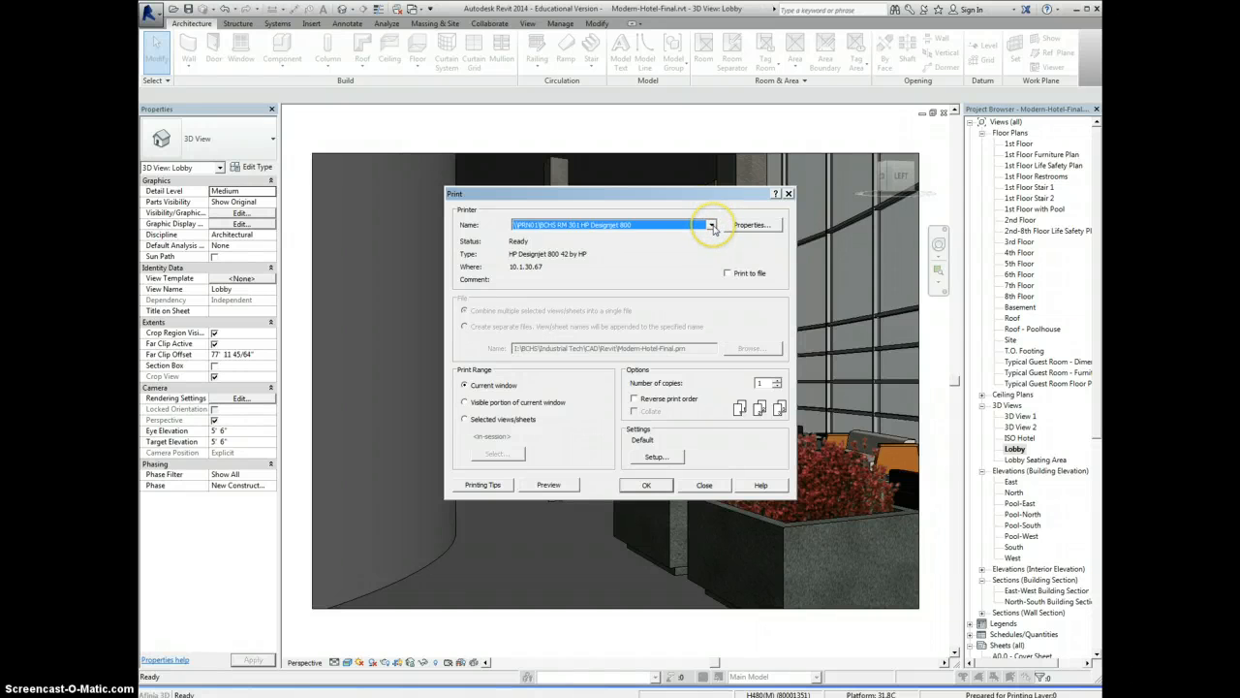
left_click(713, 225)
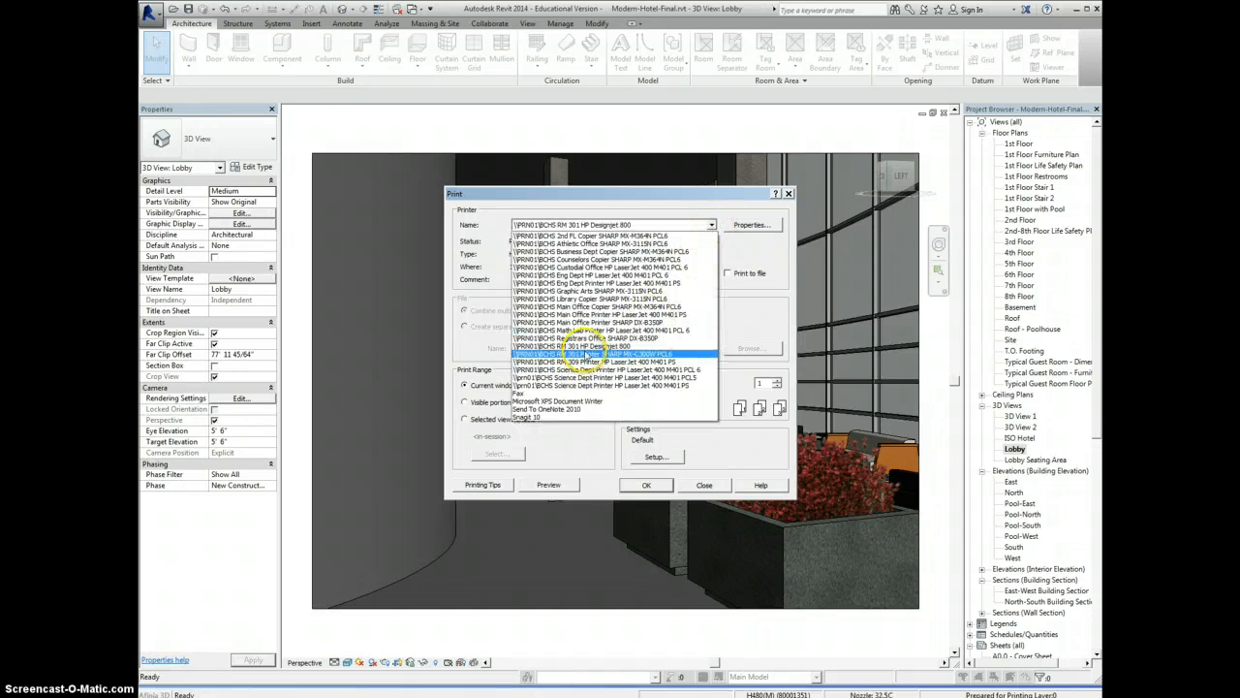
left_click(591, 353)
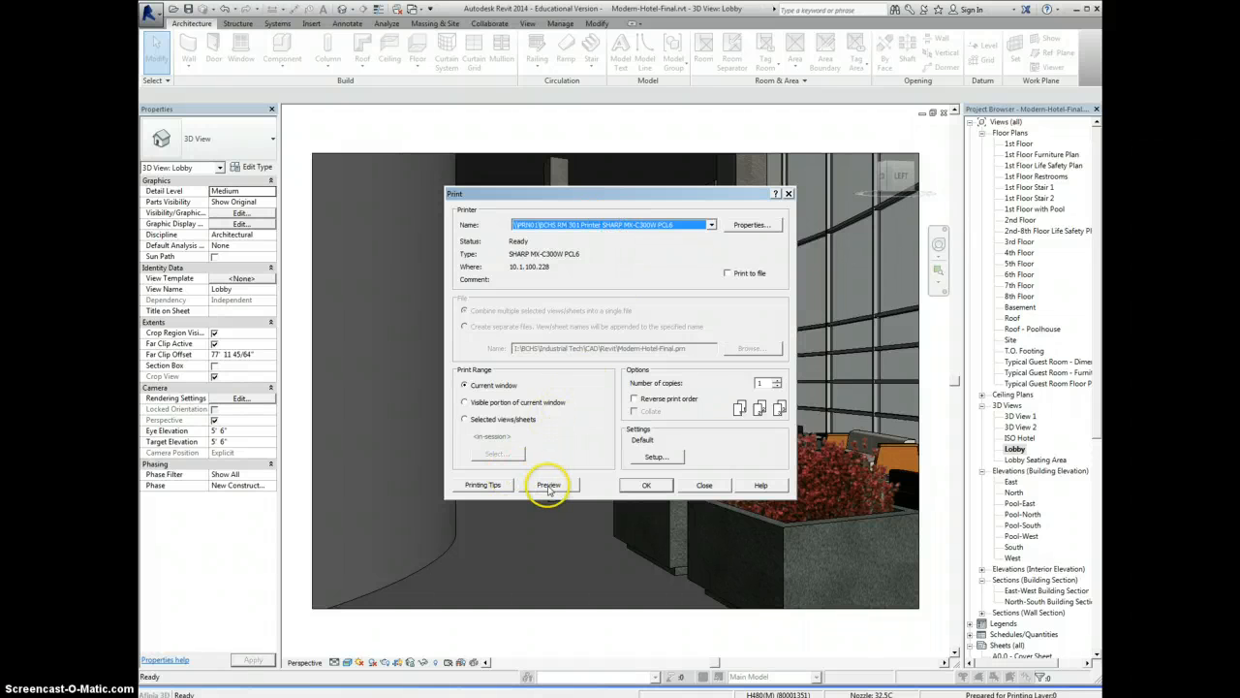
left_click(548, 485)
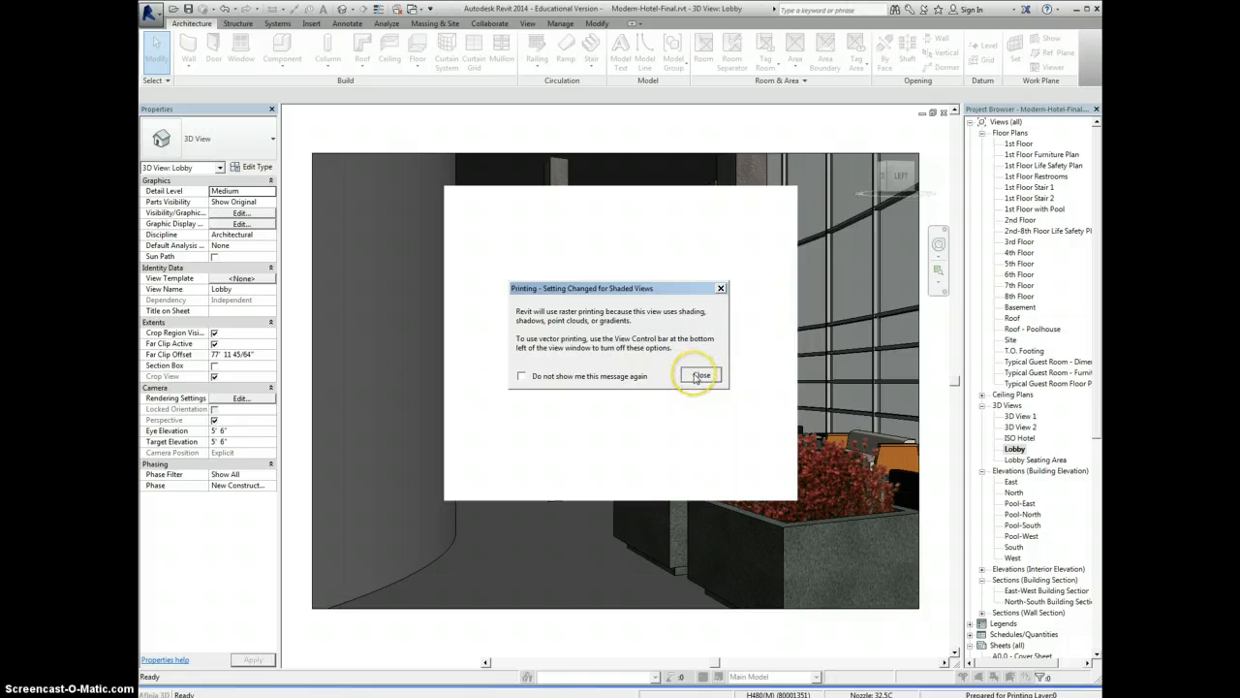
left_click(701, 376)
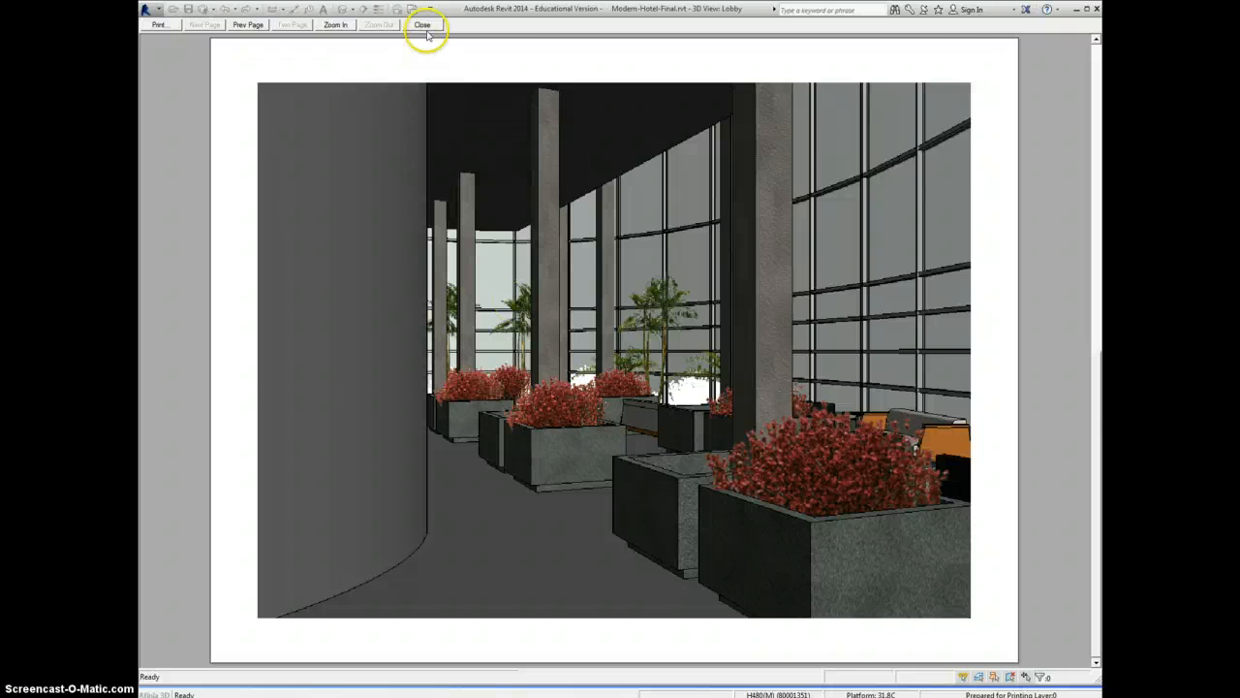
left_click(422, 23)
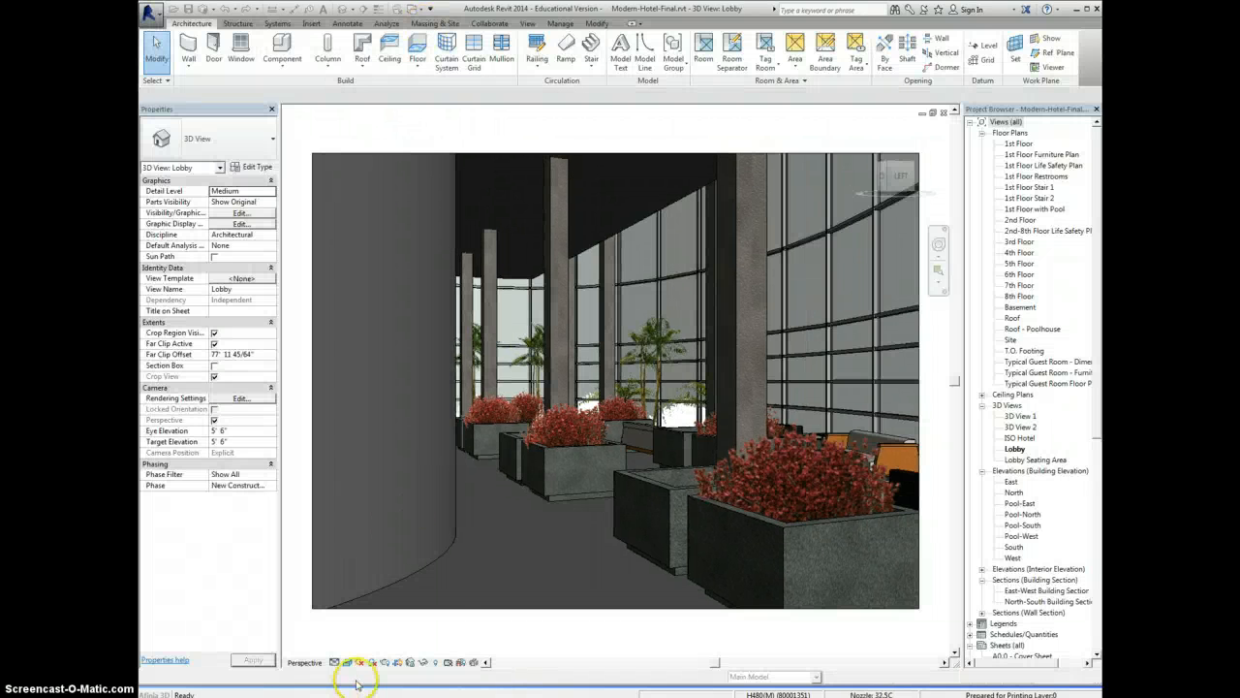
Switch the Lobby view's visual style to Shaded, then to Hidden Line
left_click(347, 663)
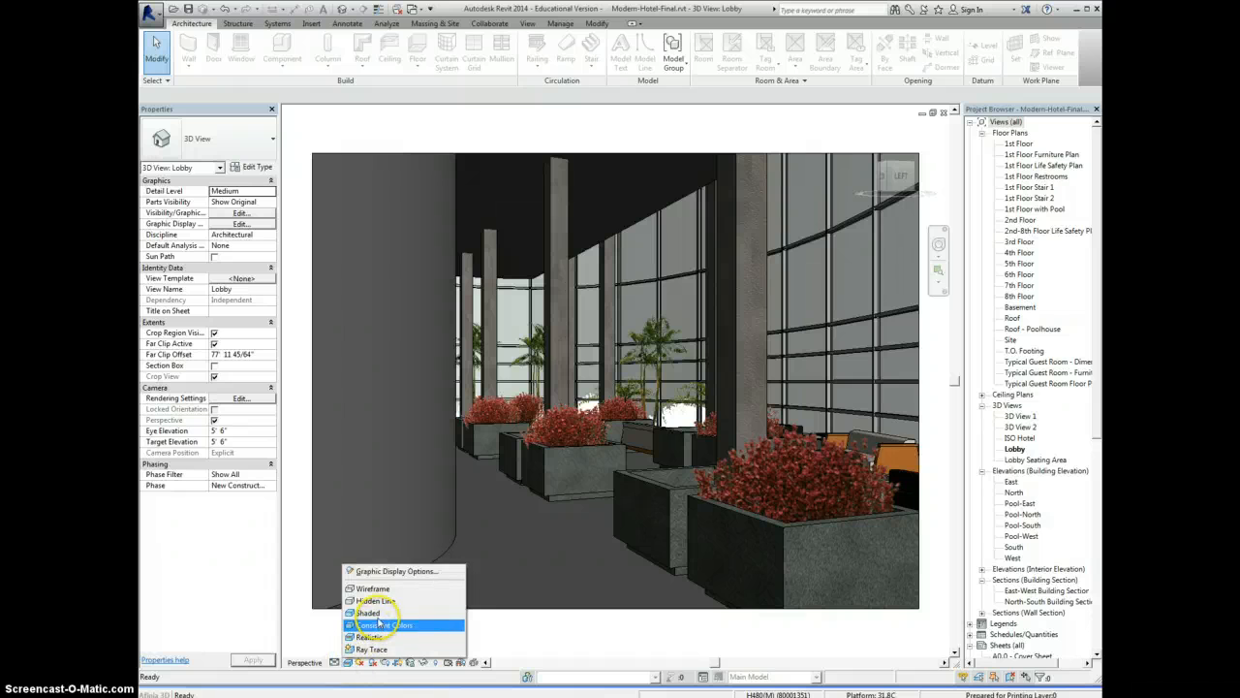
left_click(384, 624)
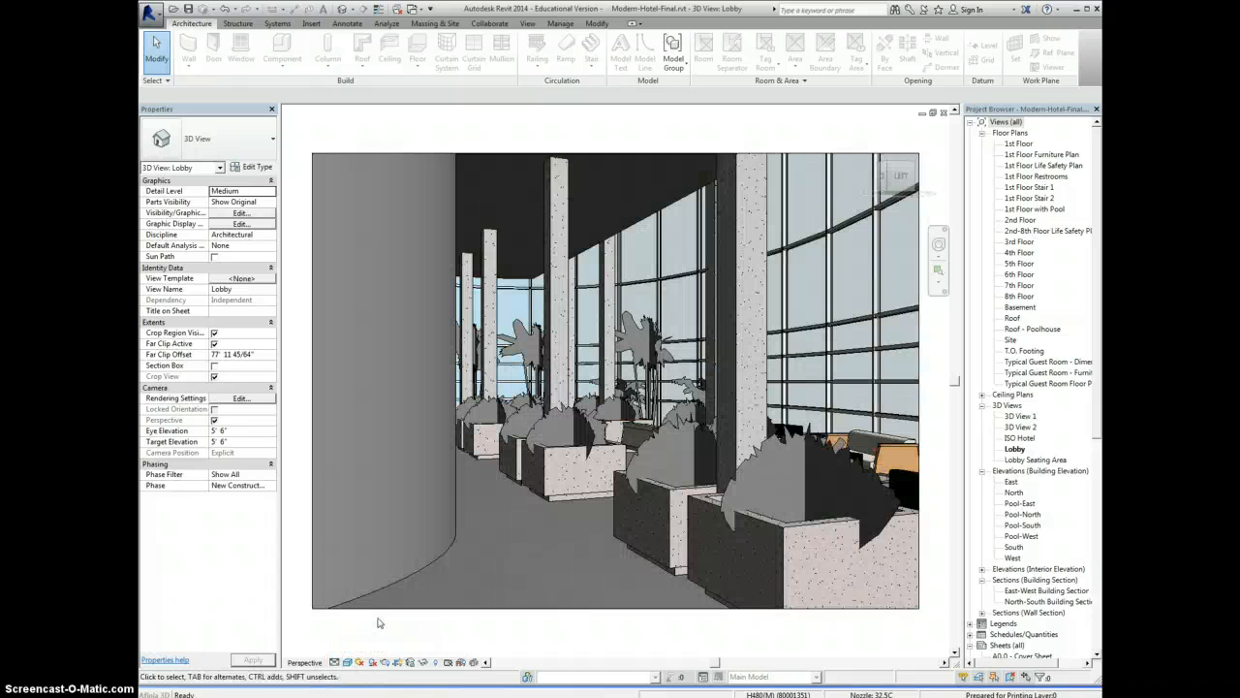
left_click(766, 475)
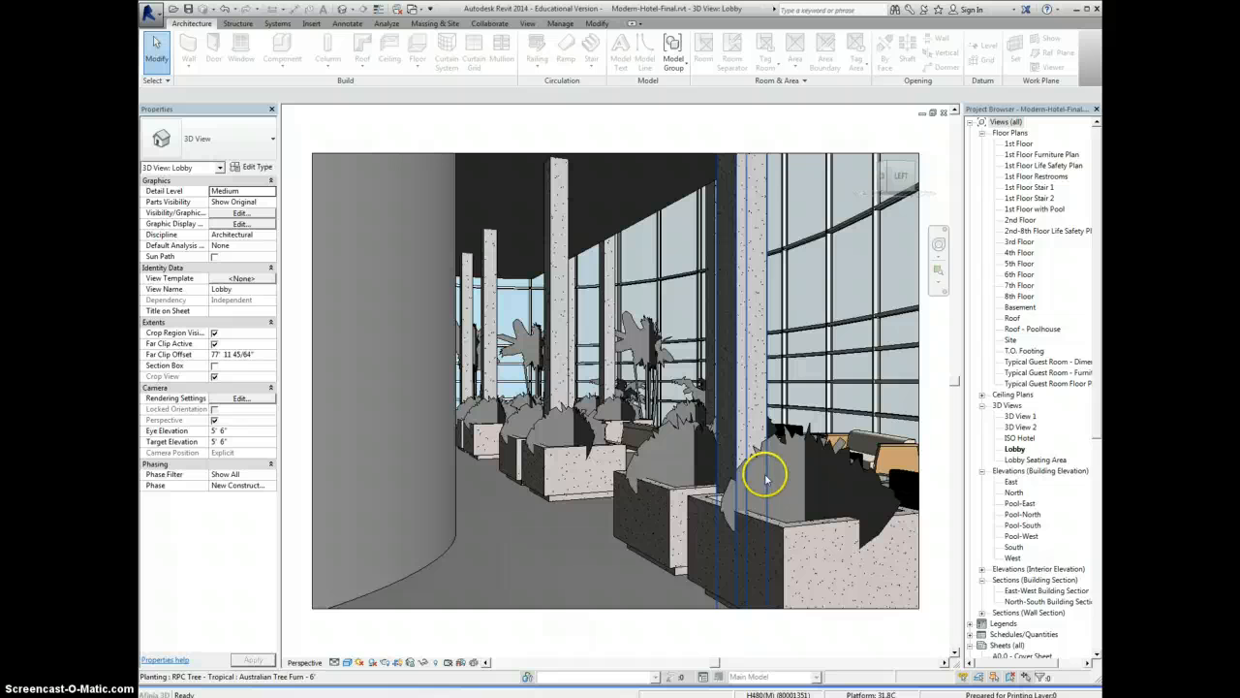
left_click(365, 663)
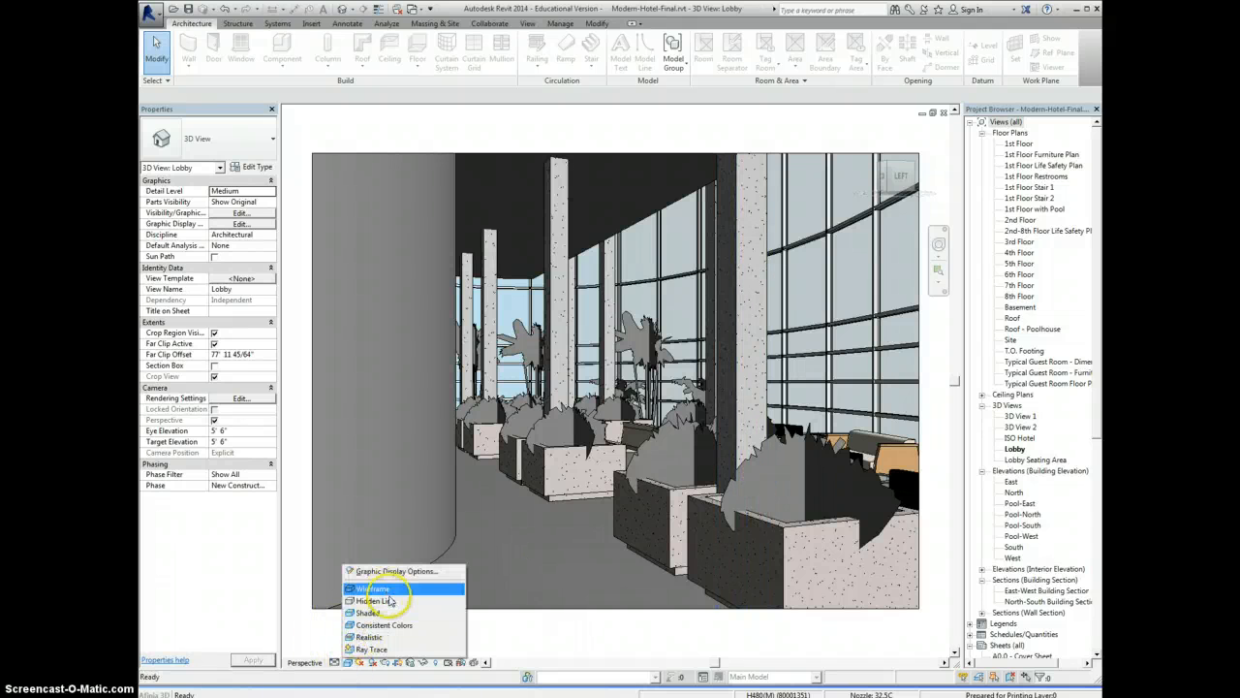
left_click(372, 589)
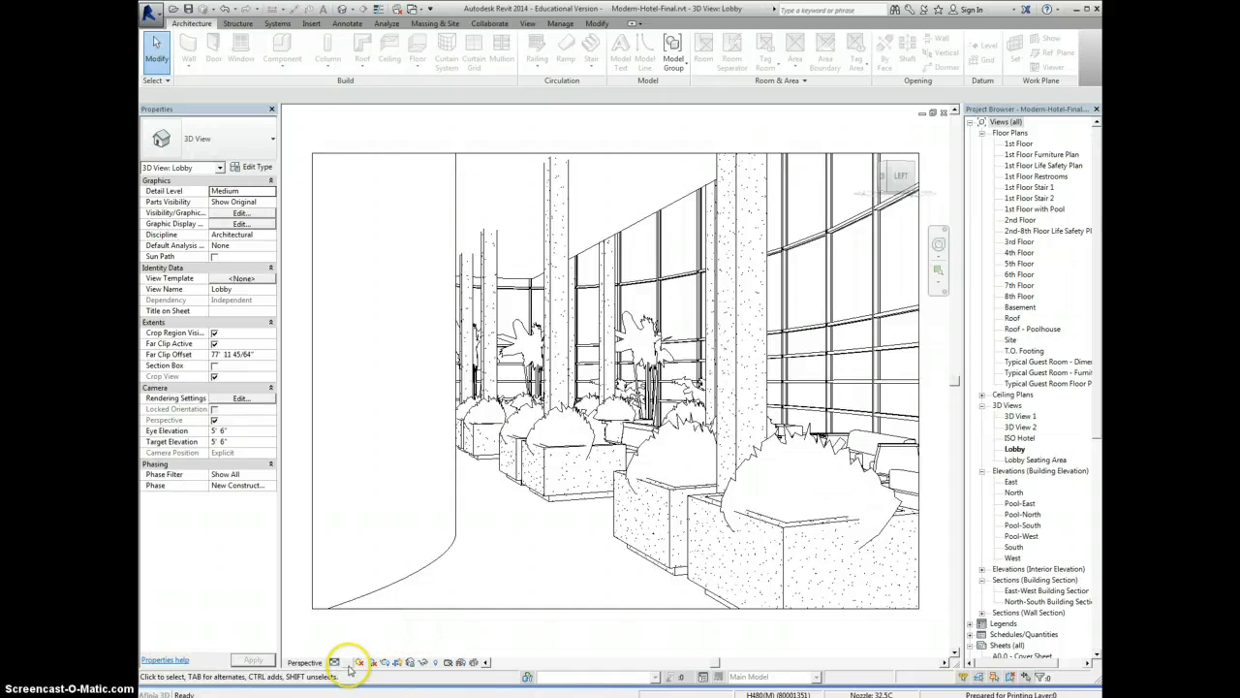
mouse_move(361, 663)
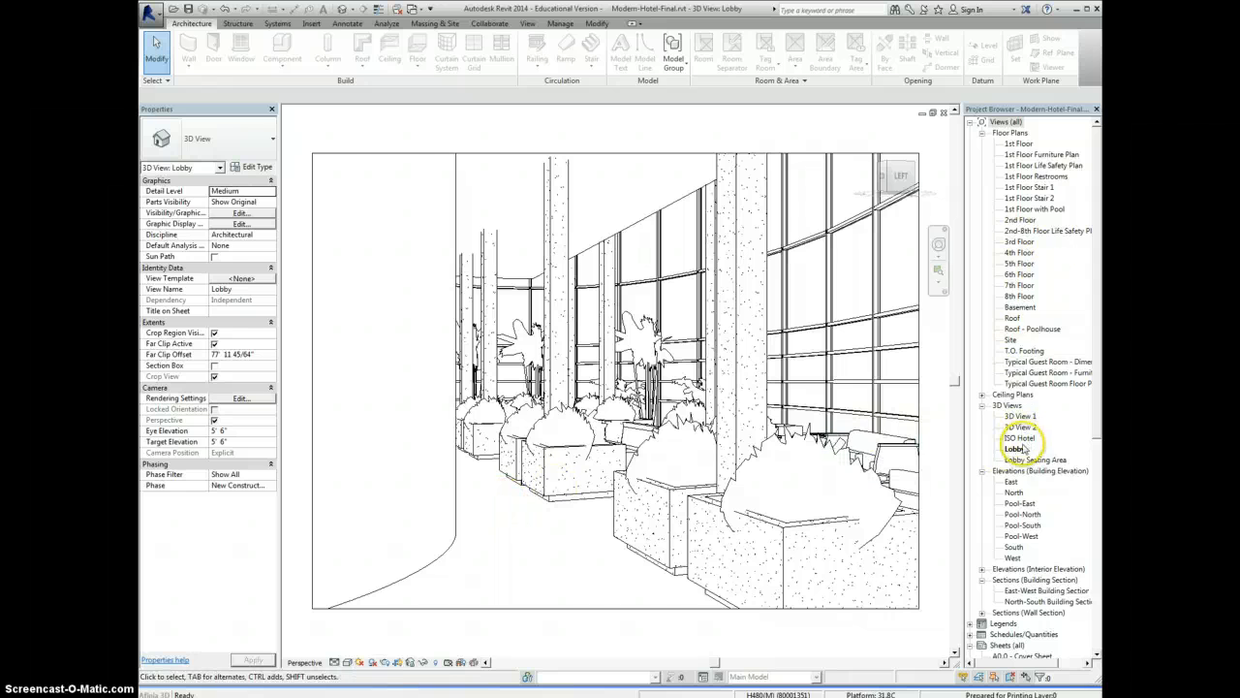
Show the ISO Hotel 3D view in Hidden Line style
double_click(1020, 438)
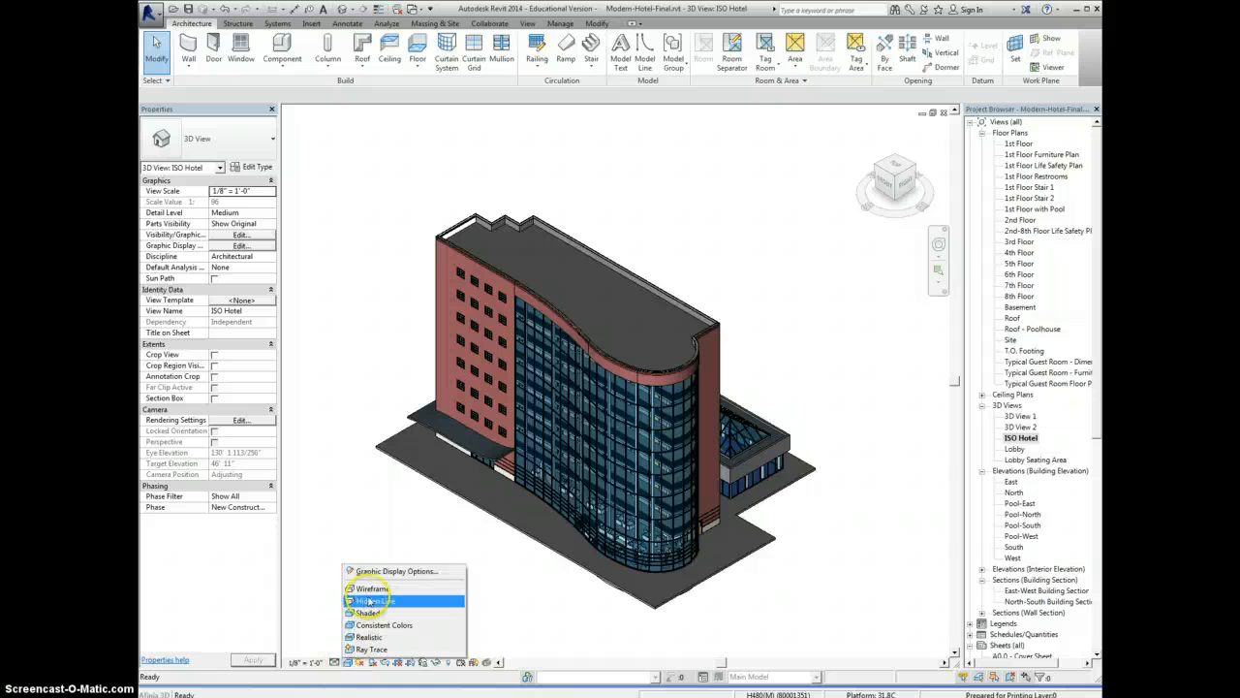
left_click(372, 589)
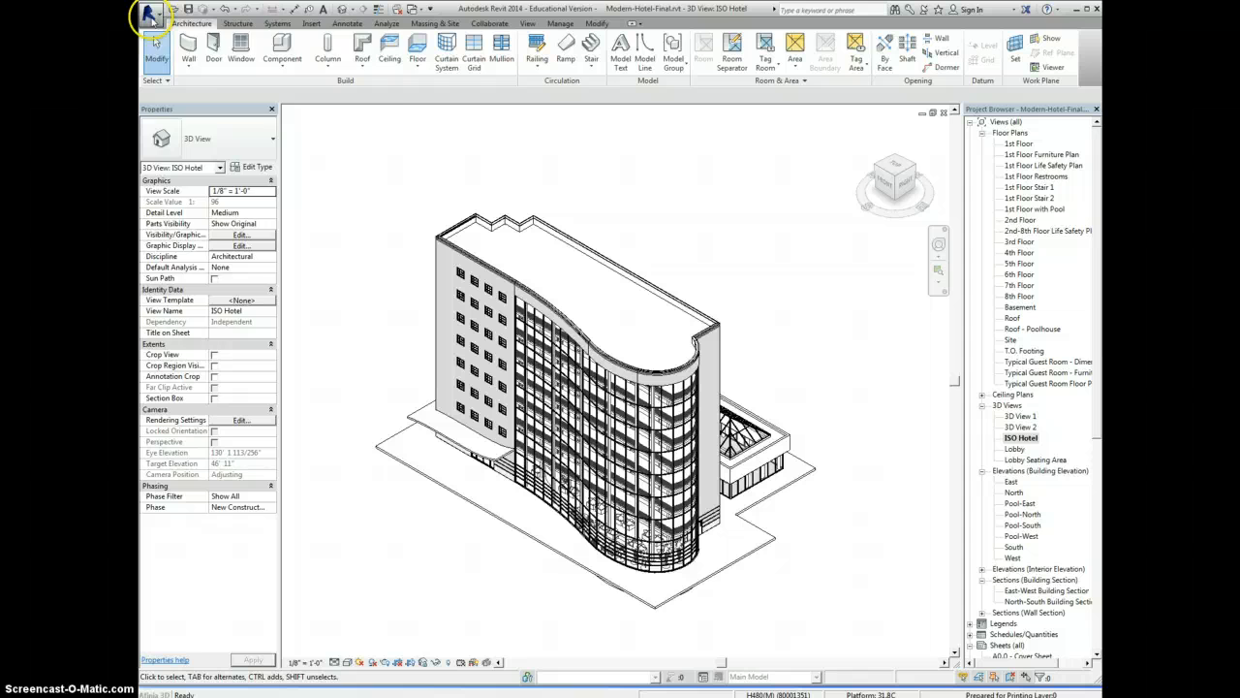
Preview the ISO Hotel view in the Print dialog and close the preview
left_click(151, 15)
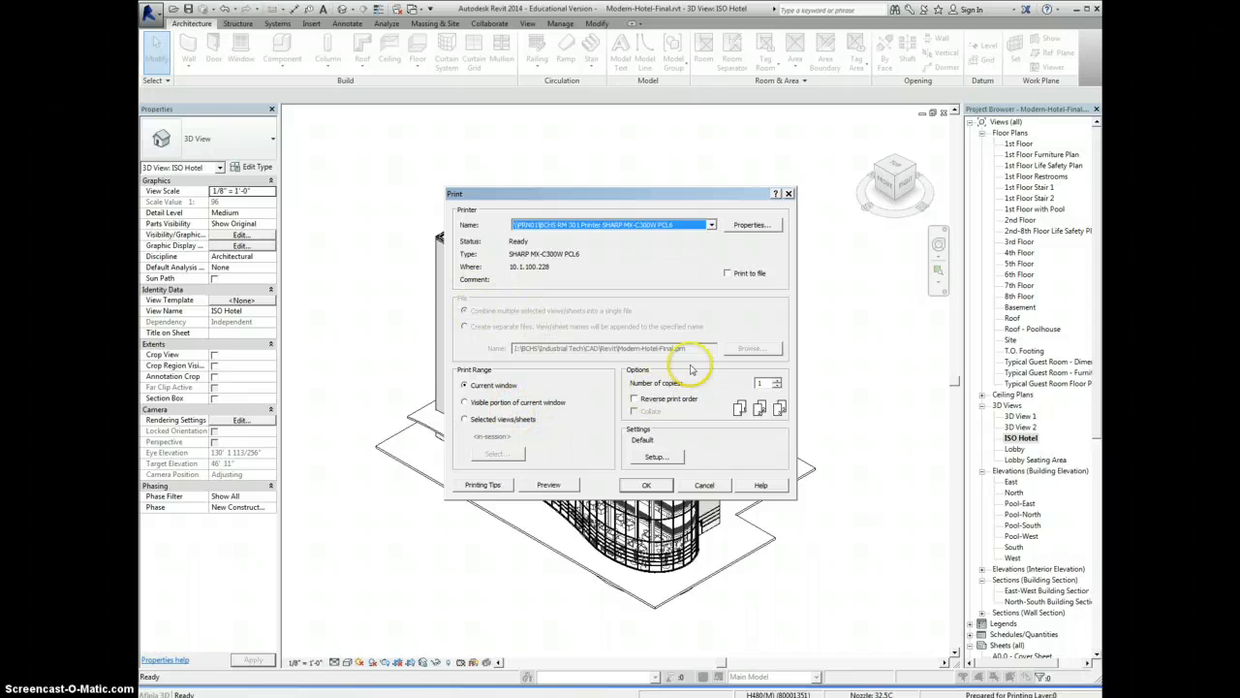
mouse_move(531, 435)
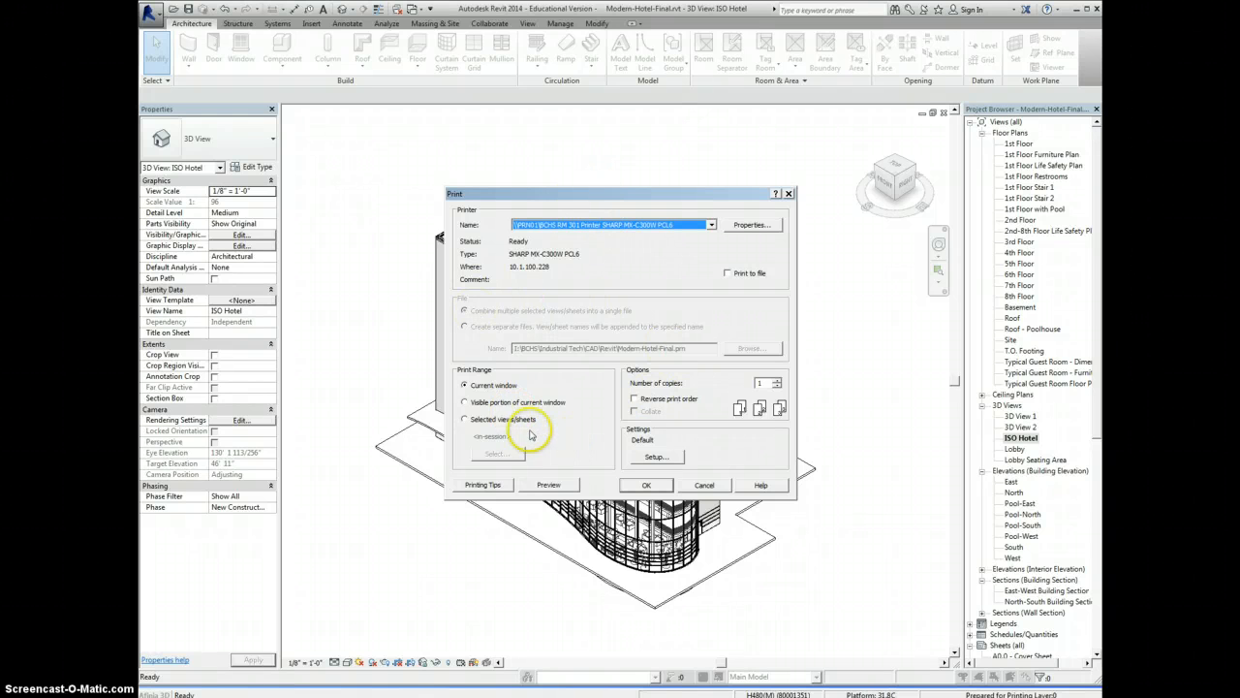
left_click(548, 485)
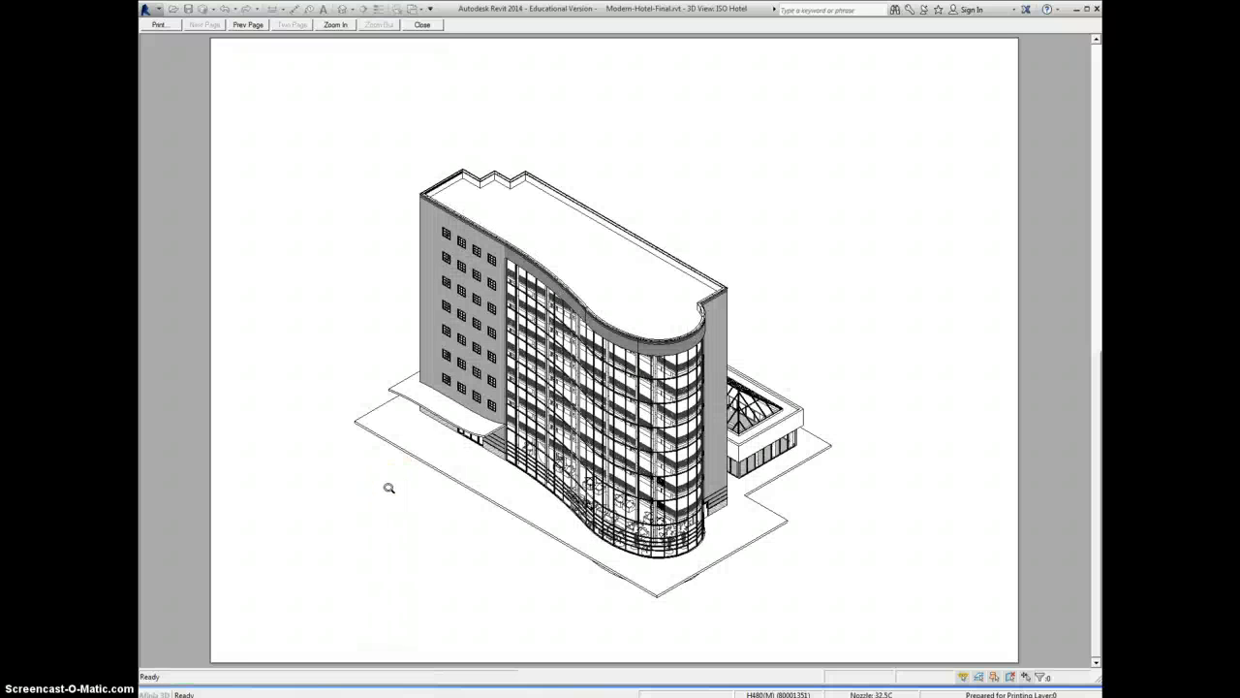
mouse_move(423, 24)
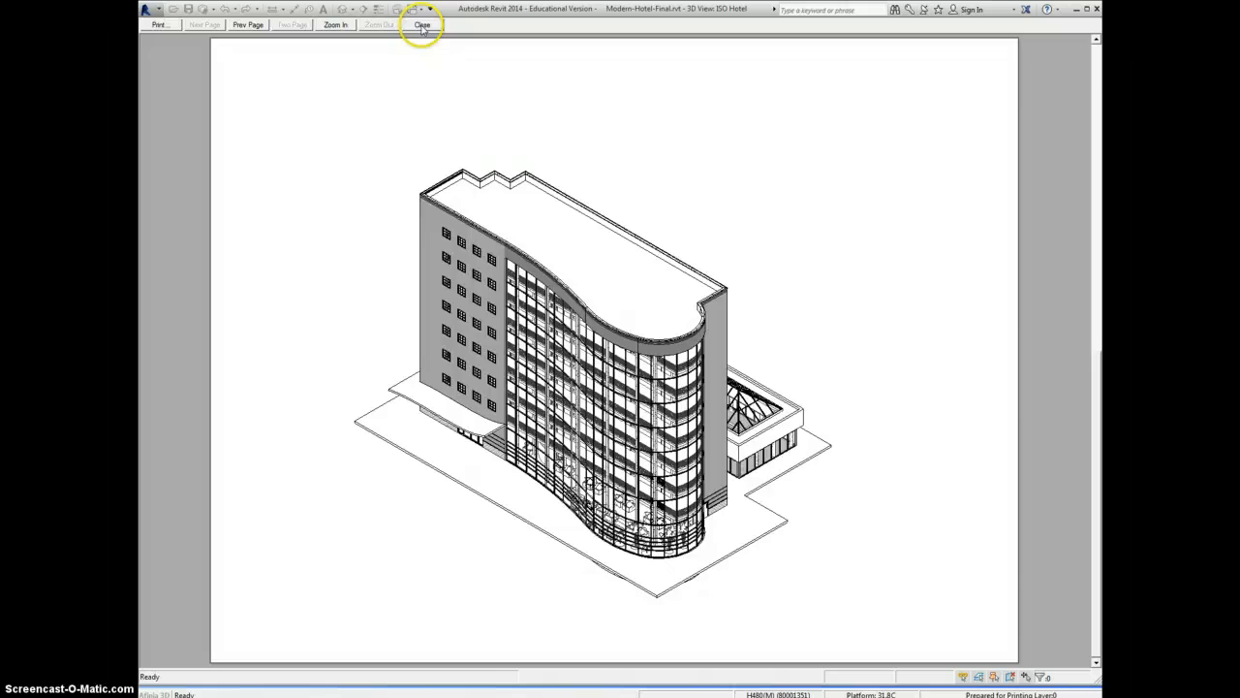
left_click(422, 23)
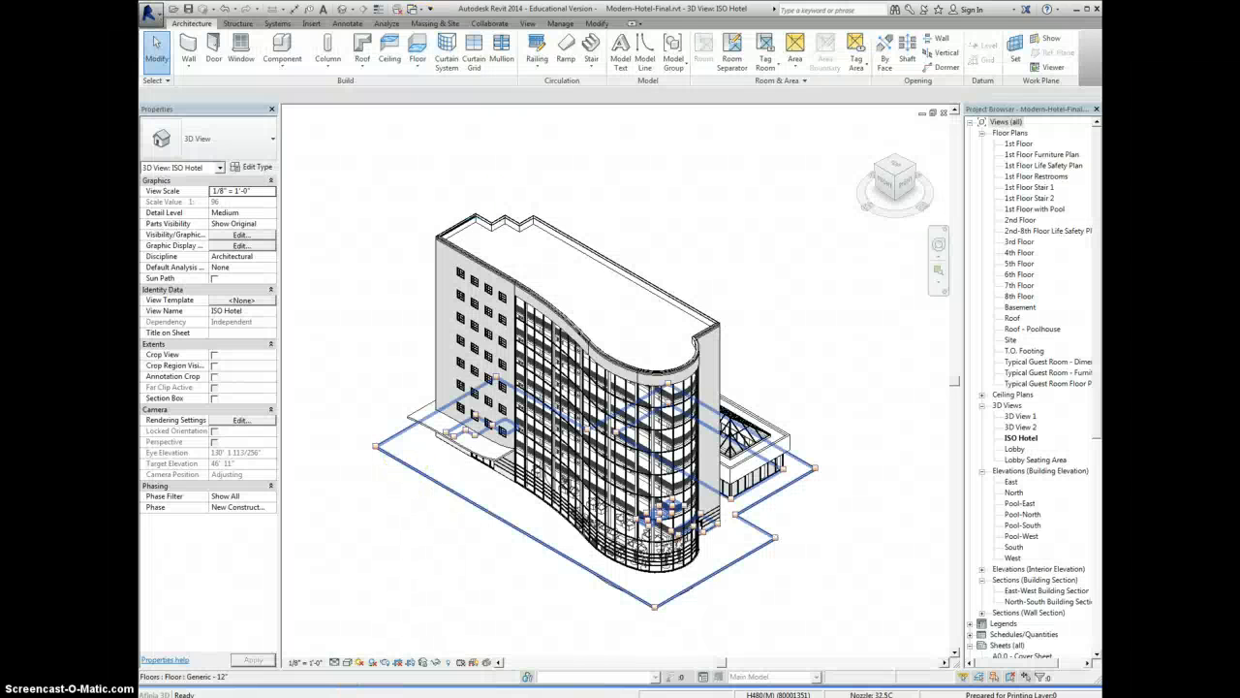